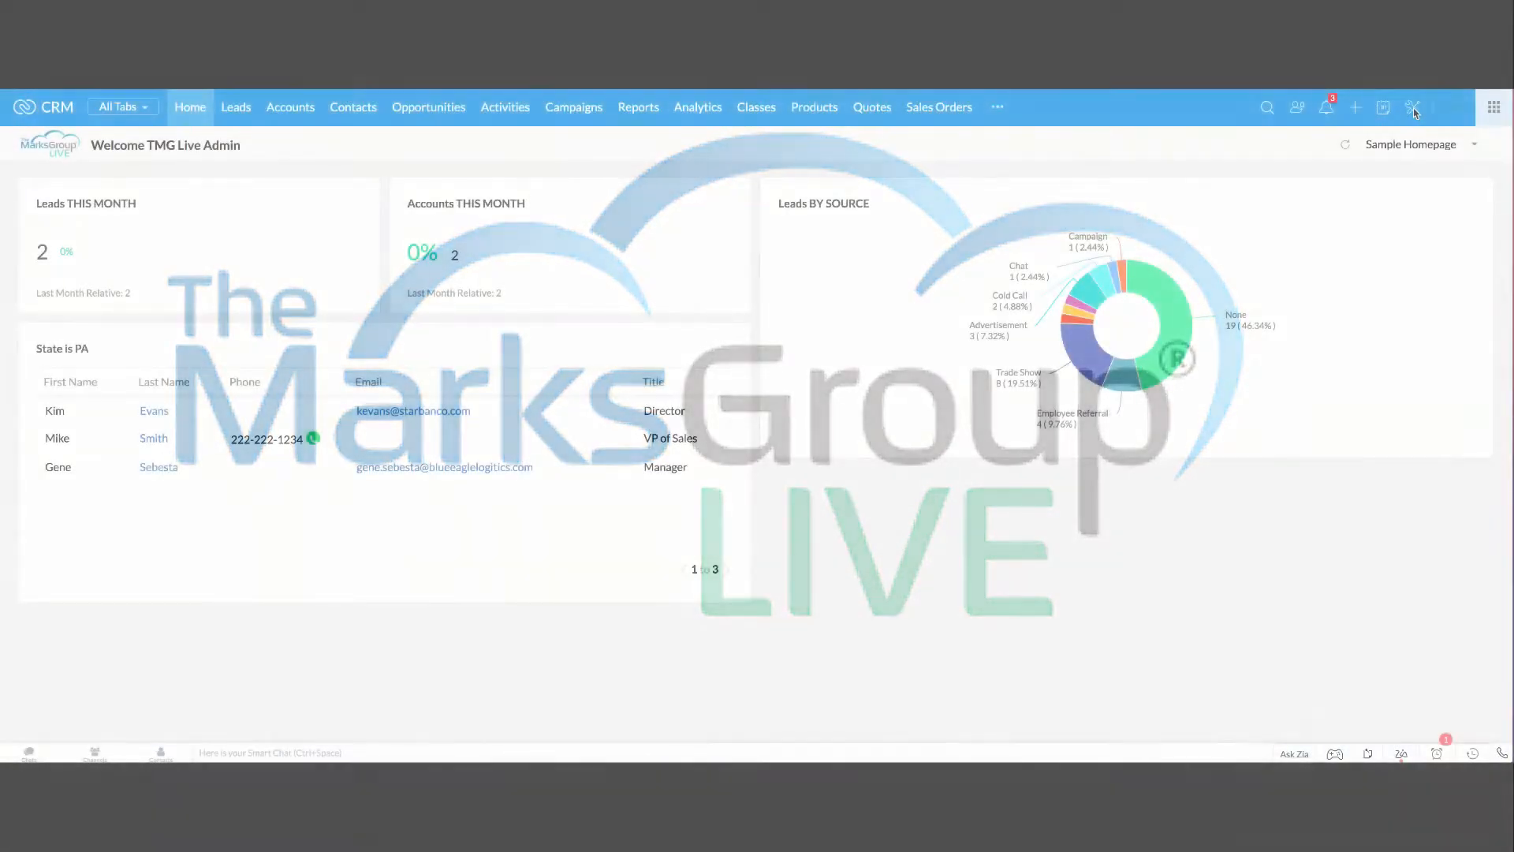
- Go to Setup and open the Email settings under Channels
click(1413, 108)
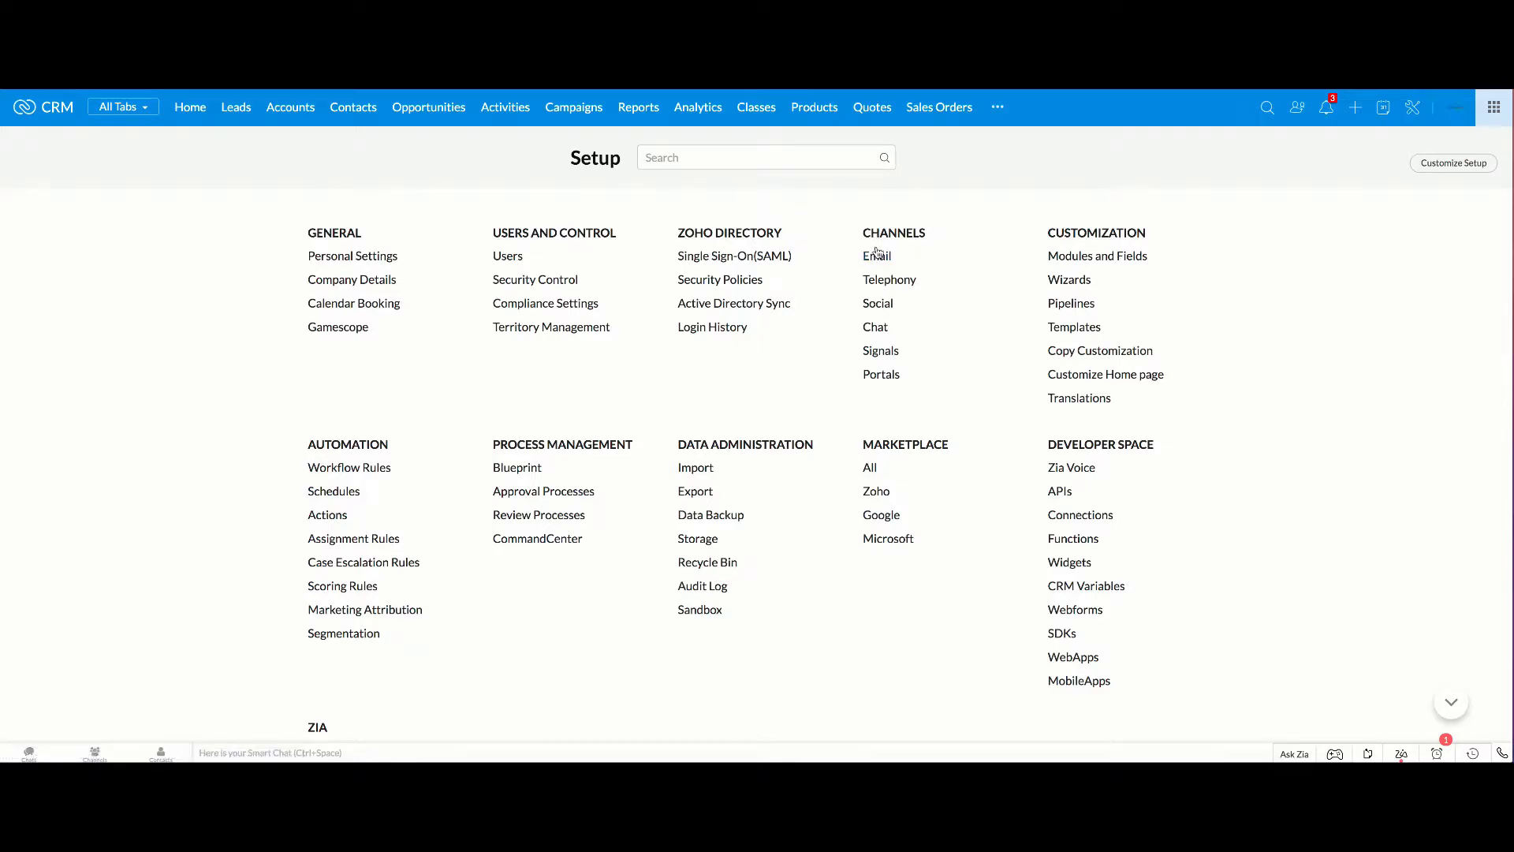
click(875, 256)
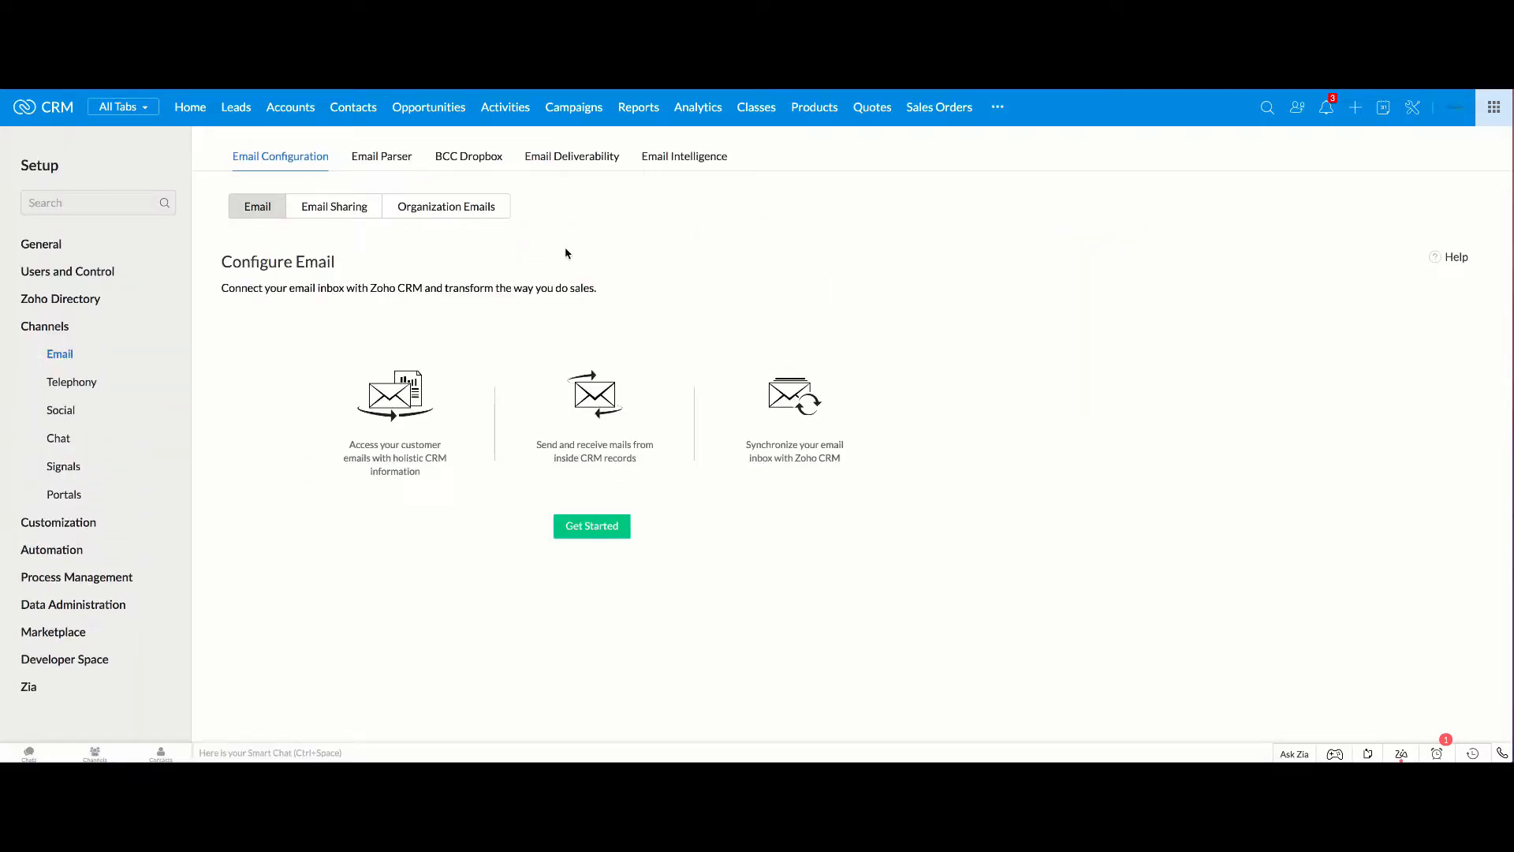
mouse_move(445, 206)
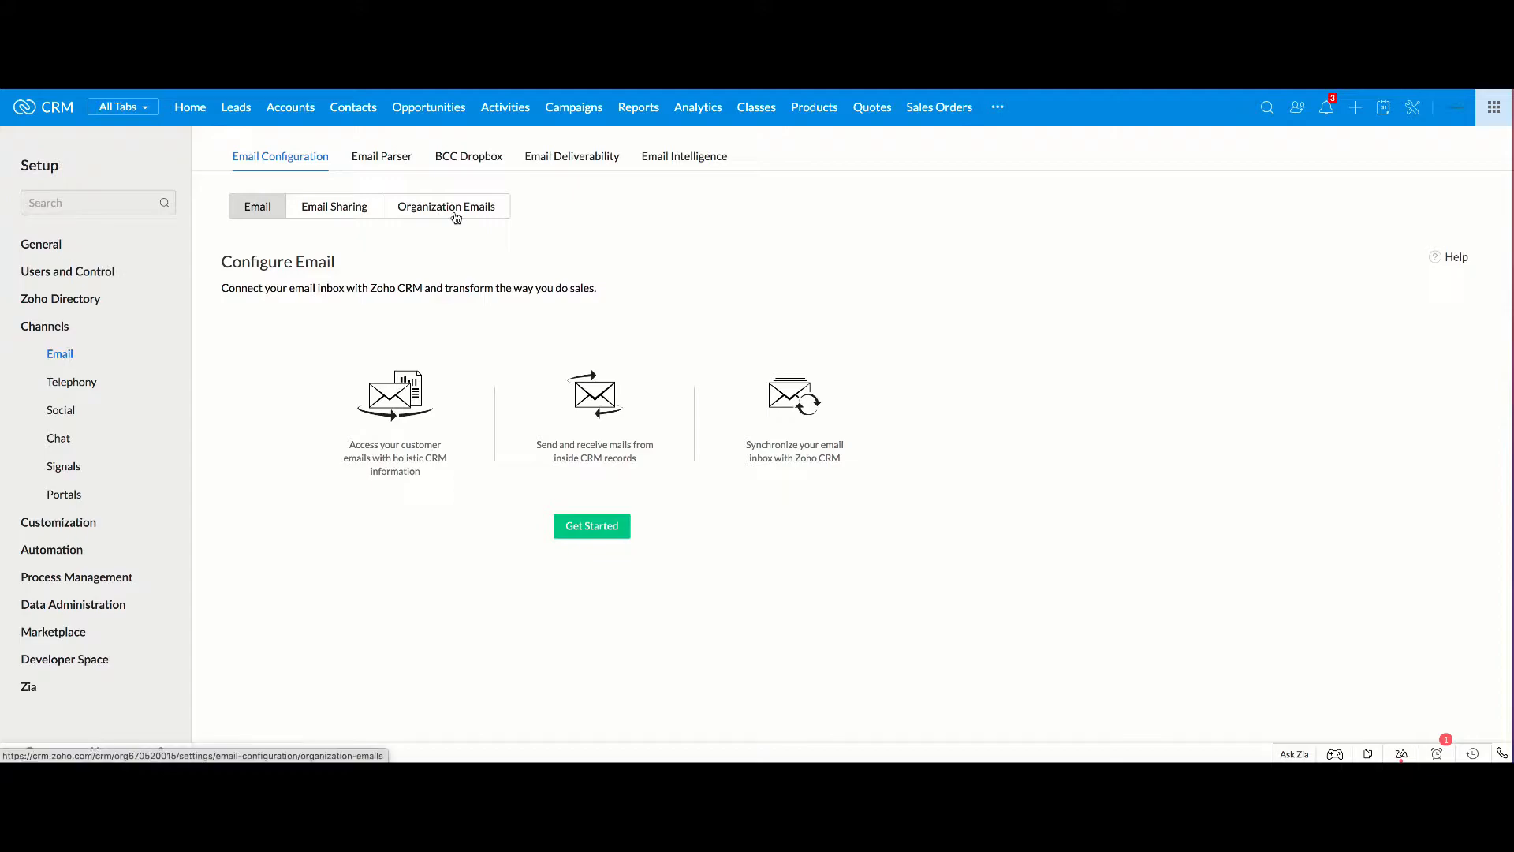
- Switch to the Organization Emails tab to view organization email addresses
click(445, 206)
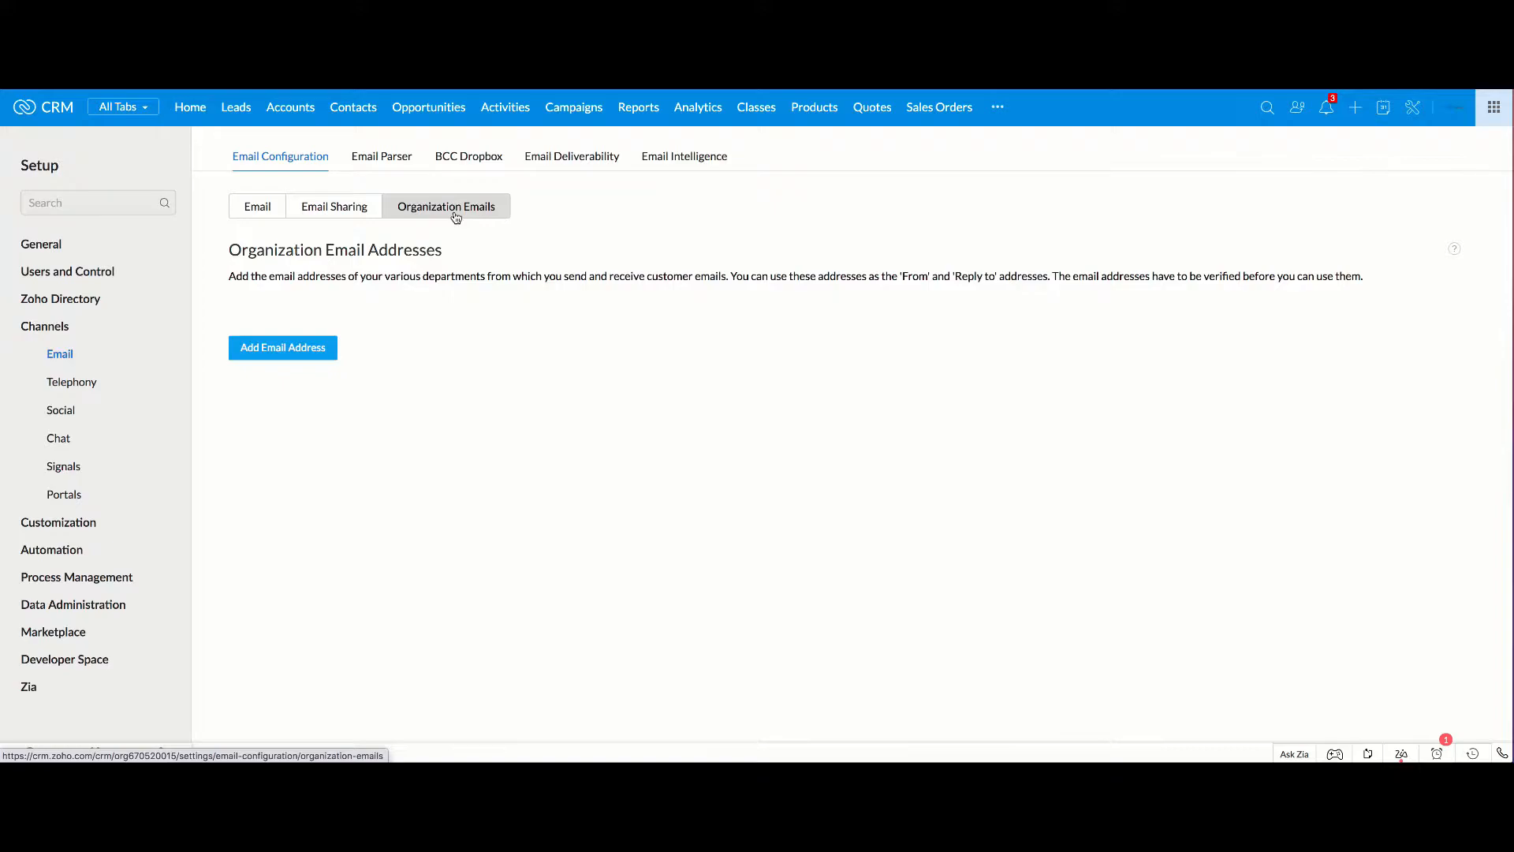
mouse_move(463, 222)
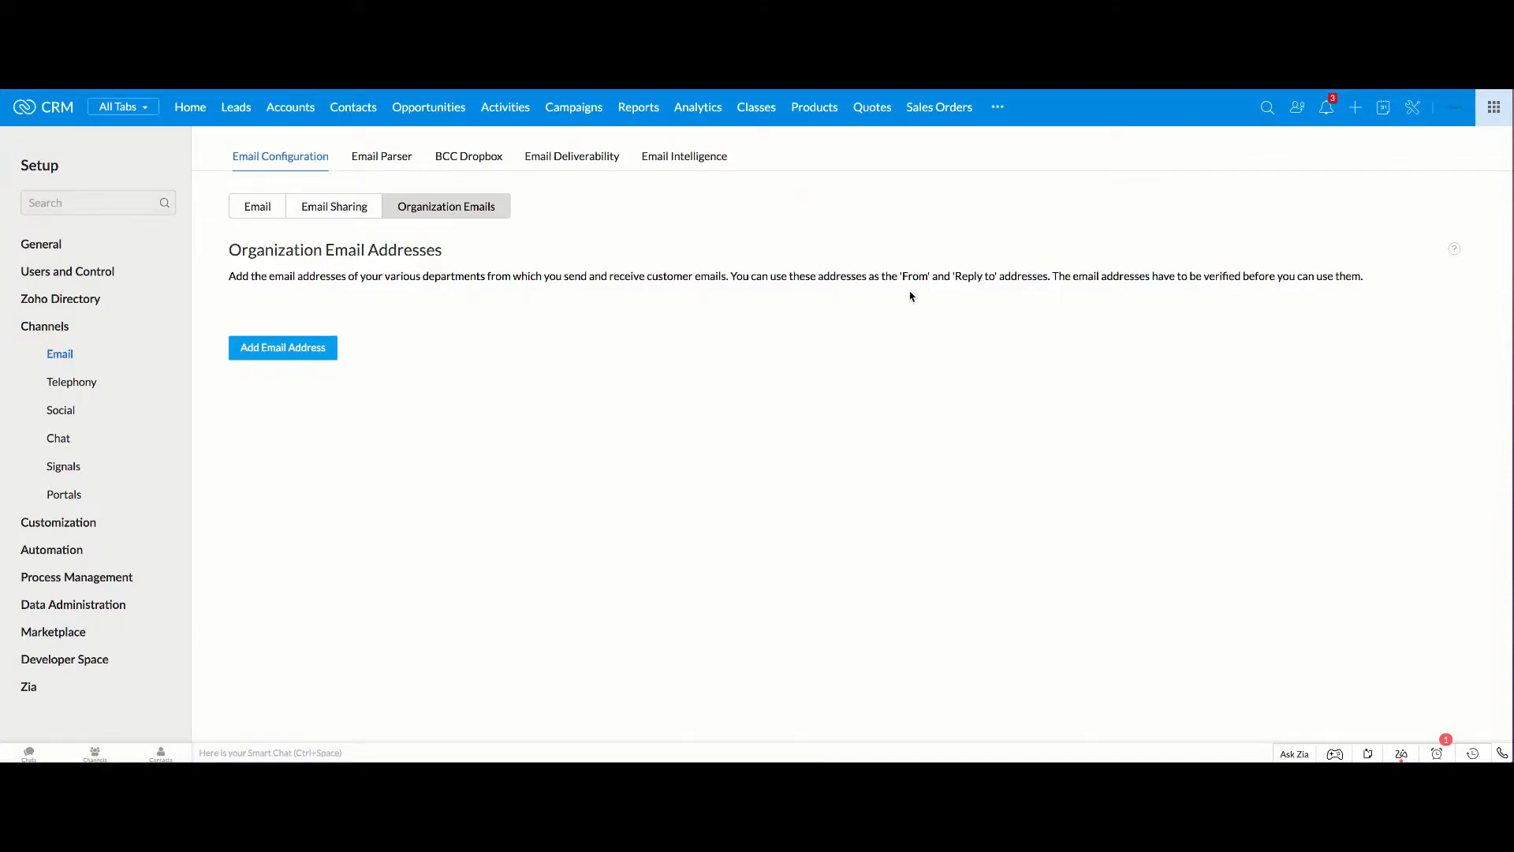
mouse_move(985, 287)
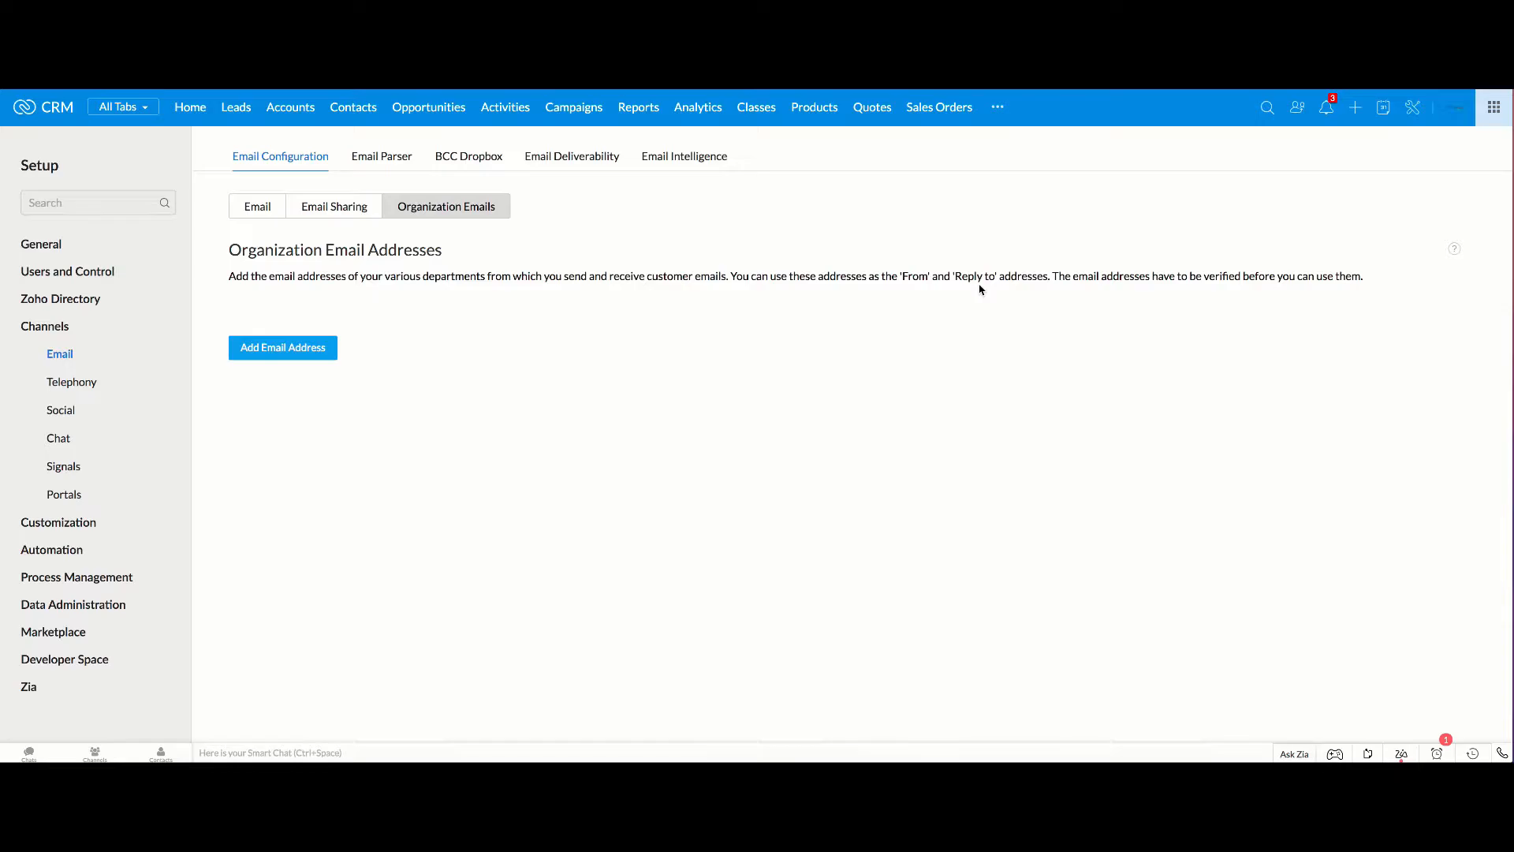
mouse_move(507, 374)
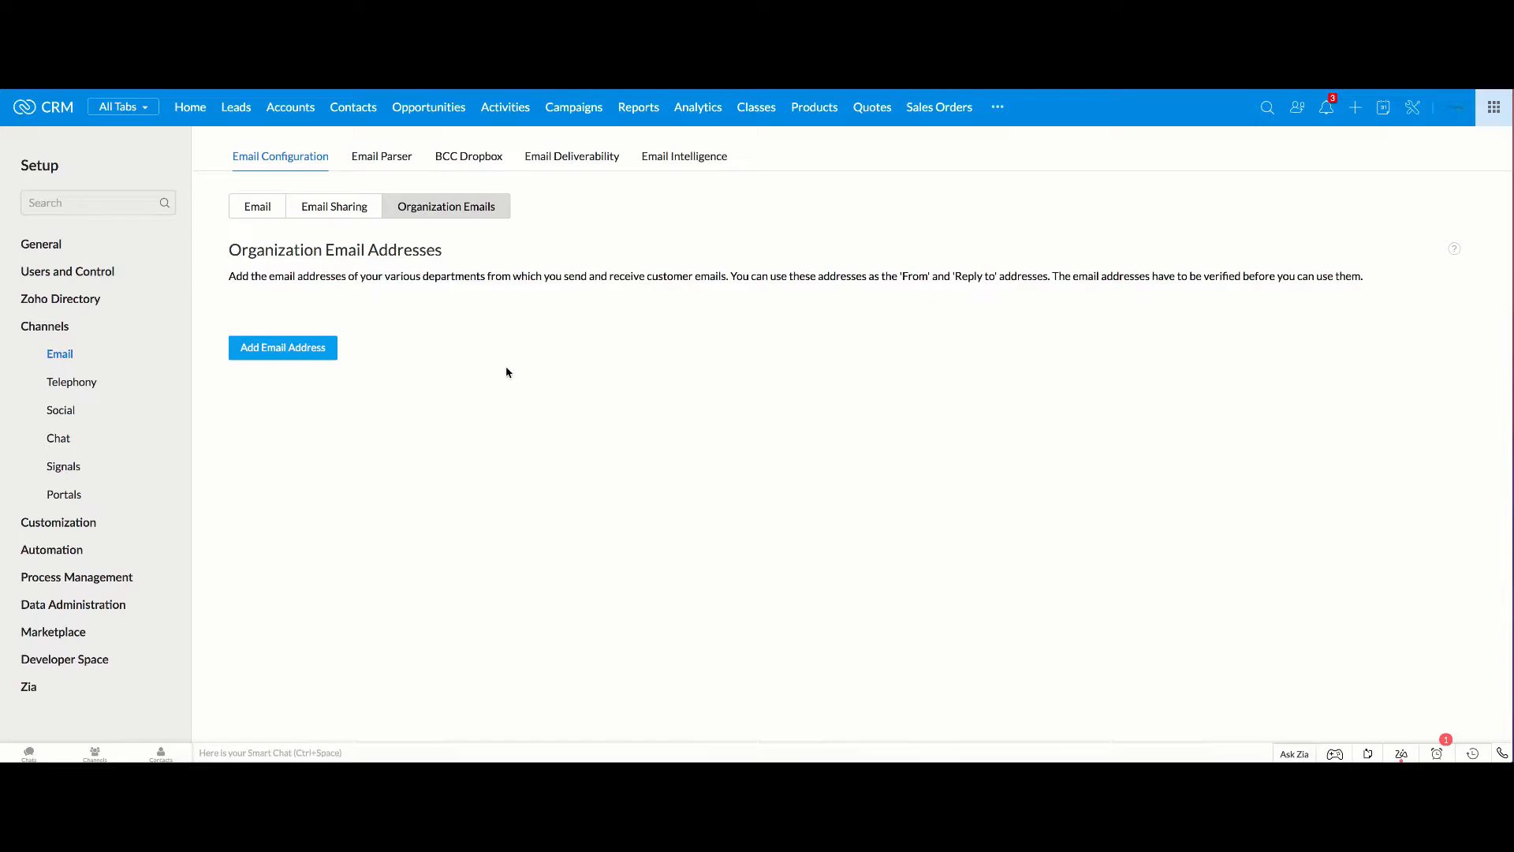
click(282, 347)
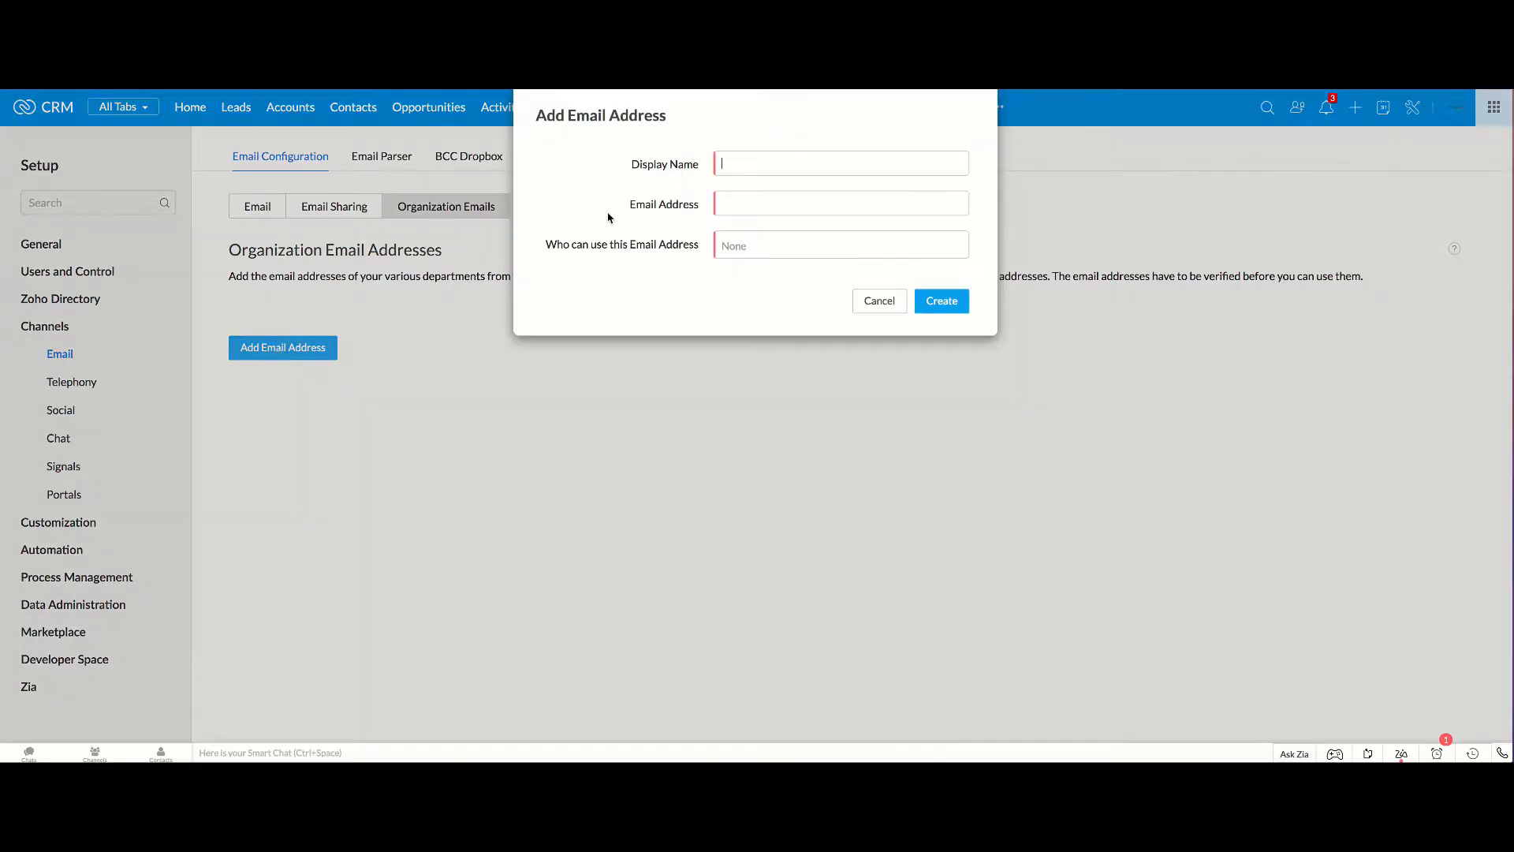
text(Te)
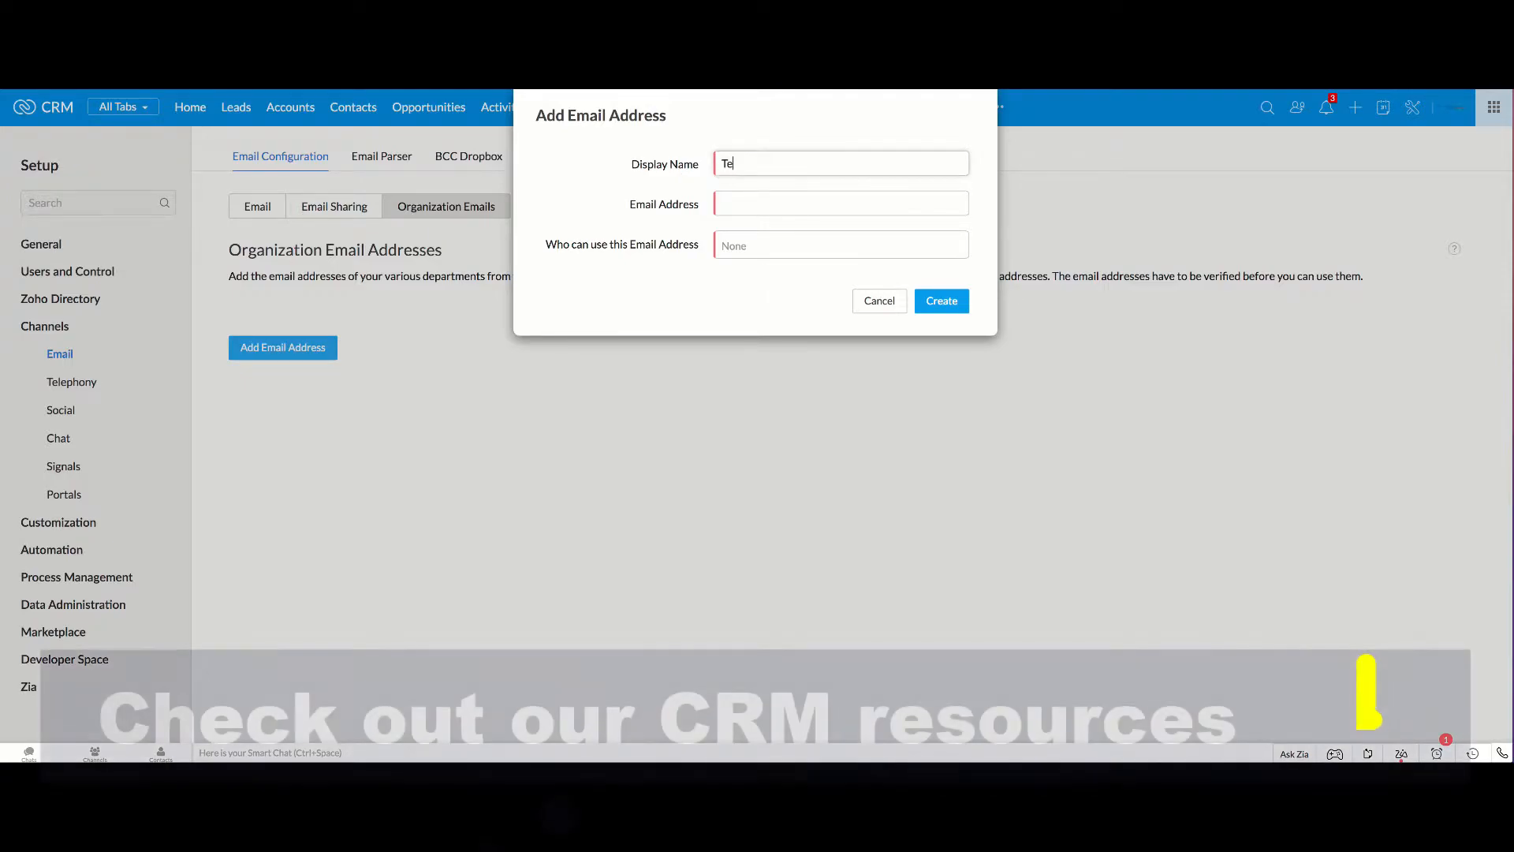
text(st)
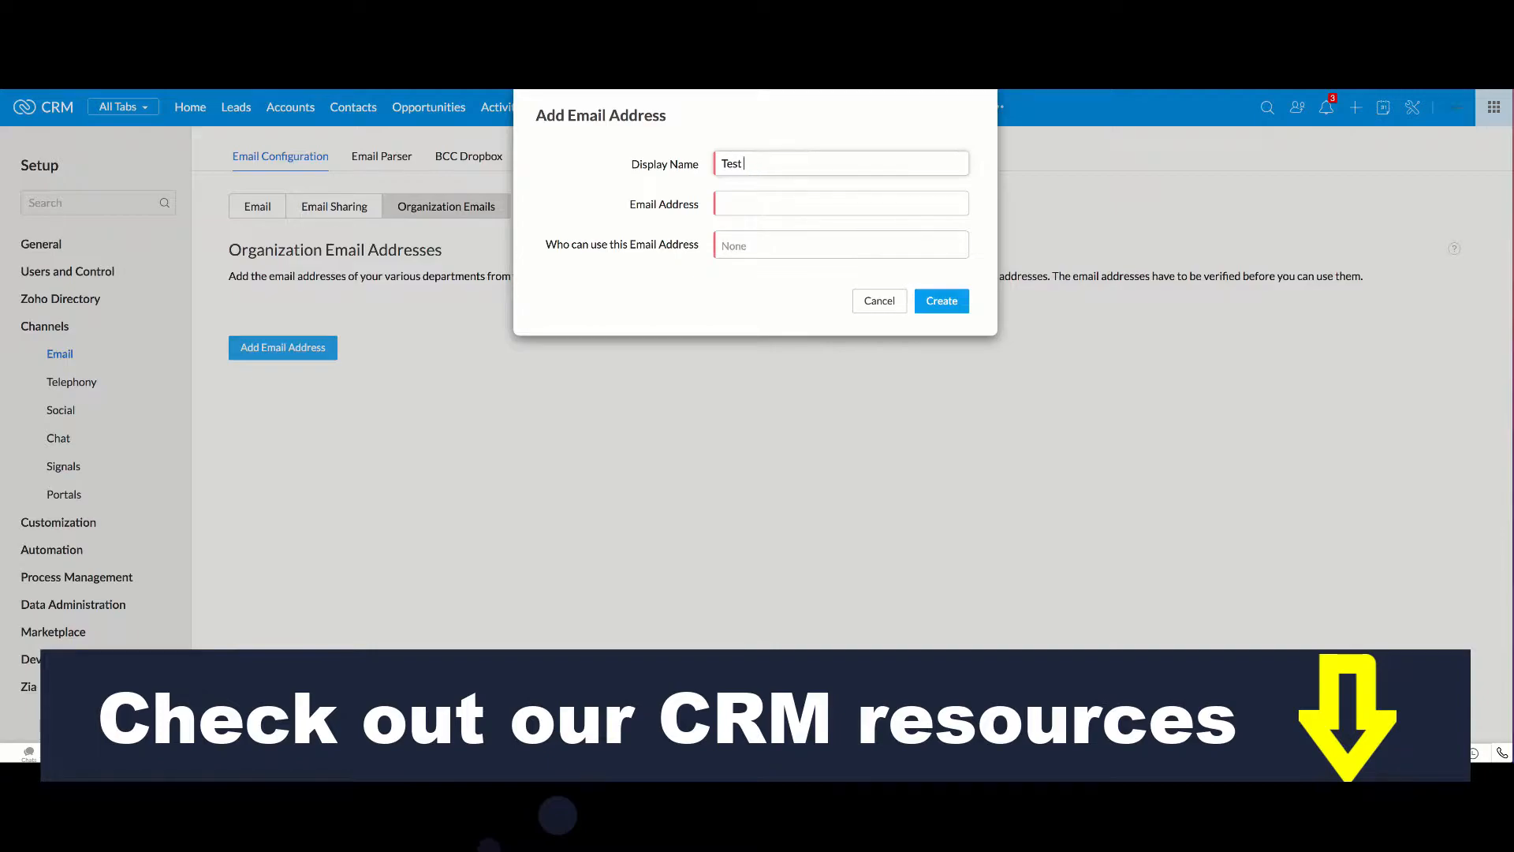
text(Organization Email)
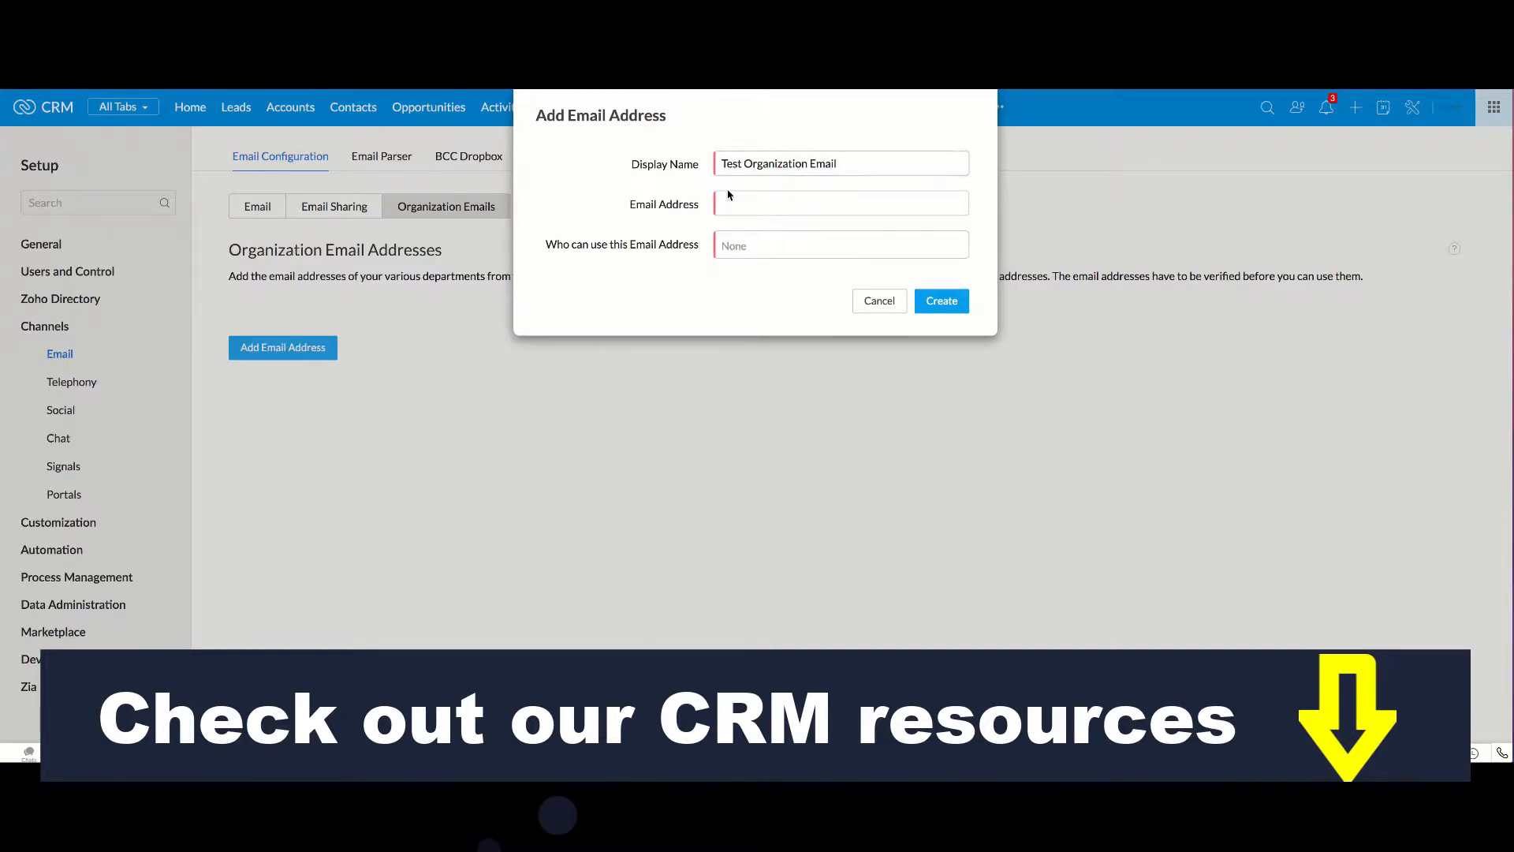
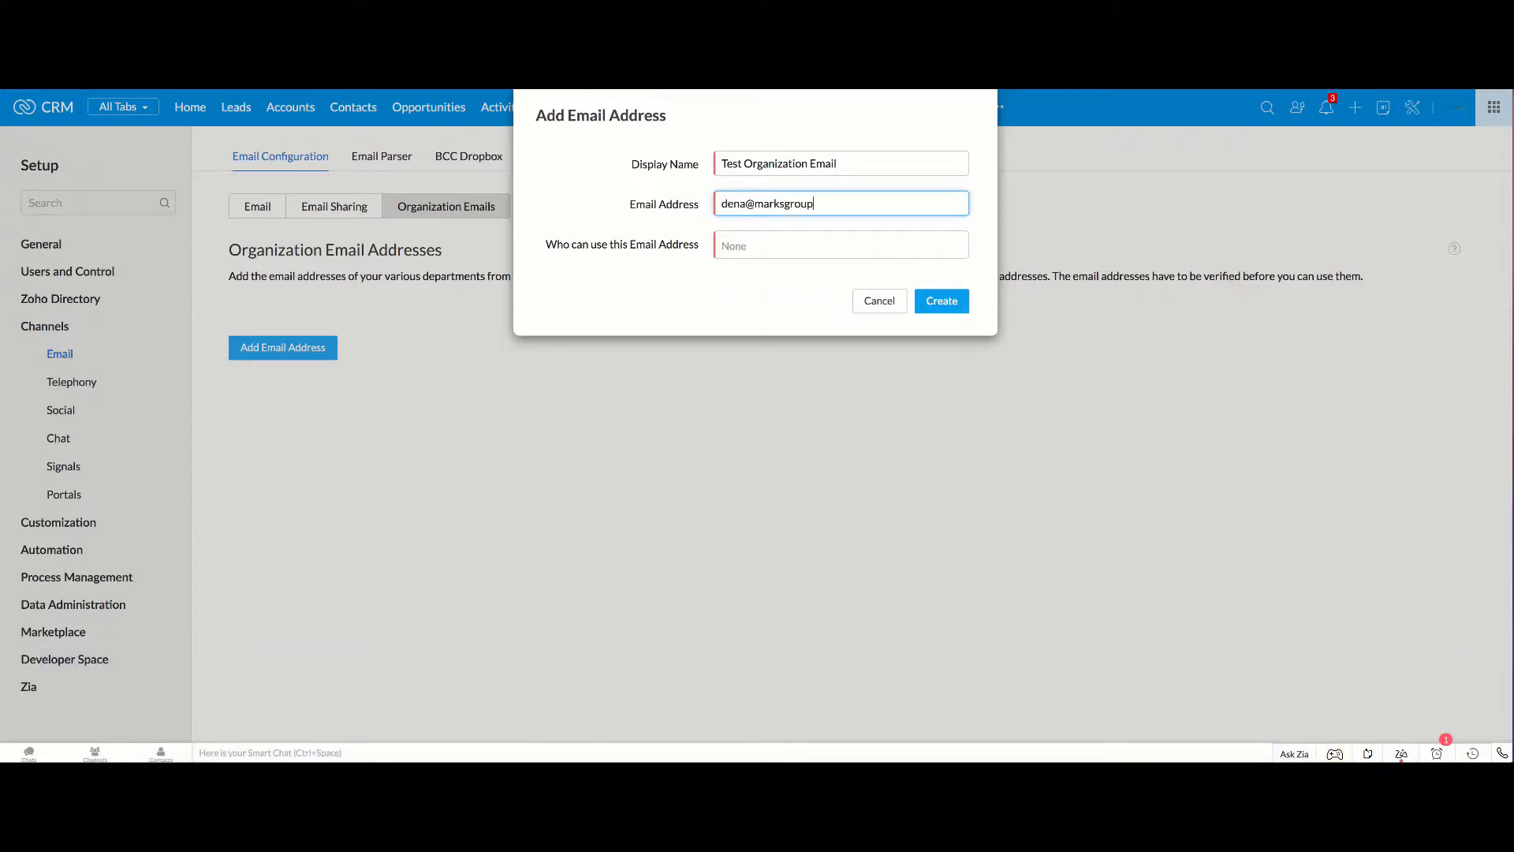
click(839, 244)
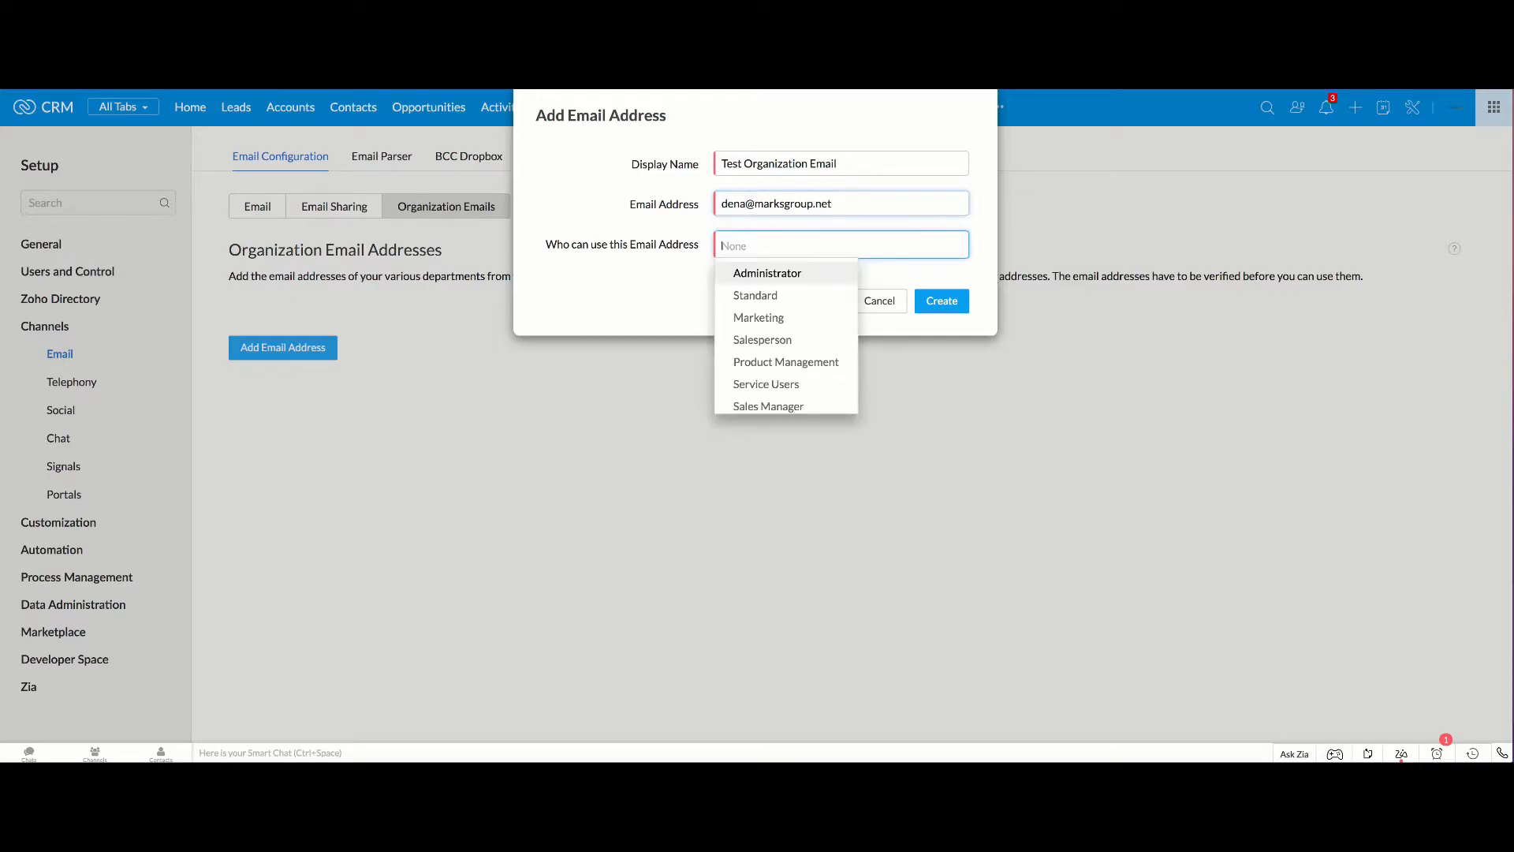
mouse_move(763, 296)
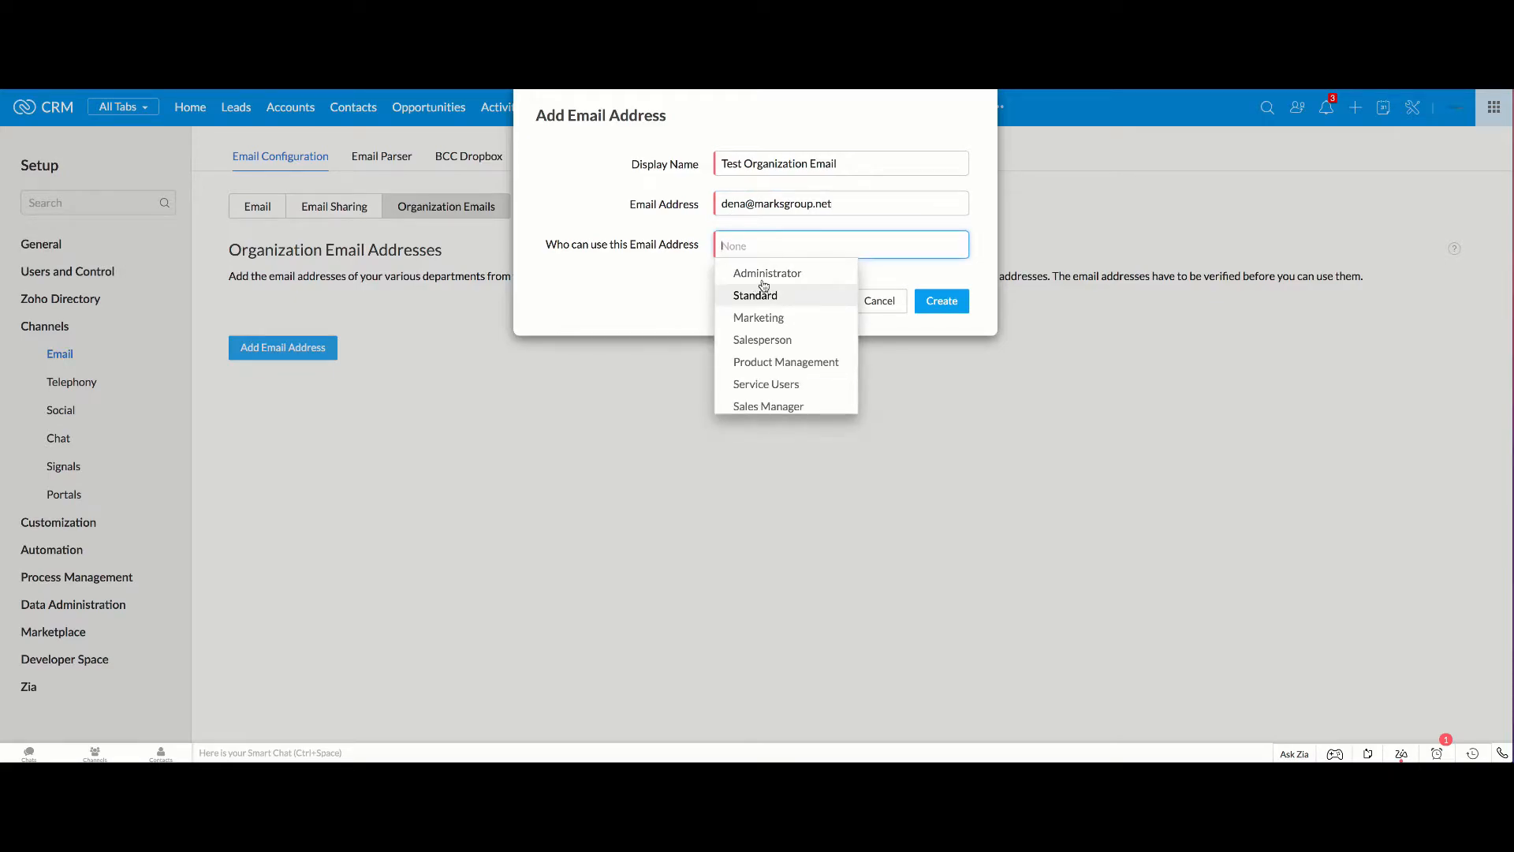
click(766, 272)
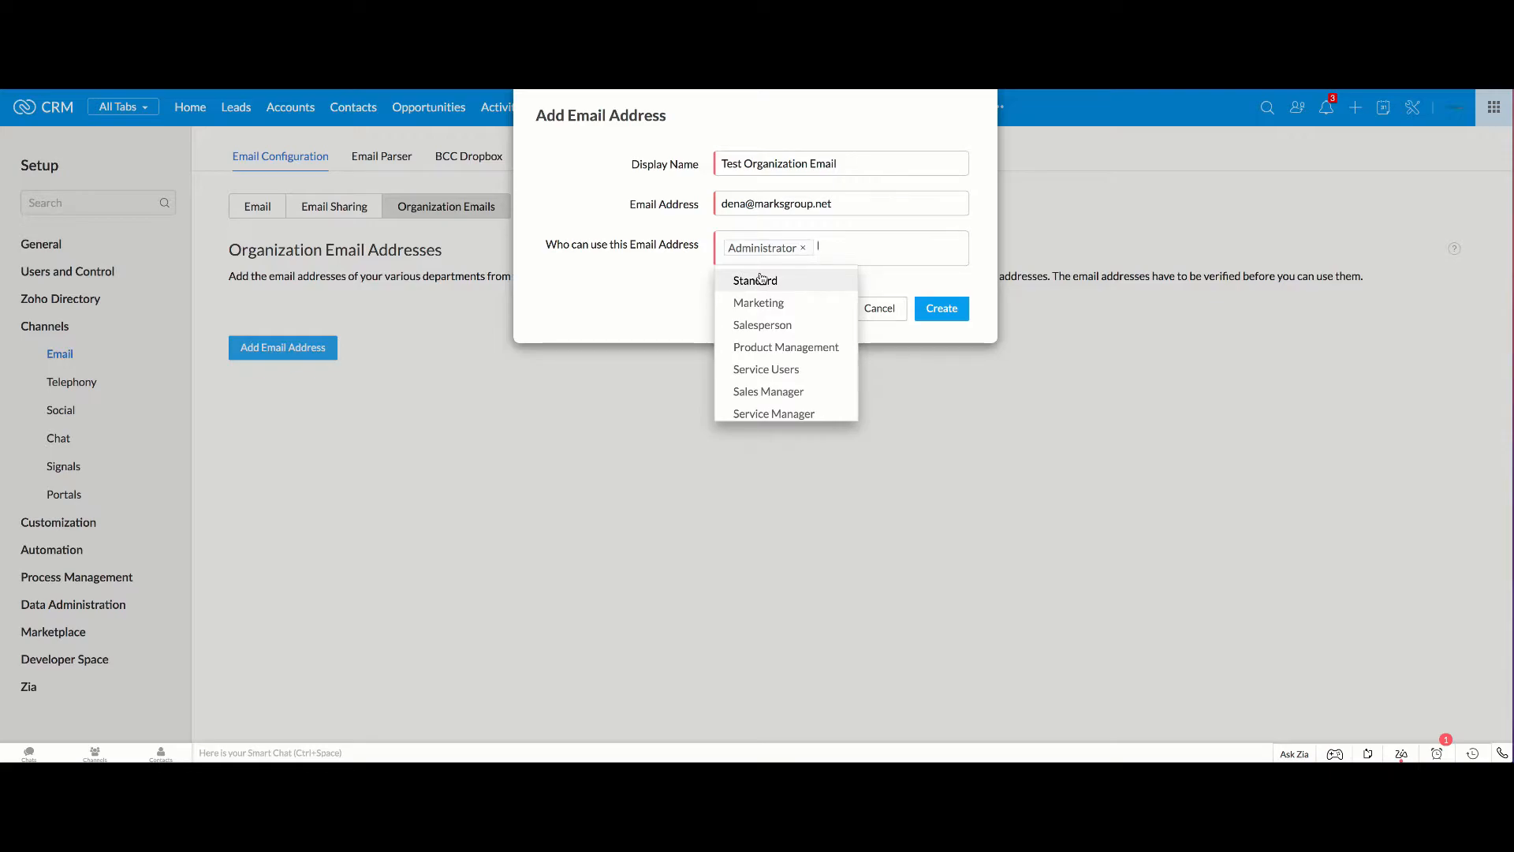
mouse_move(717, 294)
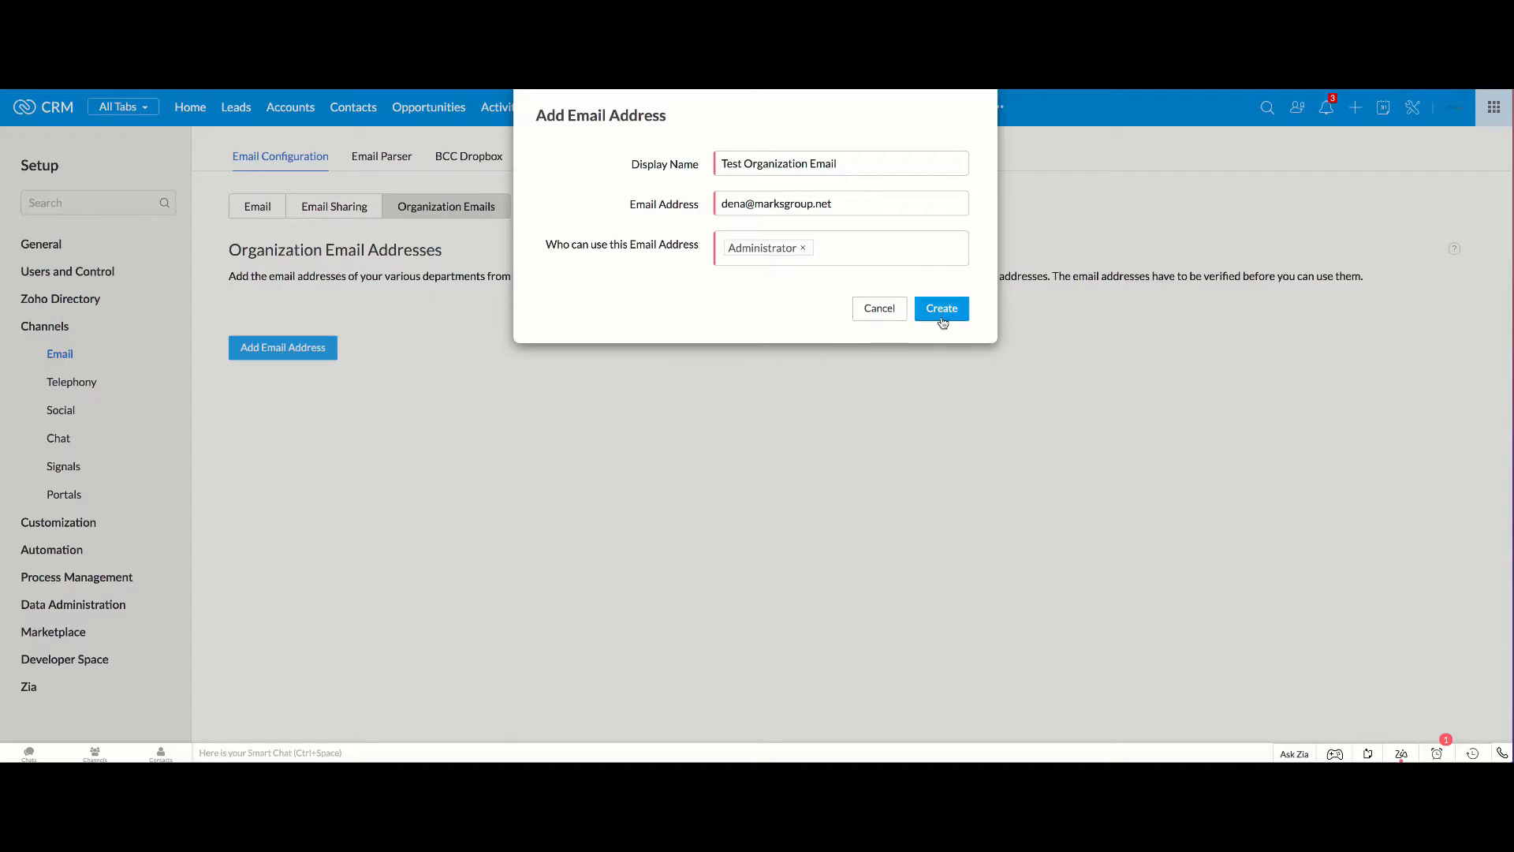
click(941, 308)
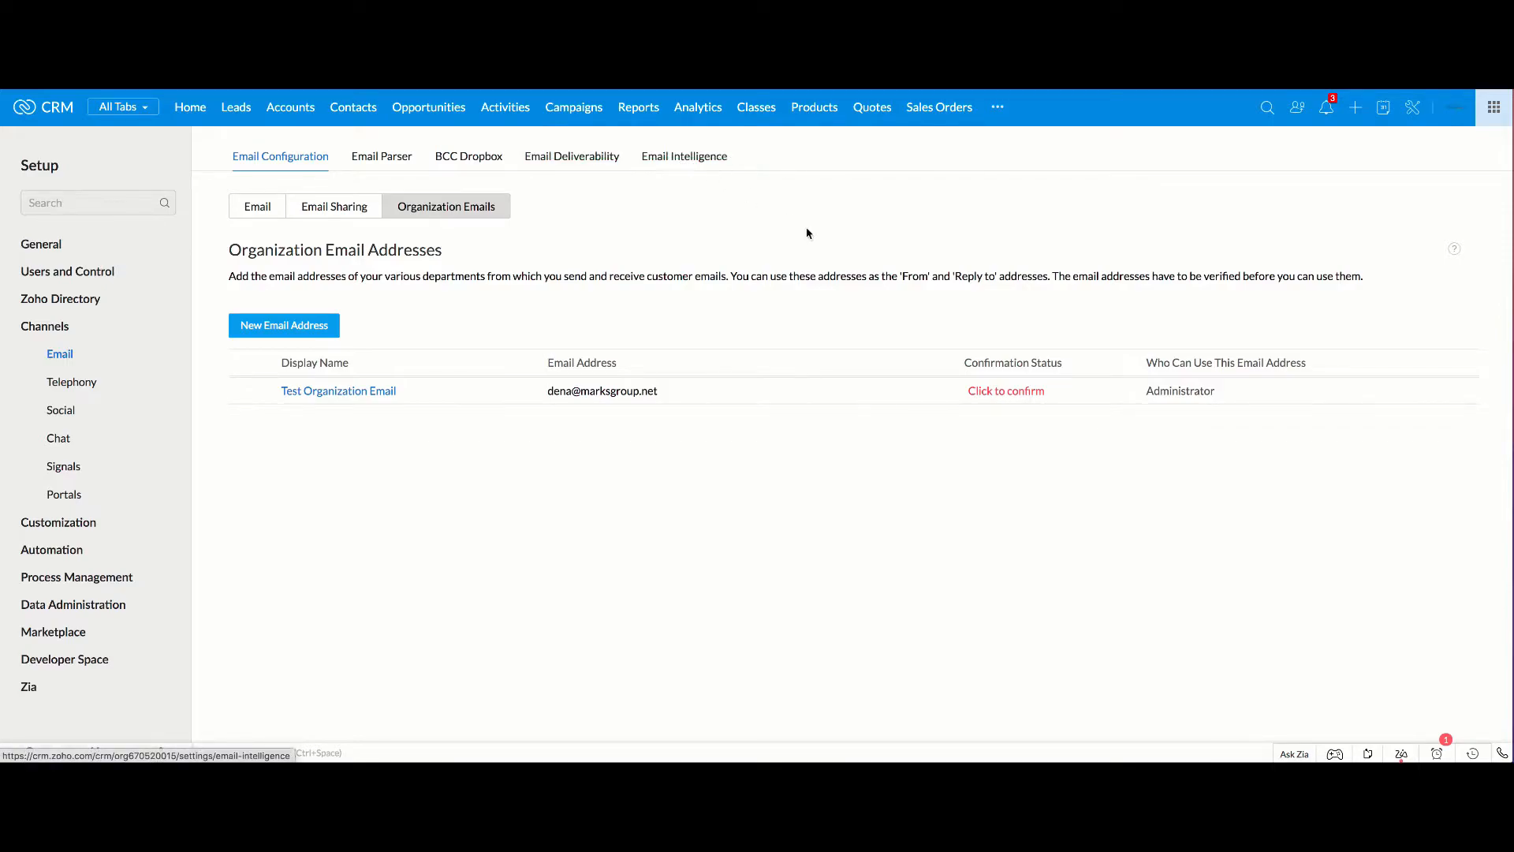
mouse_move(1005, 391)
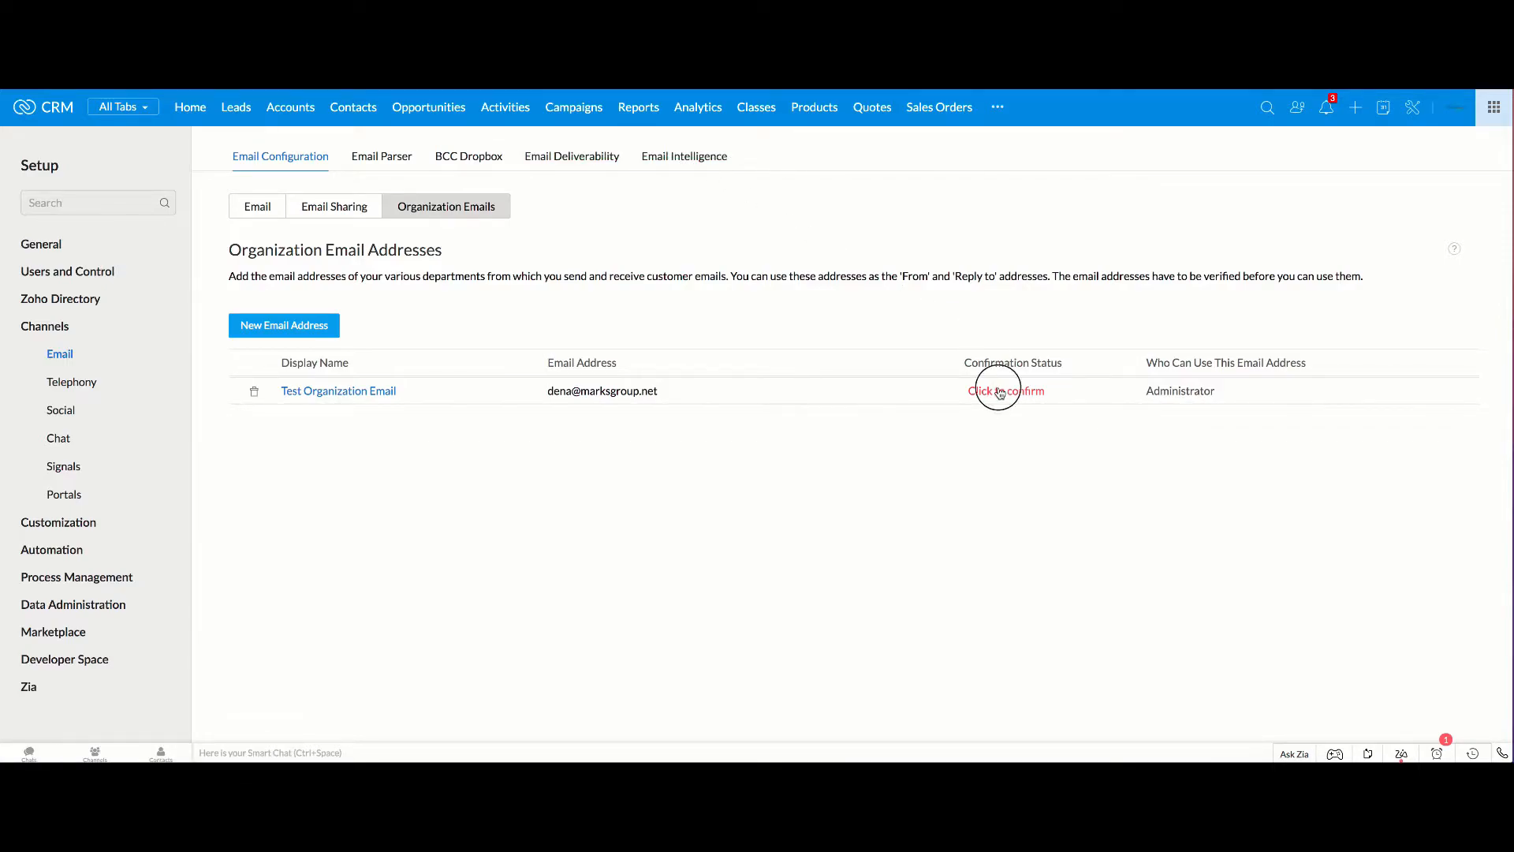
click(1006, 391)
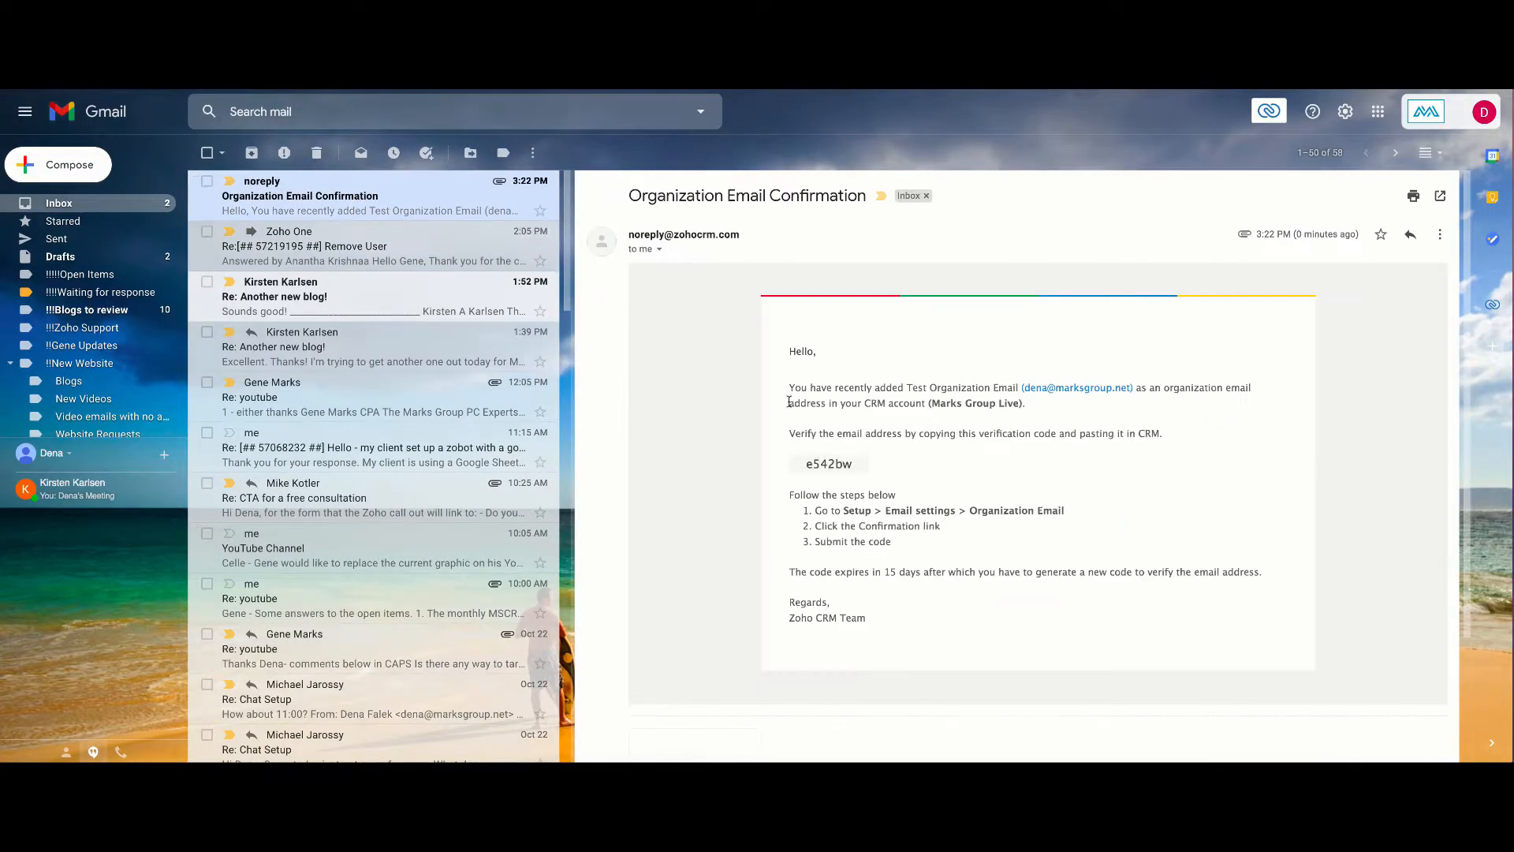
double_click(828, 464)
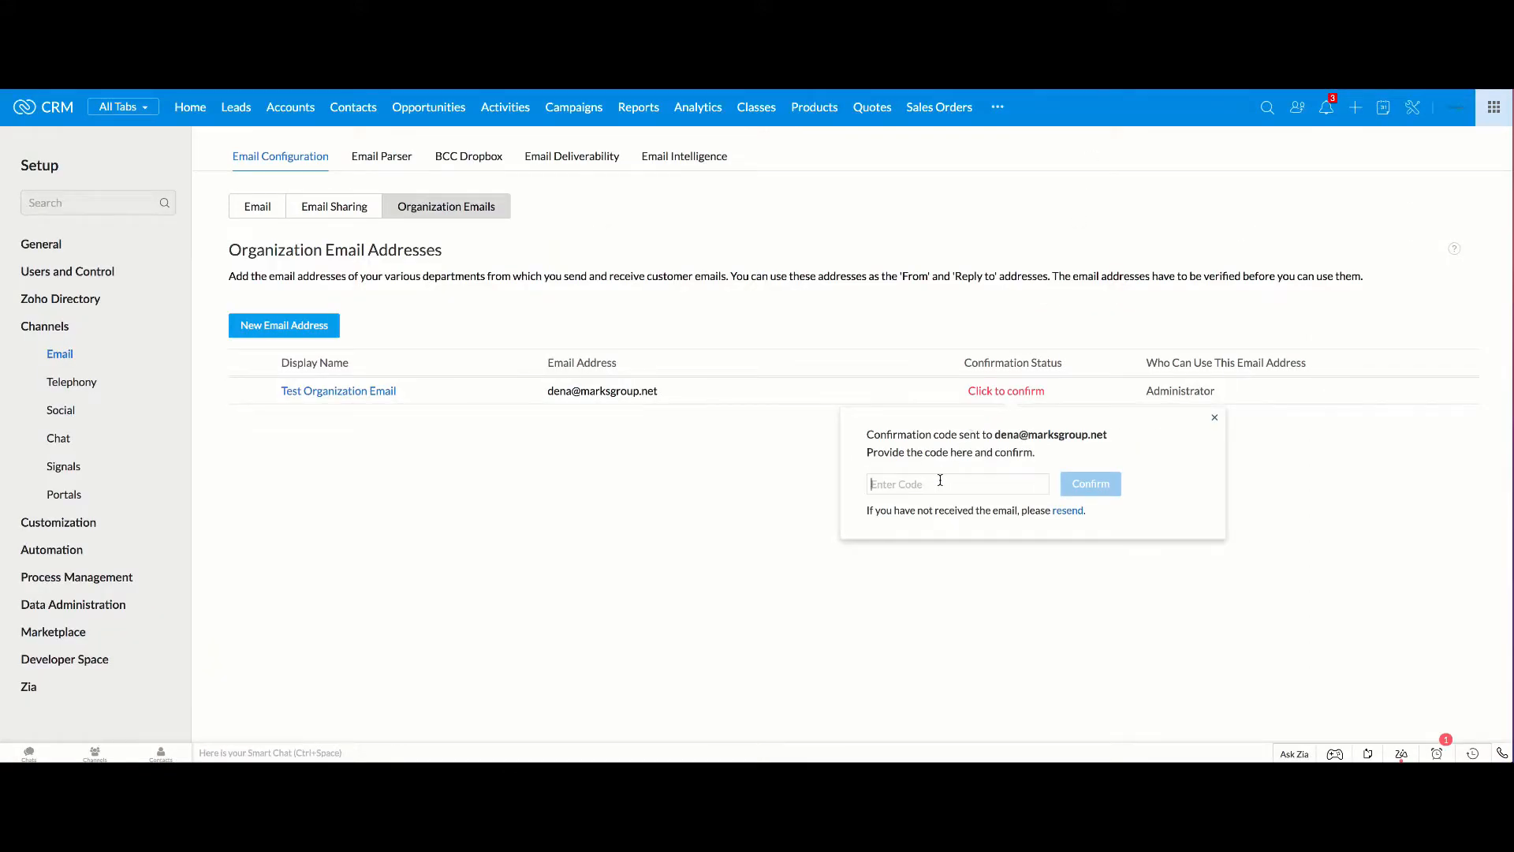
click(1089, 483)
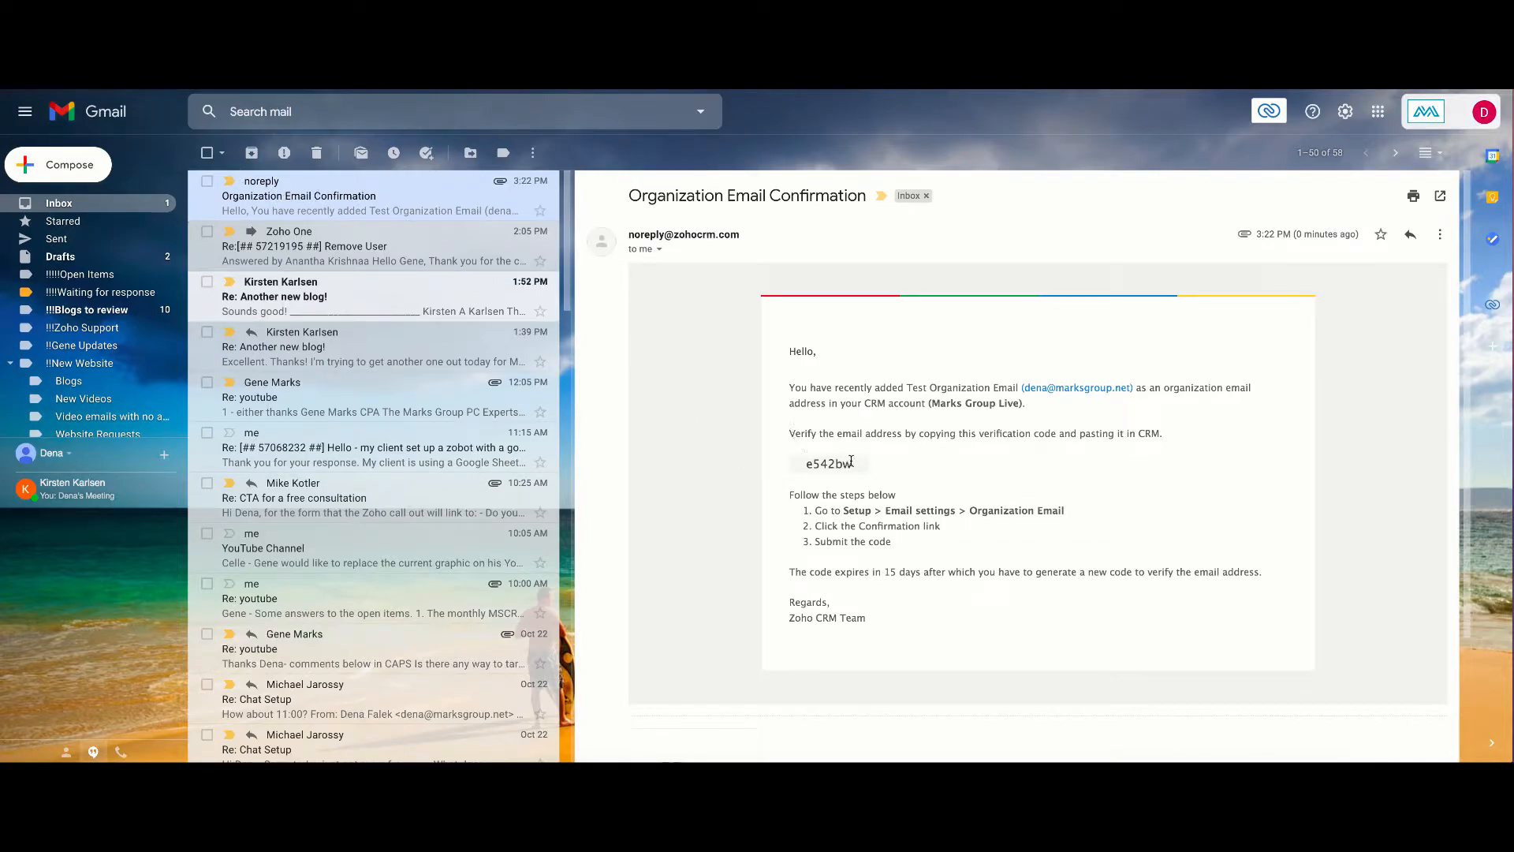
double_click(826, 464)
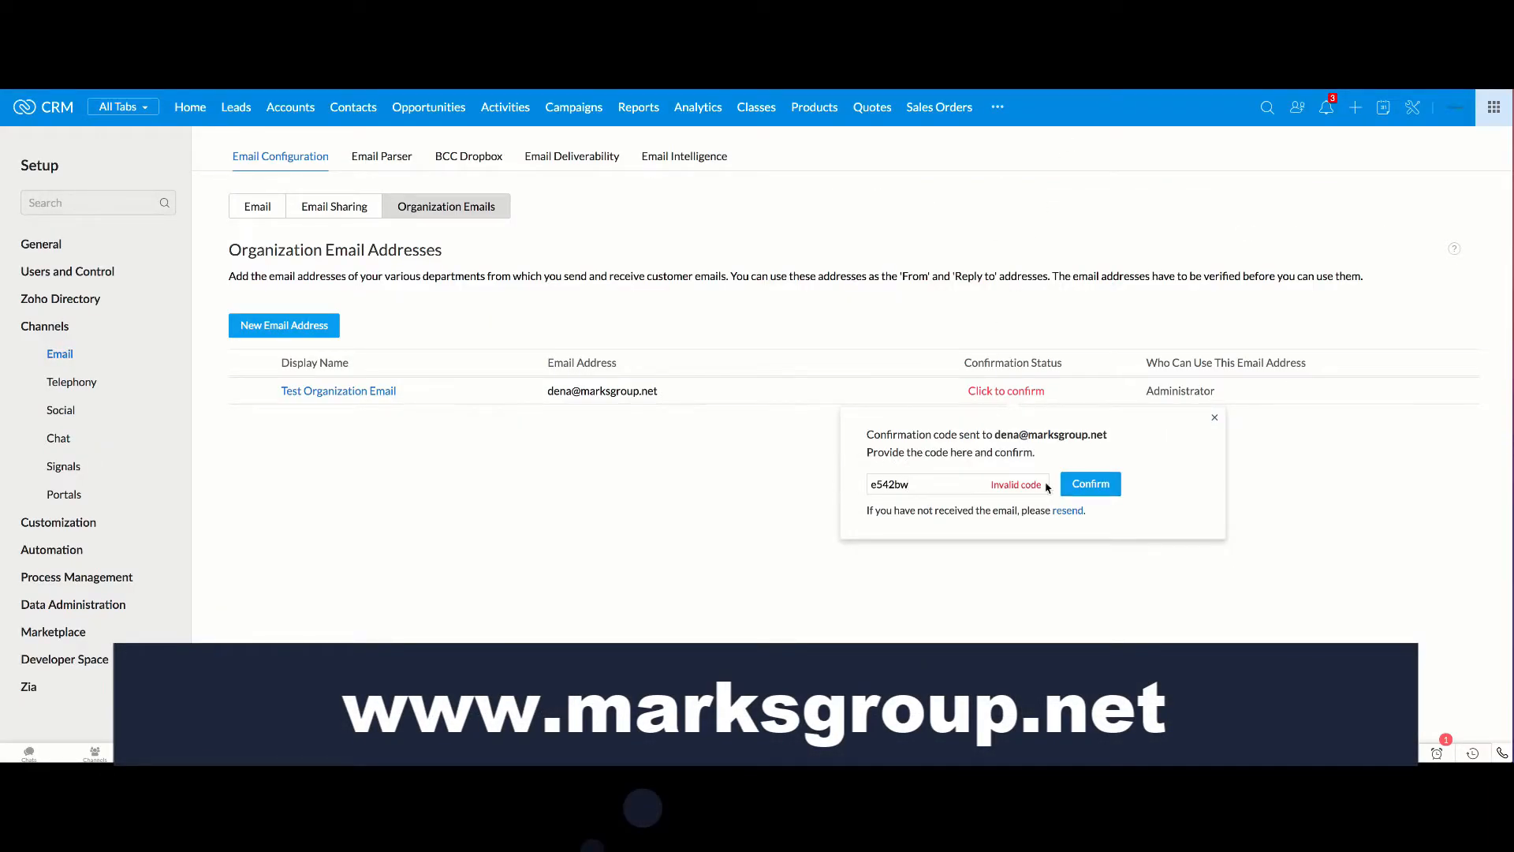
- Confirm the Test Organization Email code, then go to the Contacts list
click(1090, 483)
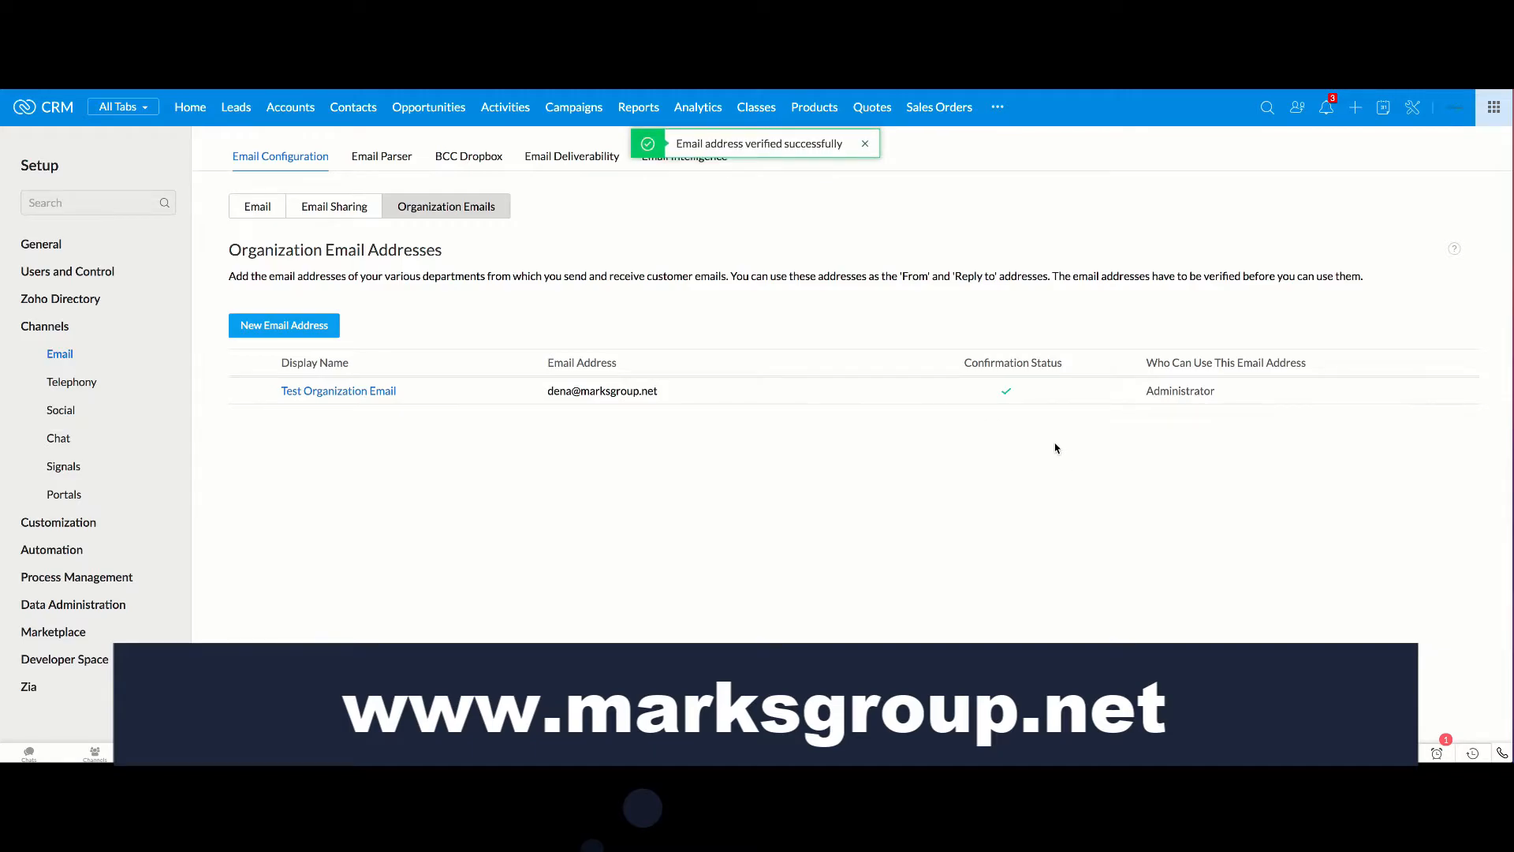
mouse_move(917, 262)
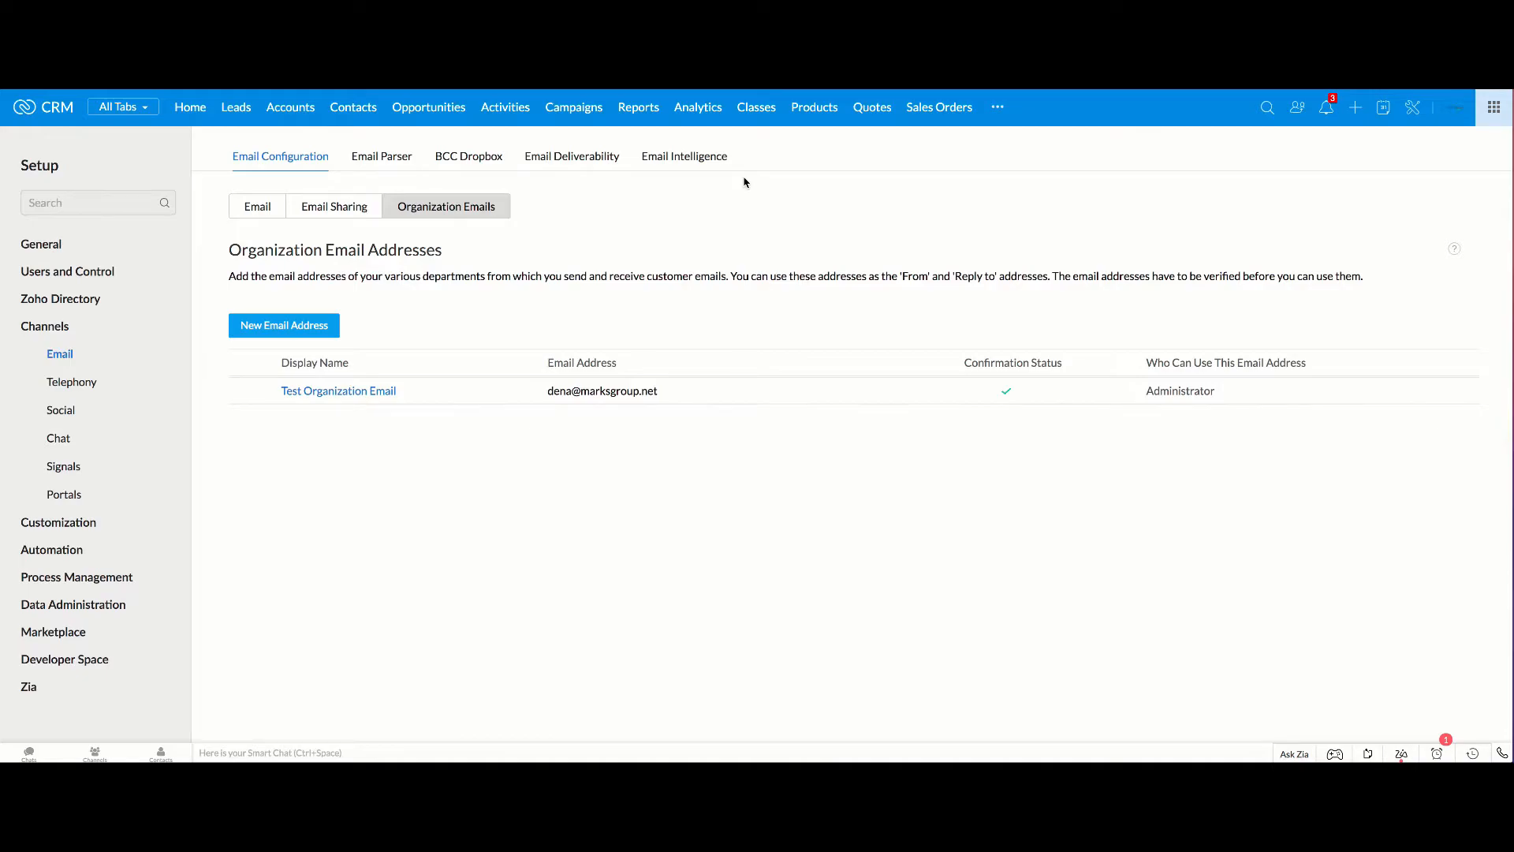
mouse_move(770, 191)
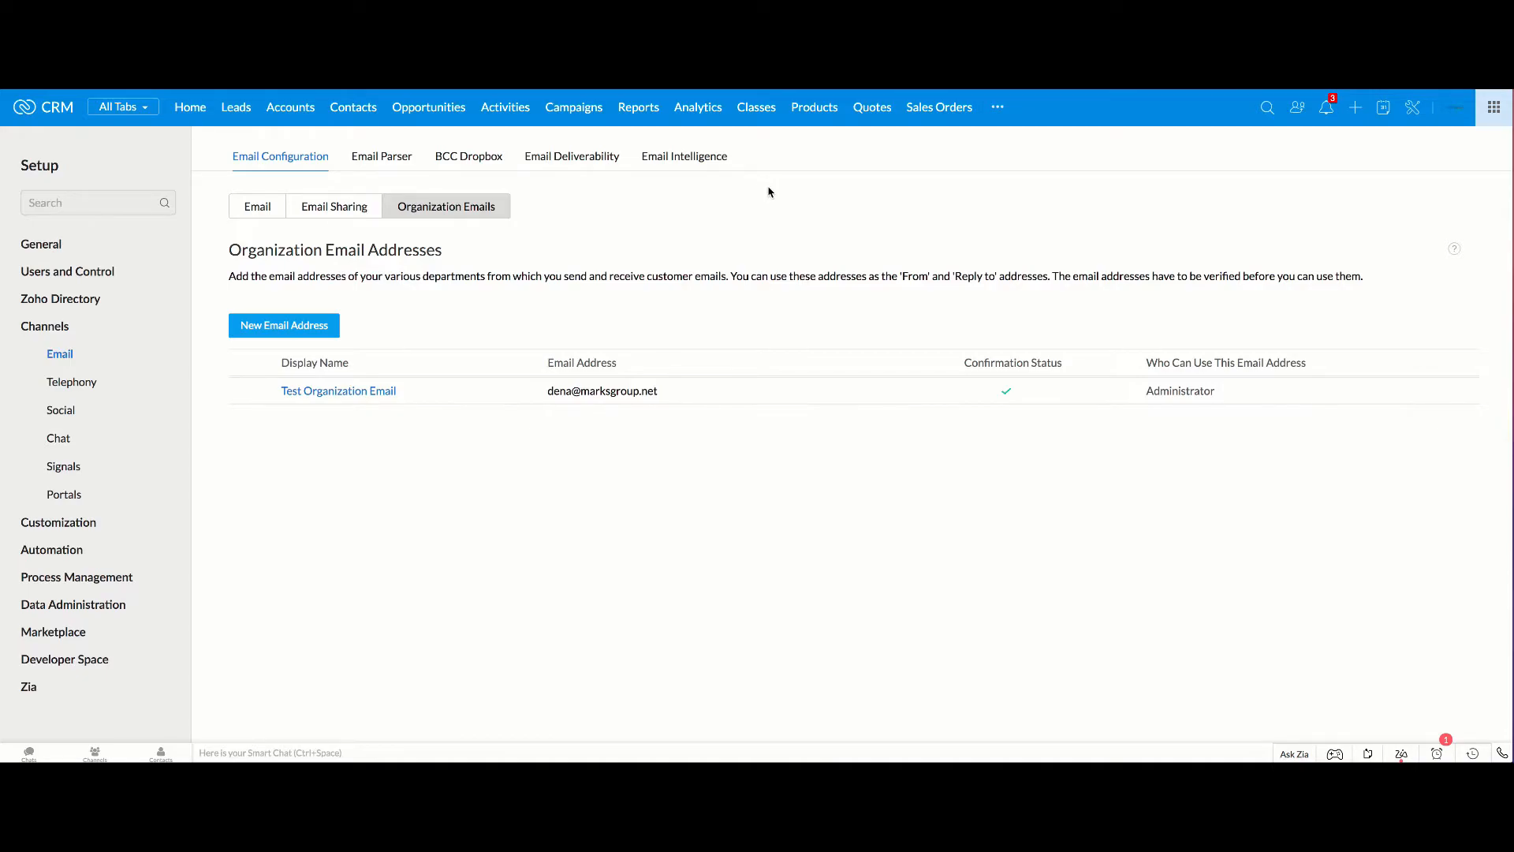
mouse_move(290, 107)
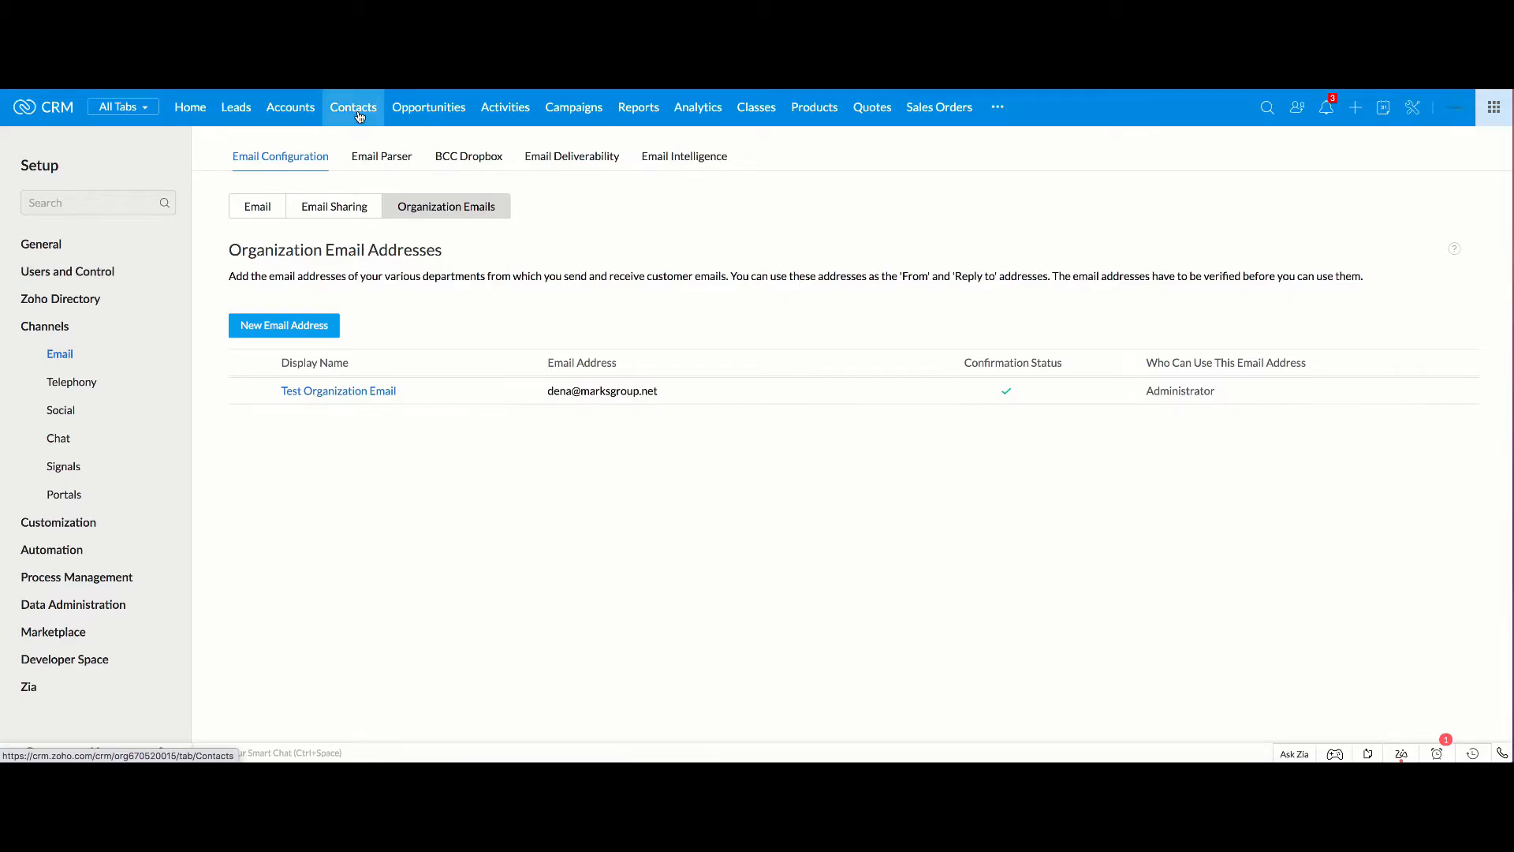
click(353, 107)
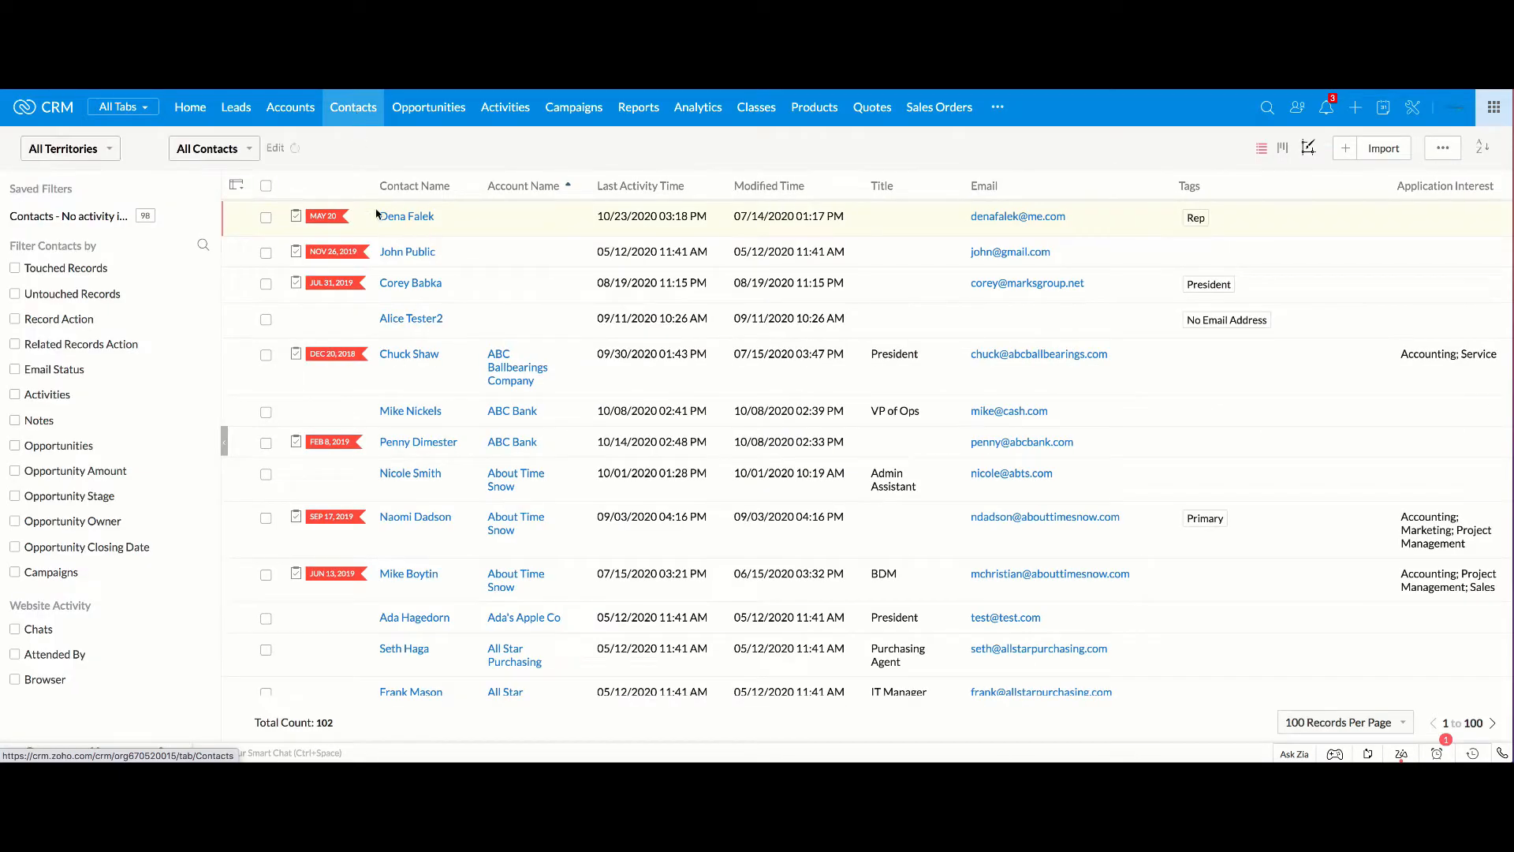
click(405, 215)
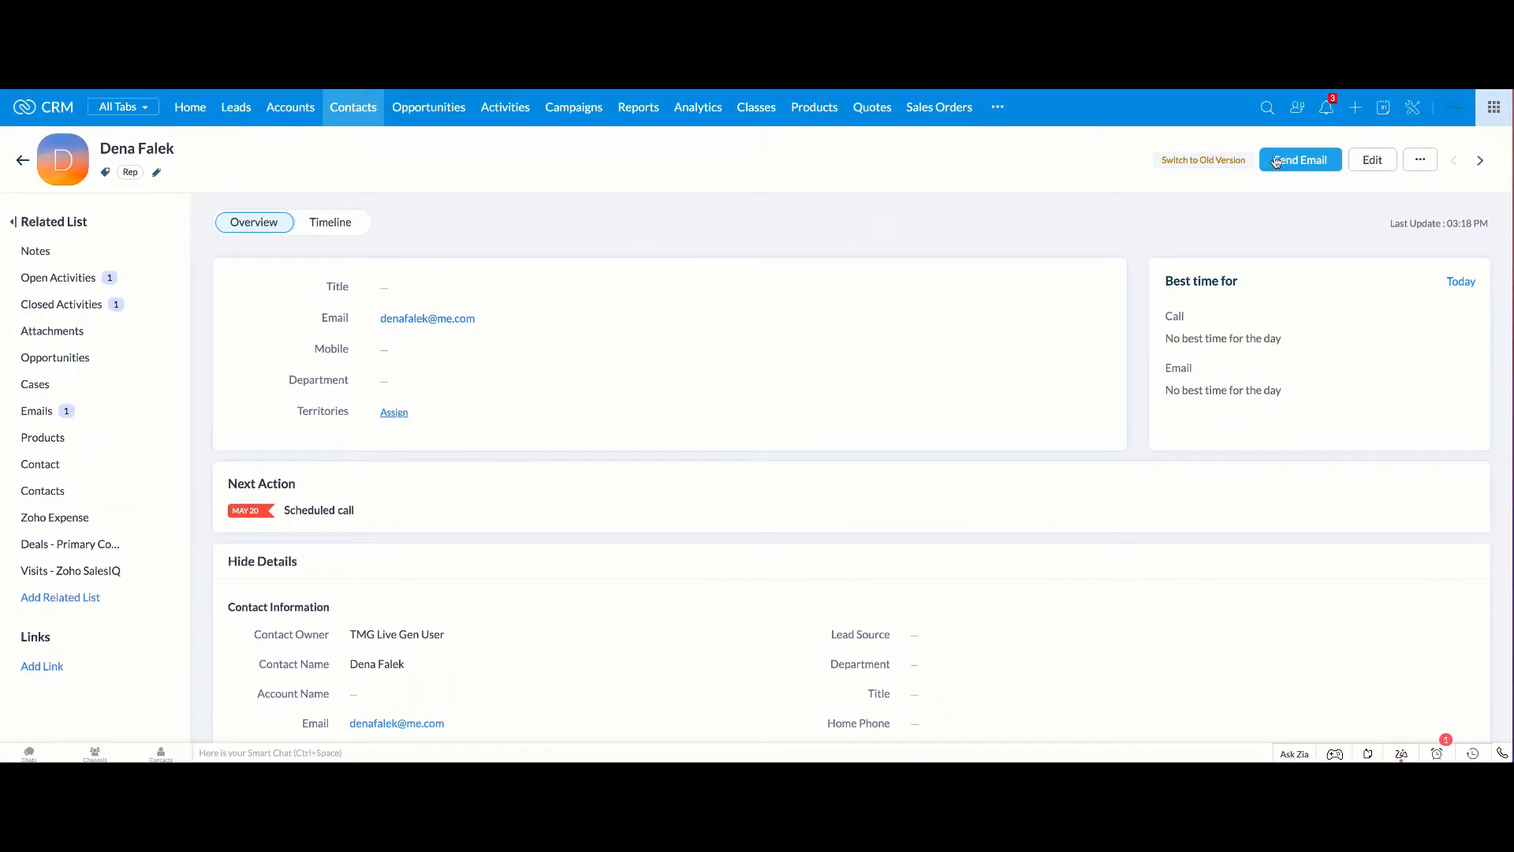
click(1300, 160)
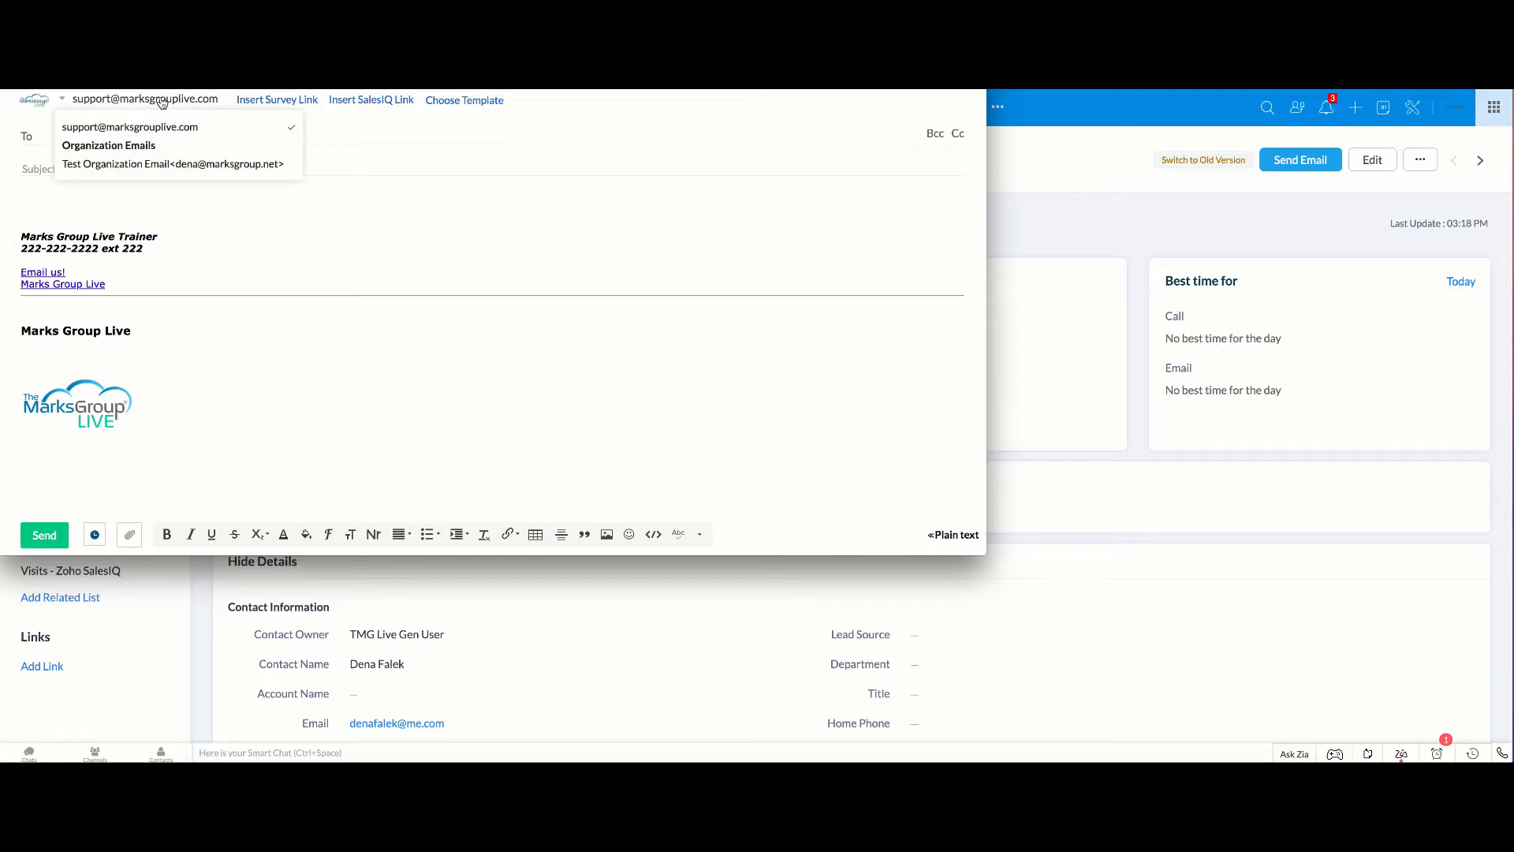
mouse_move(173, 163)
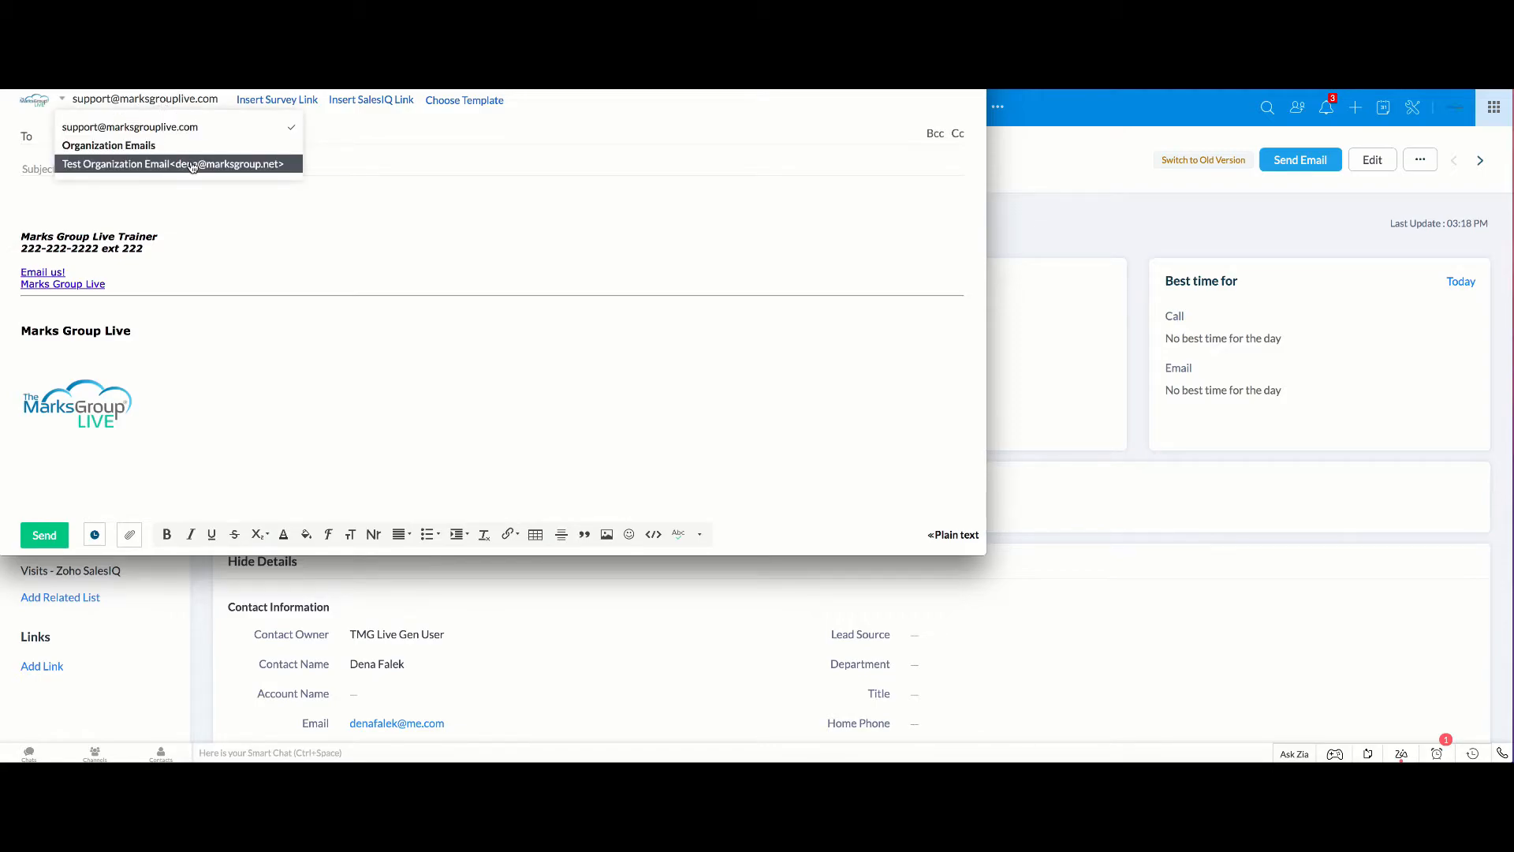
click(173, 164)
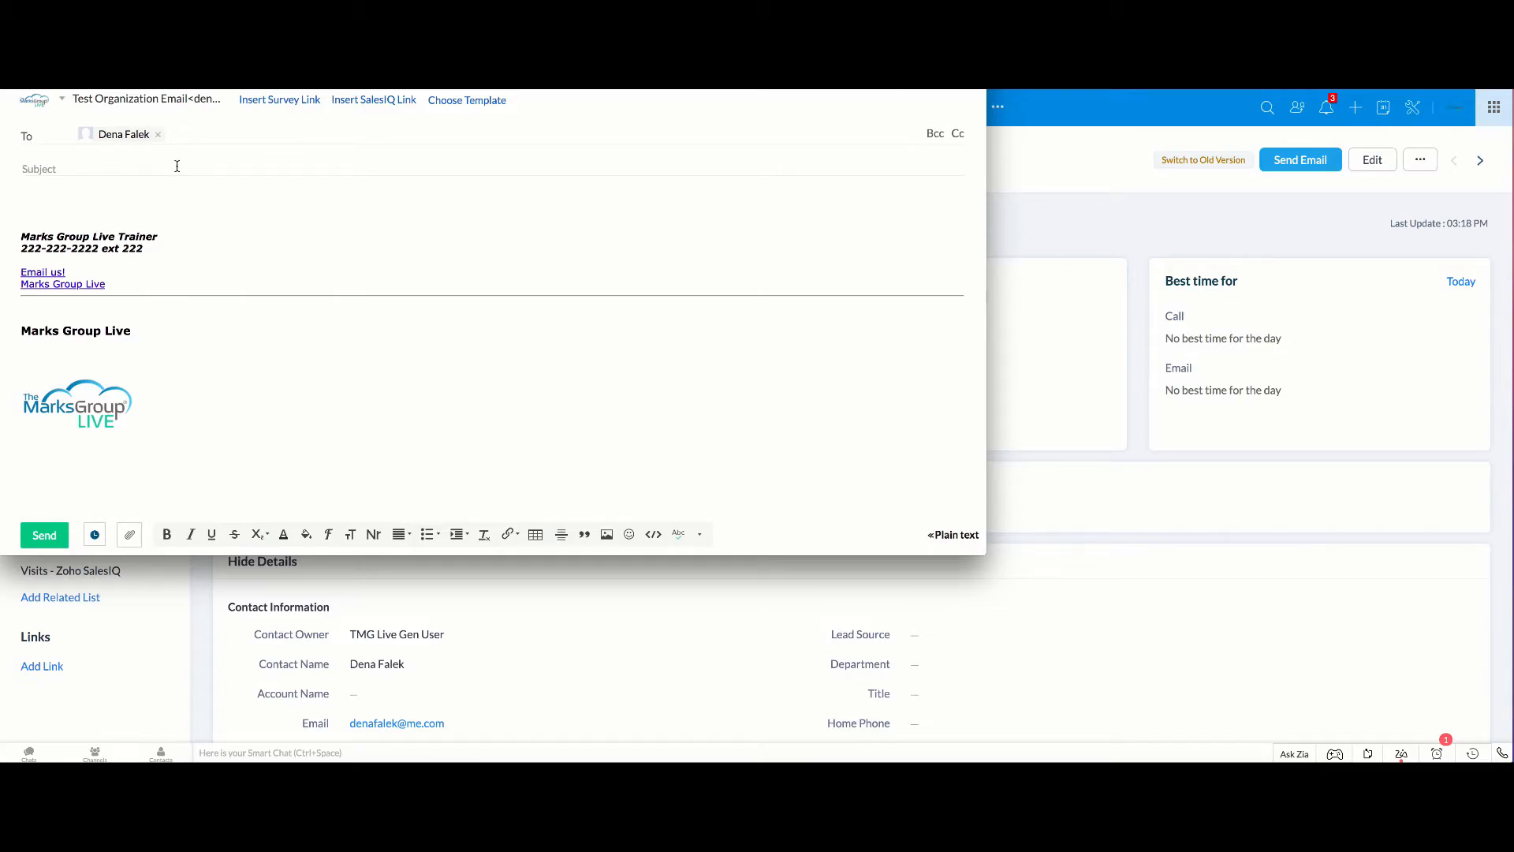
text(Test)
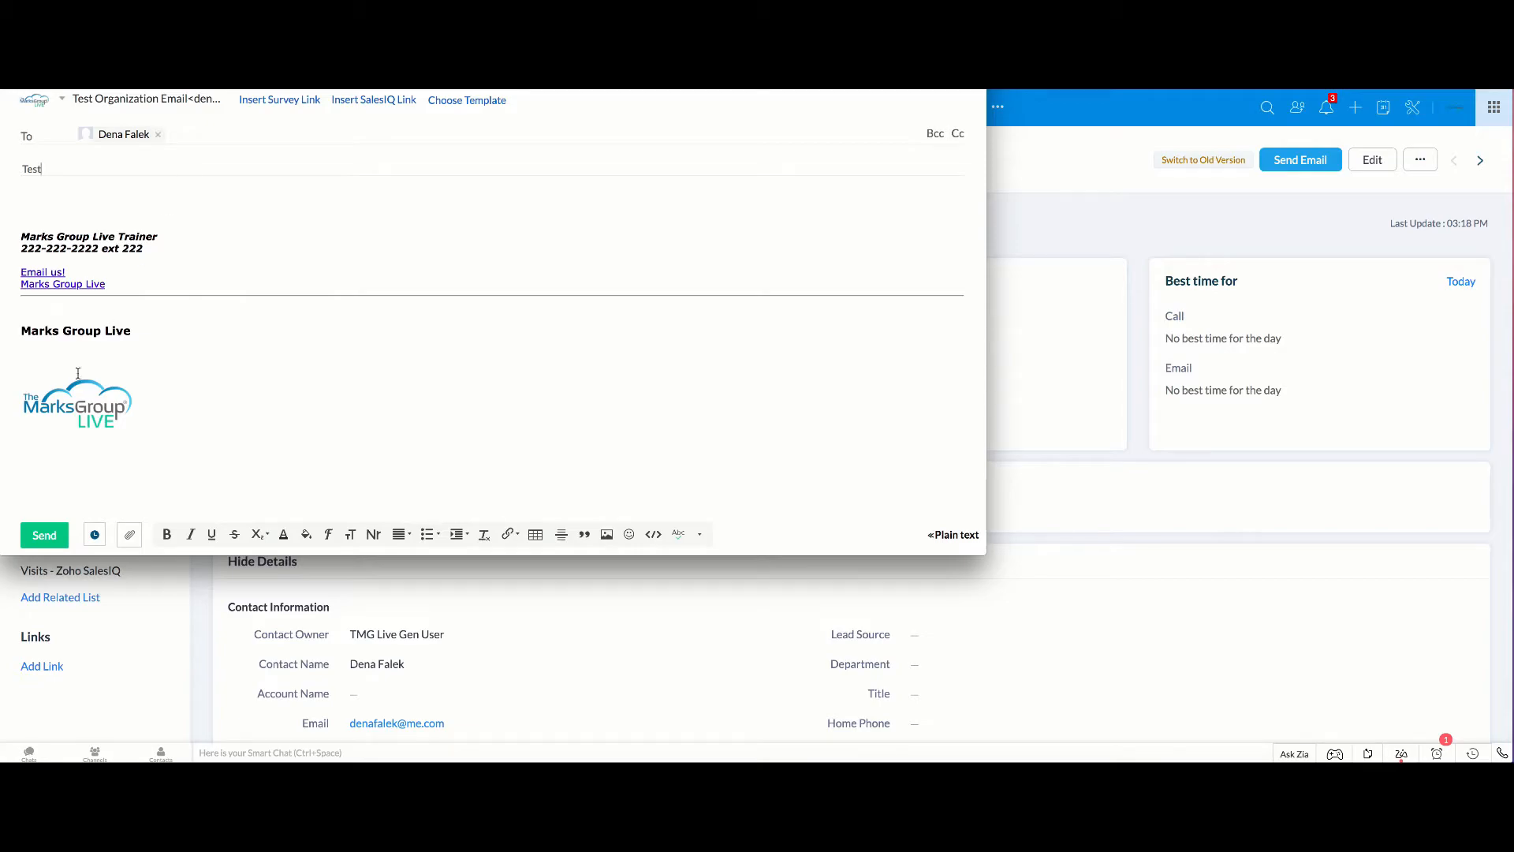
text(@)
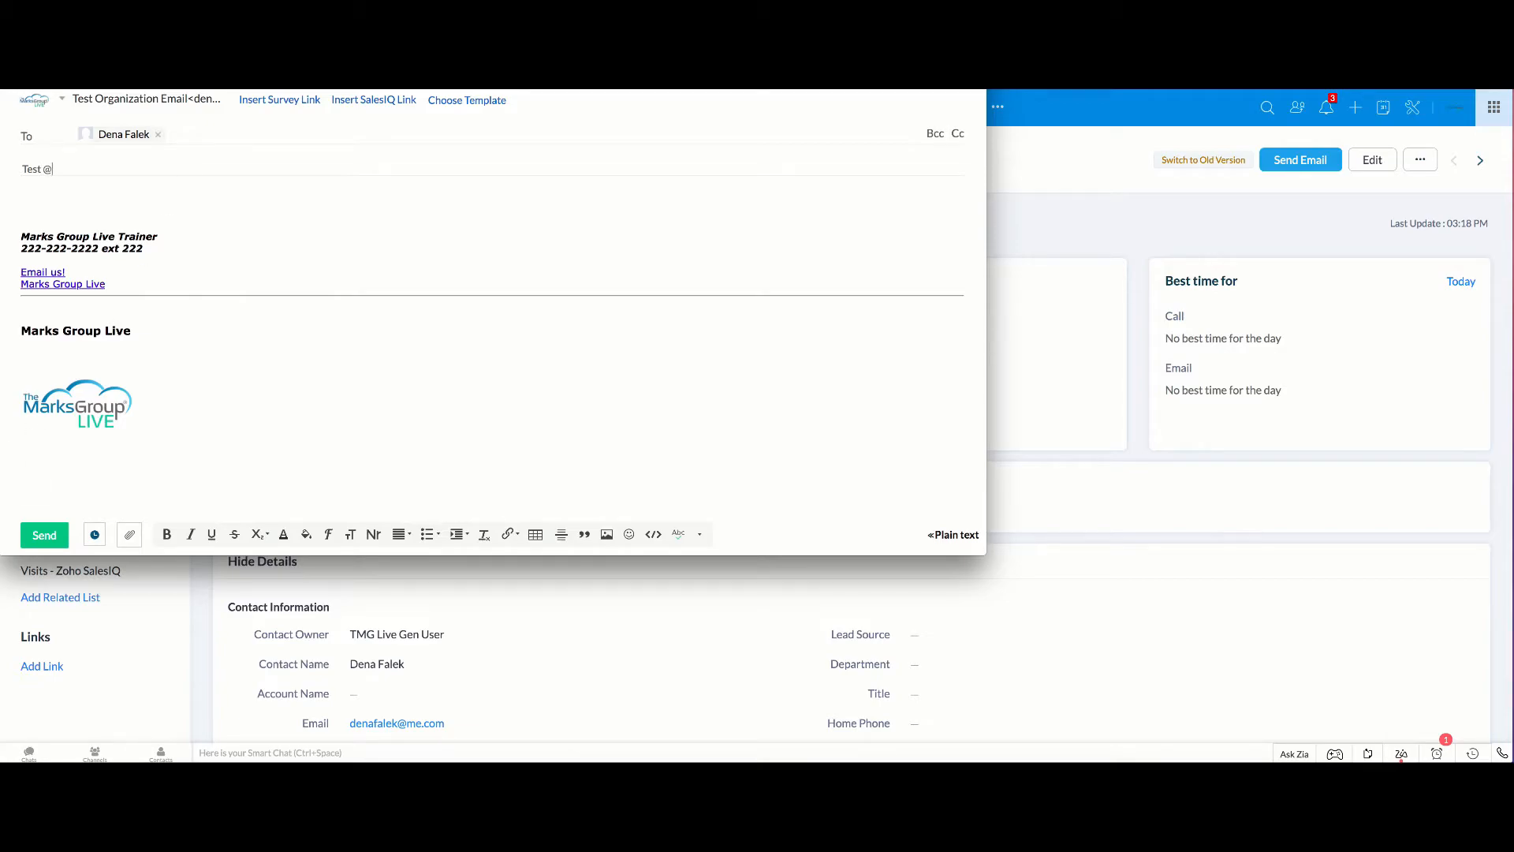
text(1)
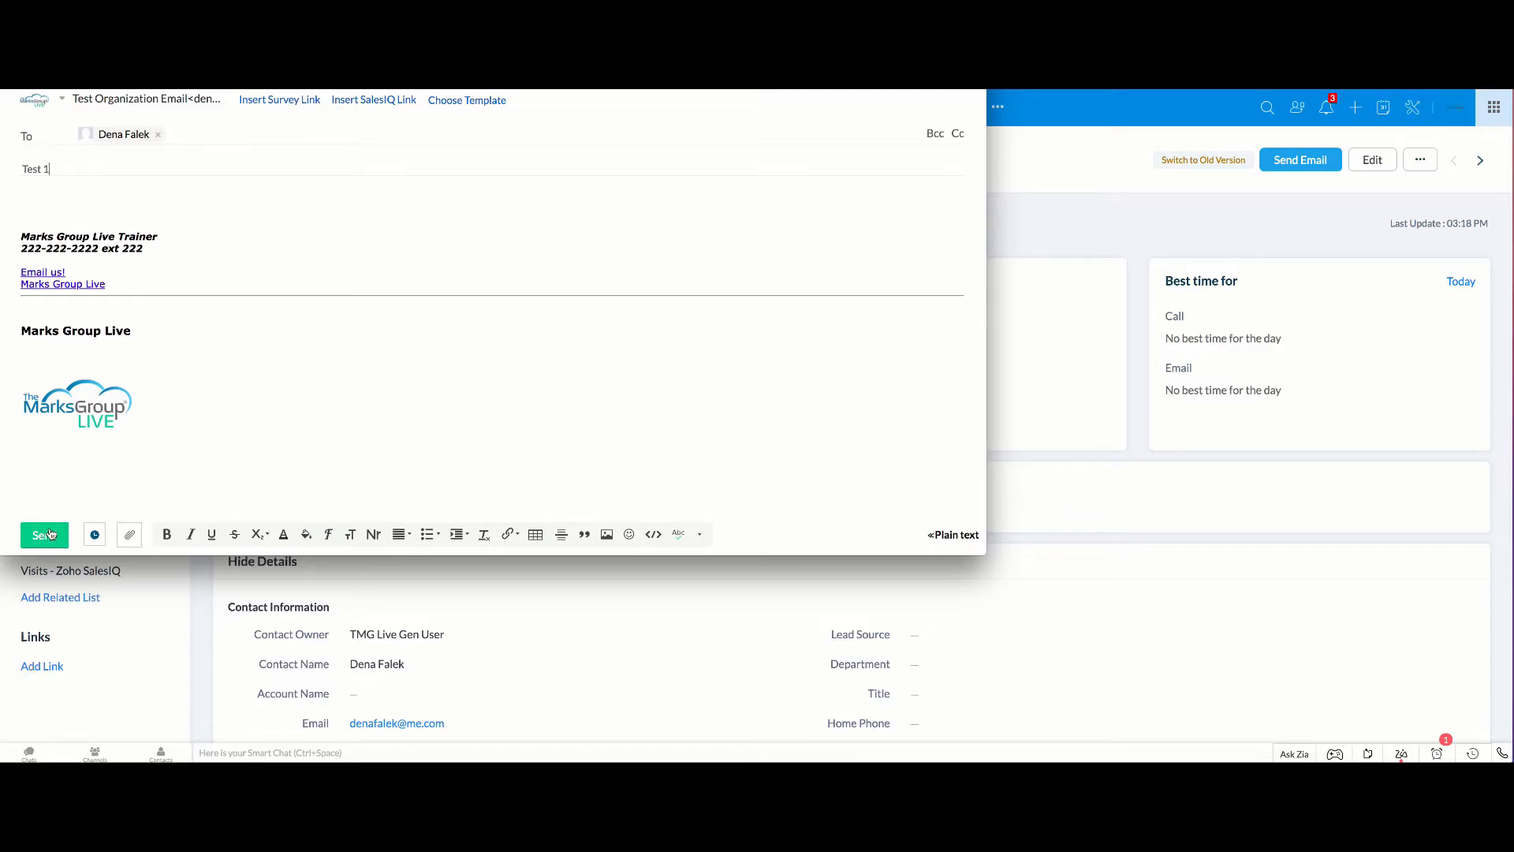
click(44, 534)
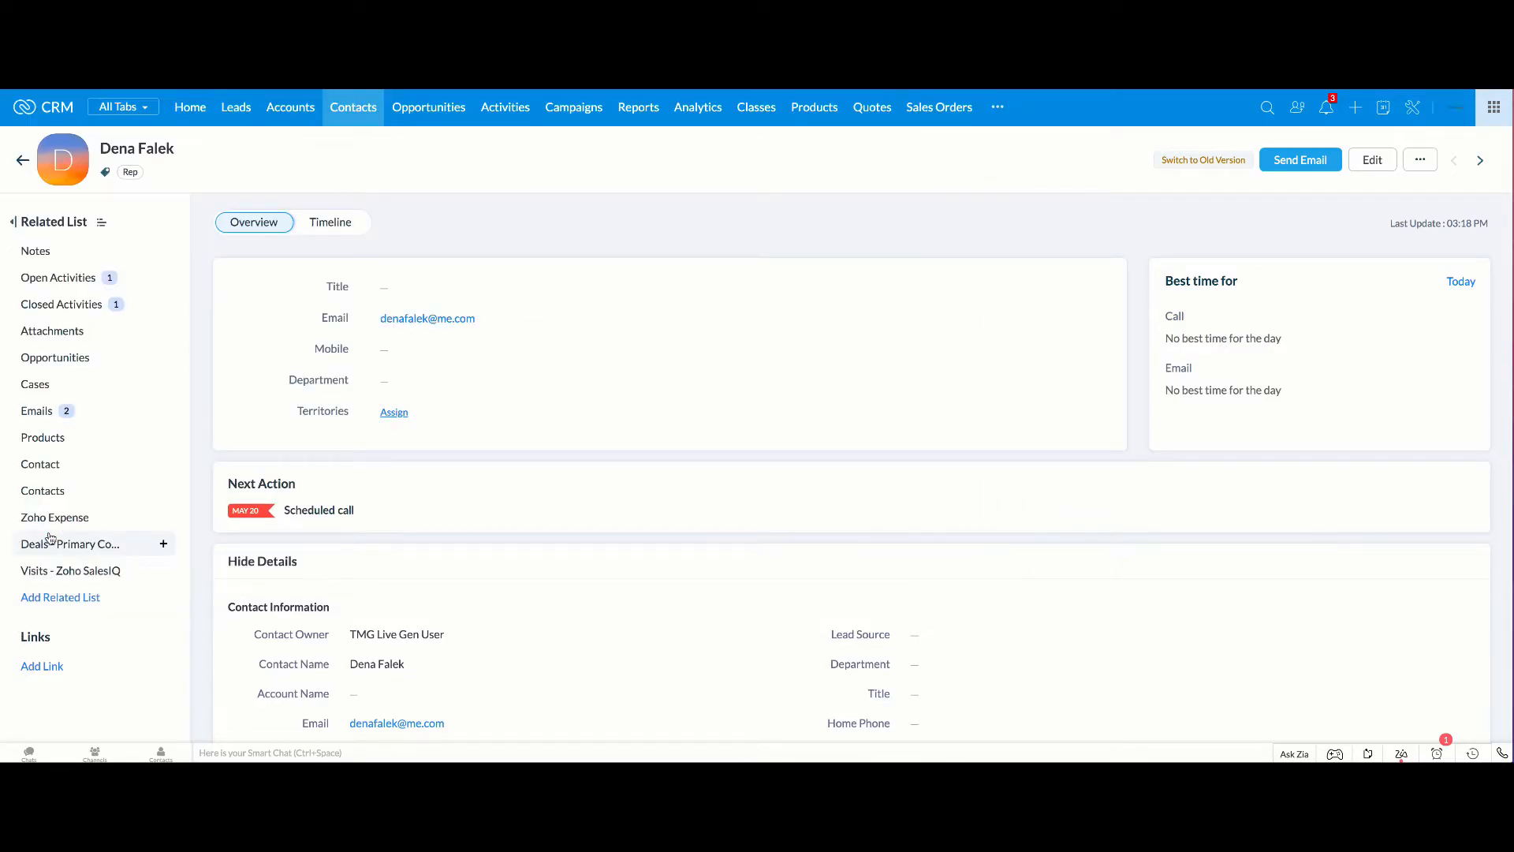
mouse_move(36, 411)
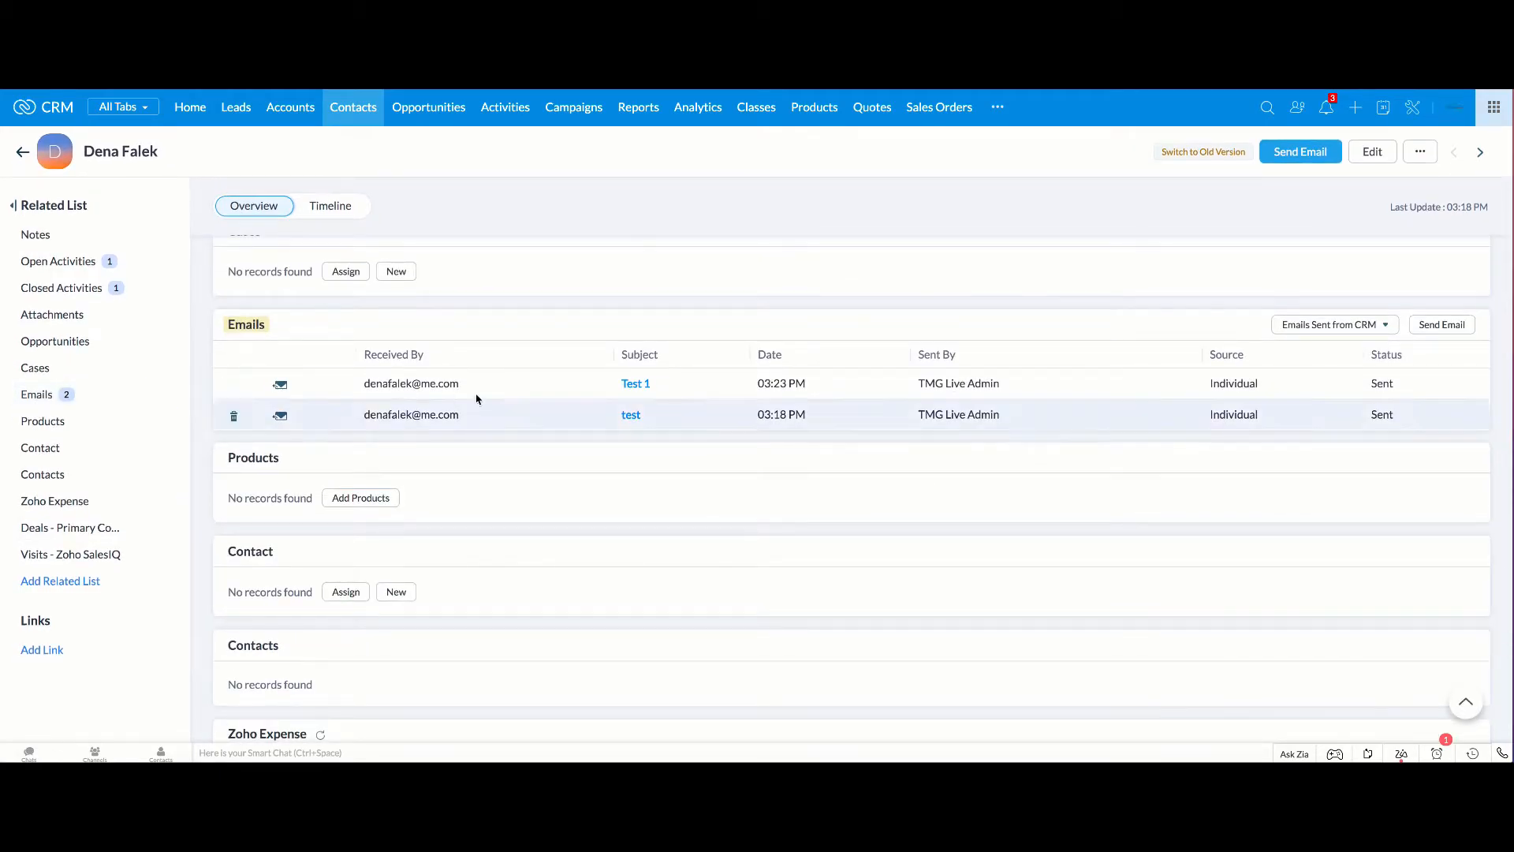
mouse_move(635, 384)
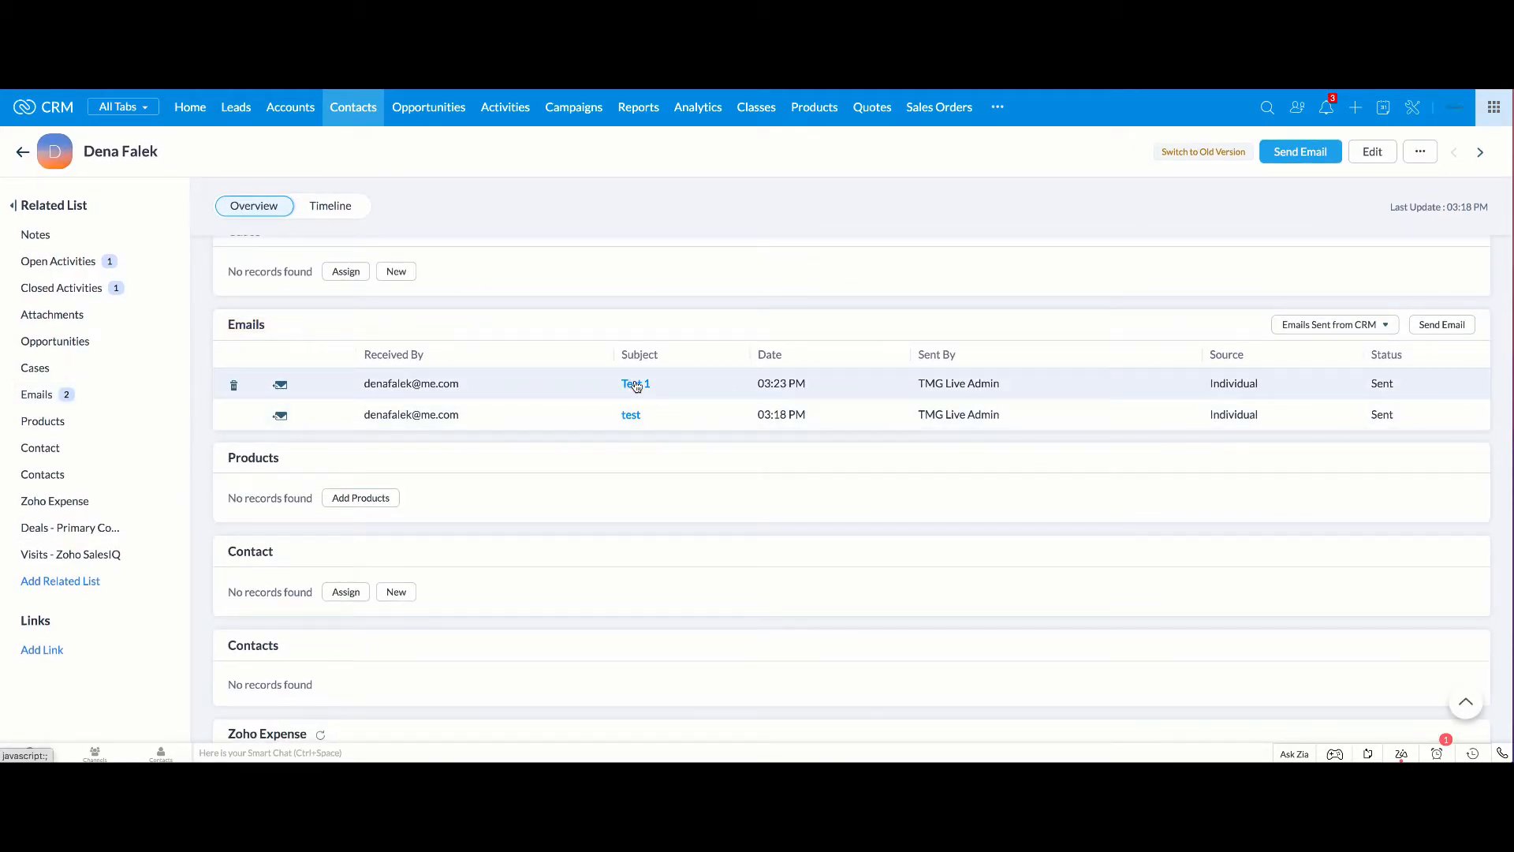
- Preview the sent 'Test 1' email to check its From address, then close it
click(634, 384)
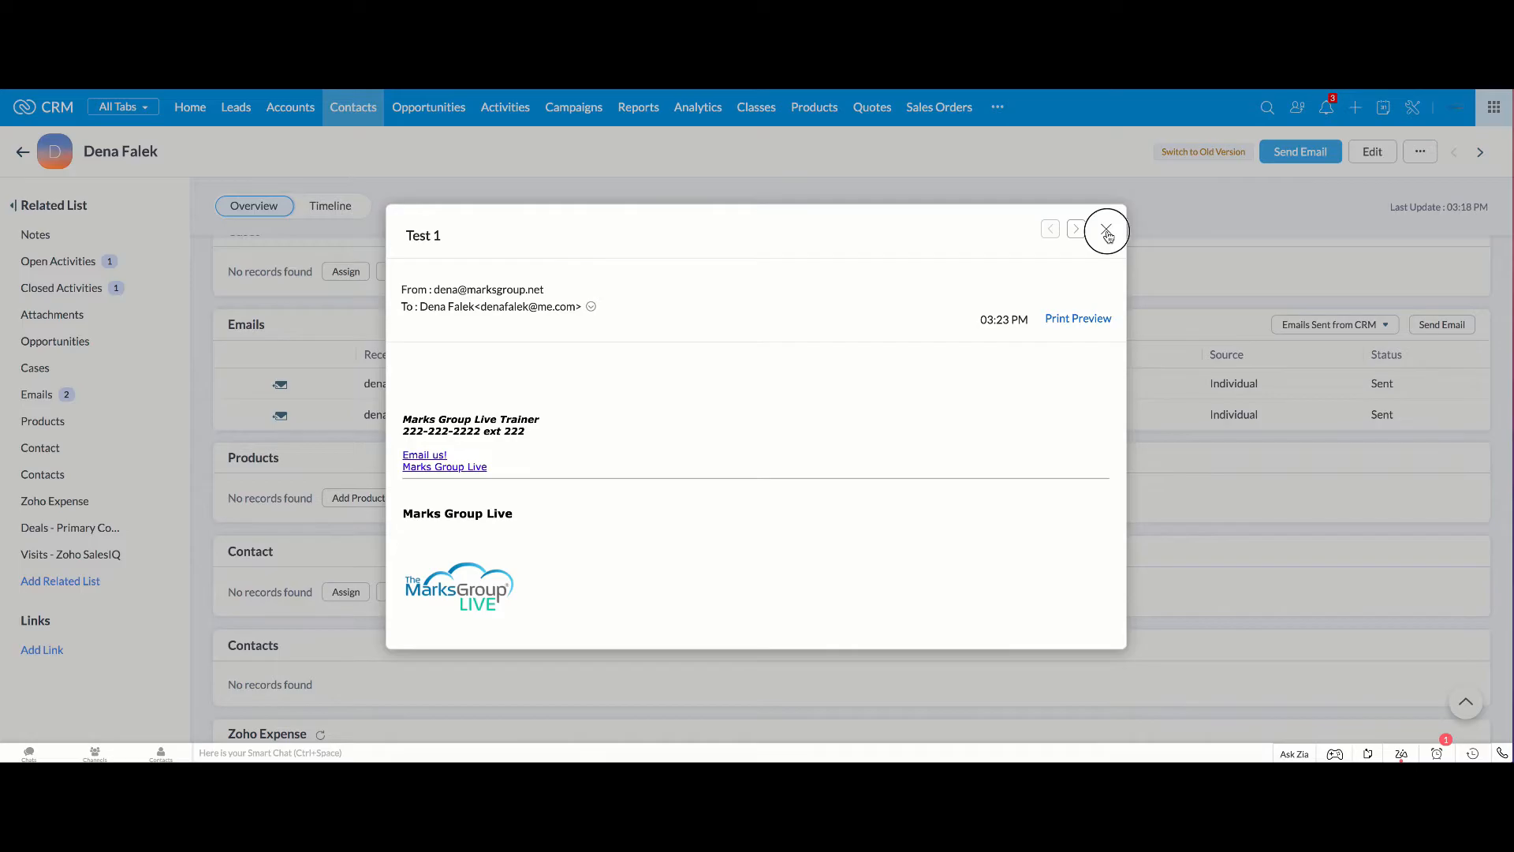
click(1107, 233)
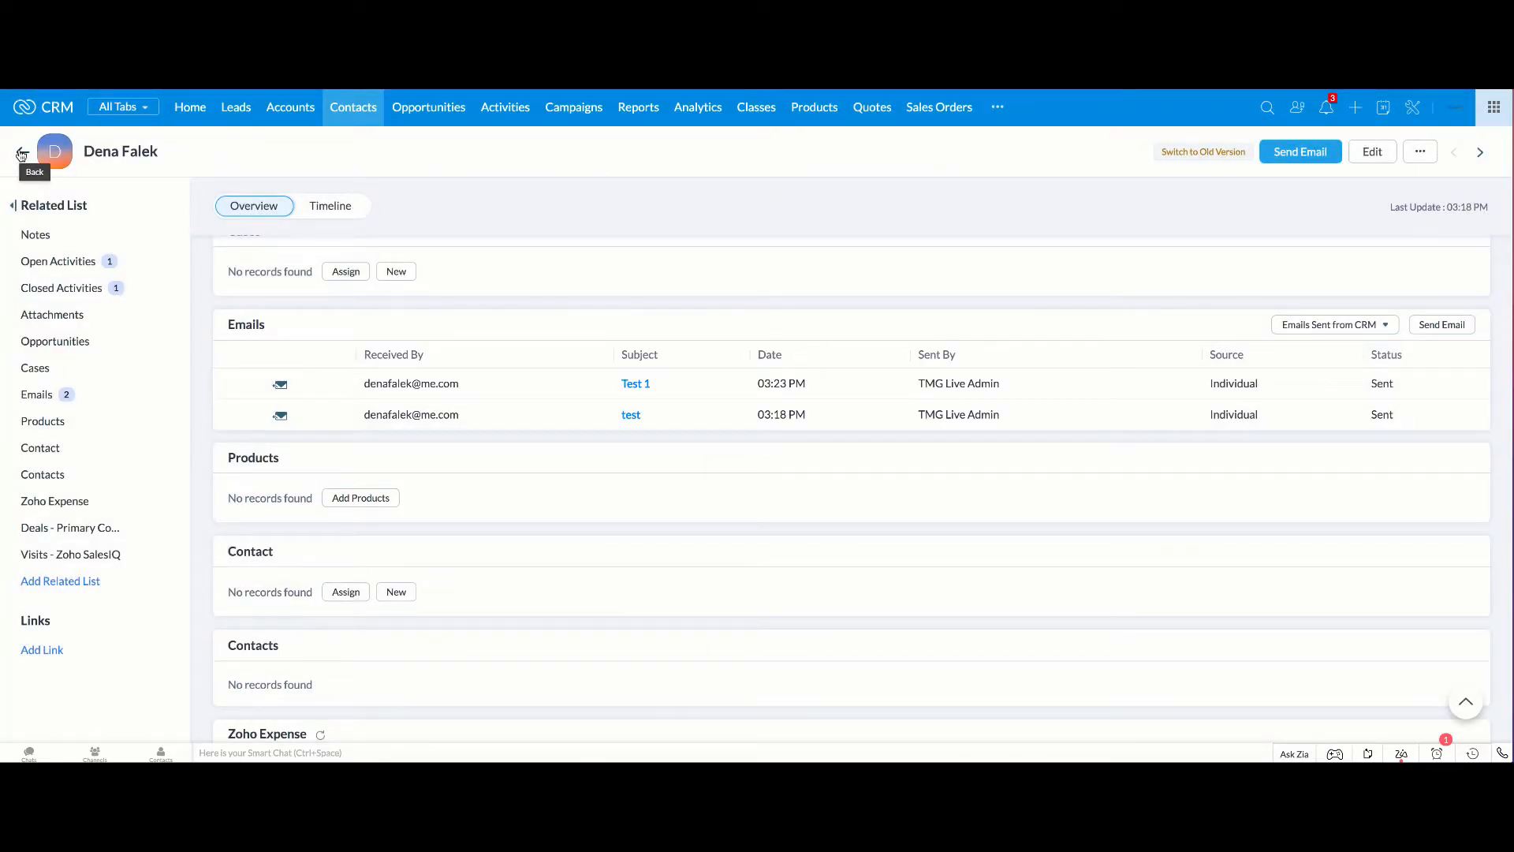
click(22, 153)
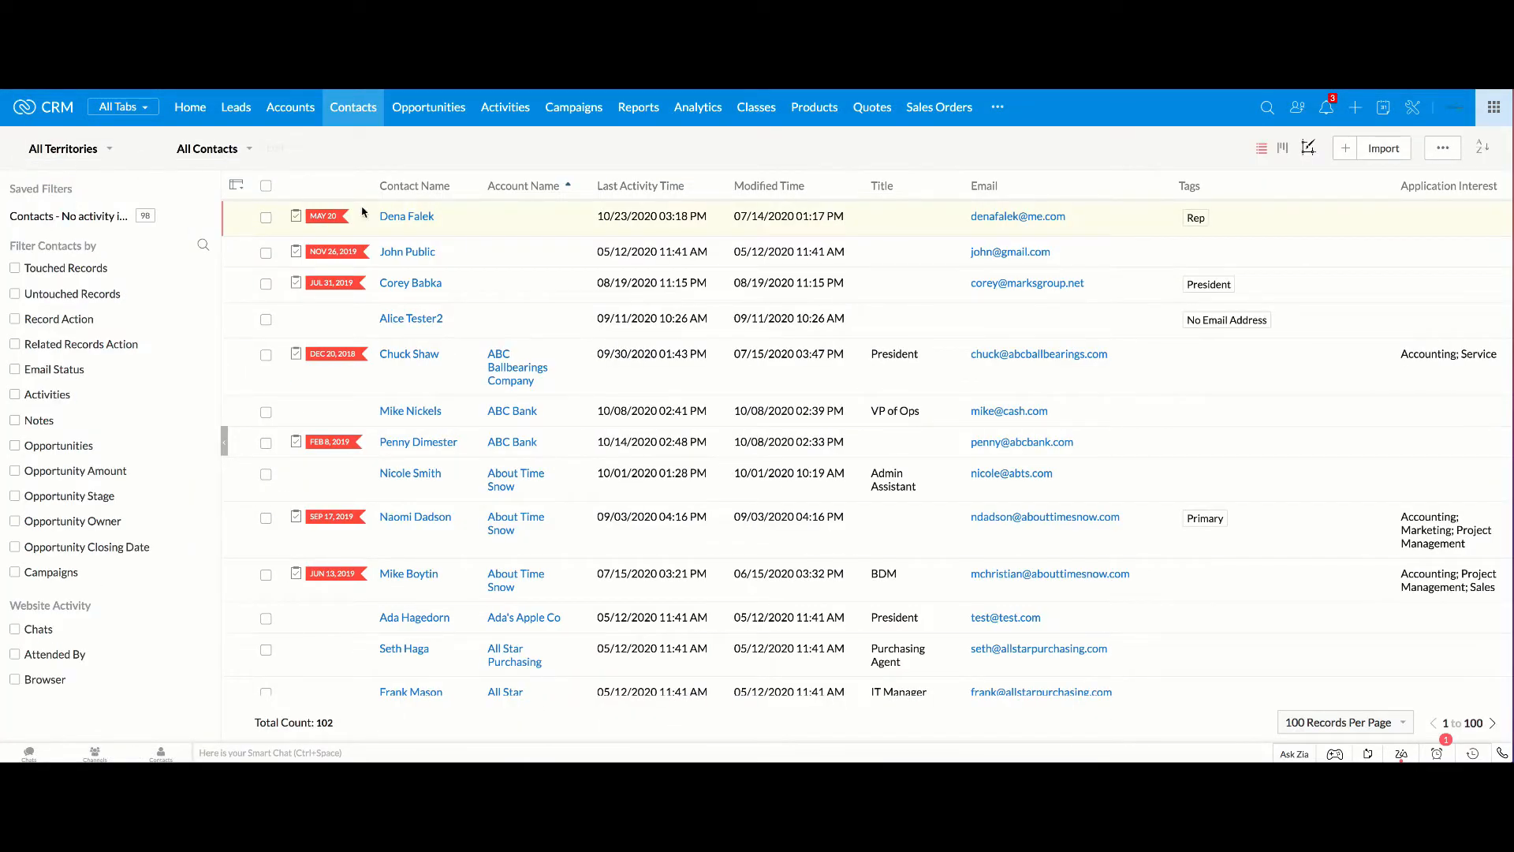
click(265, 216)
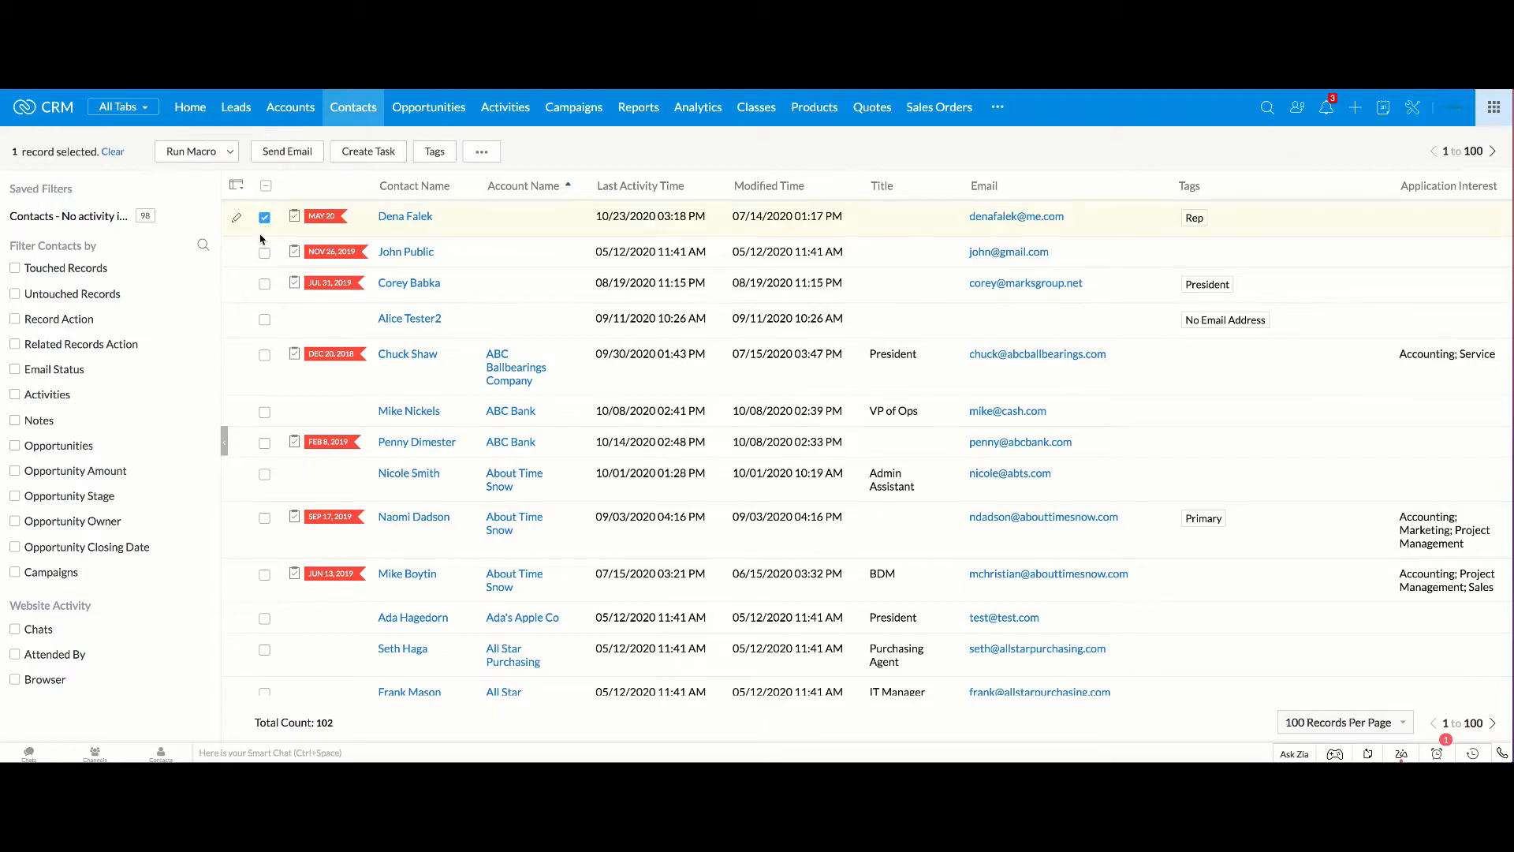
click(265, 252)
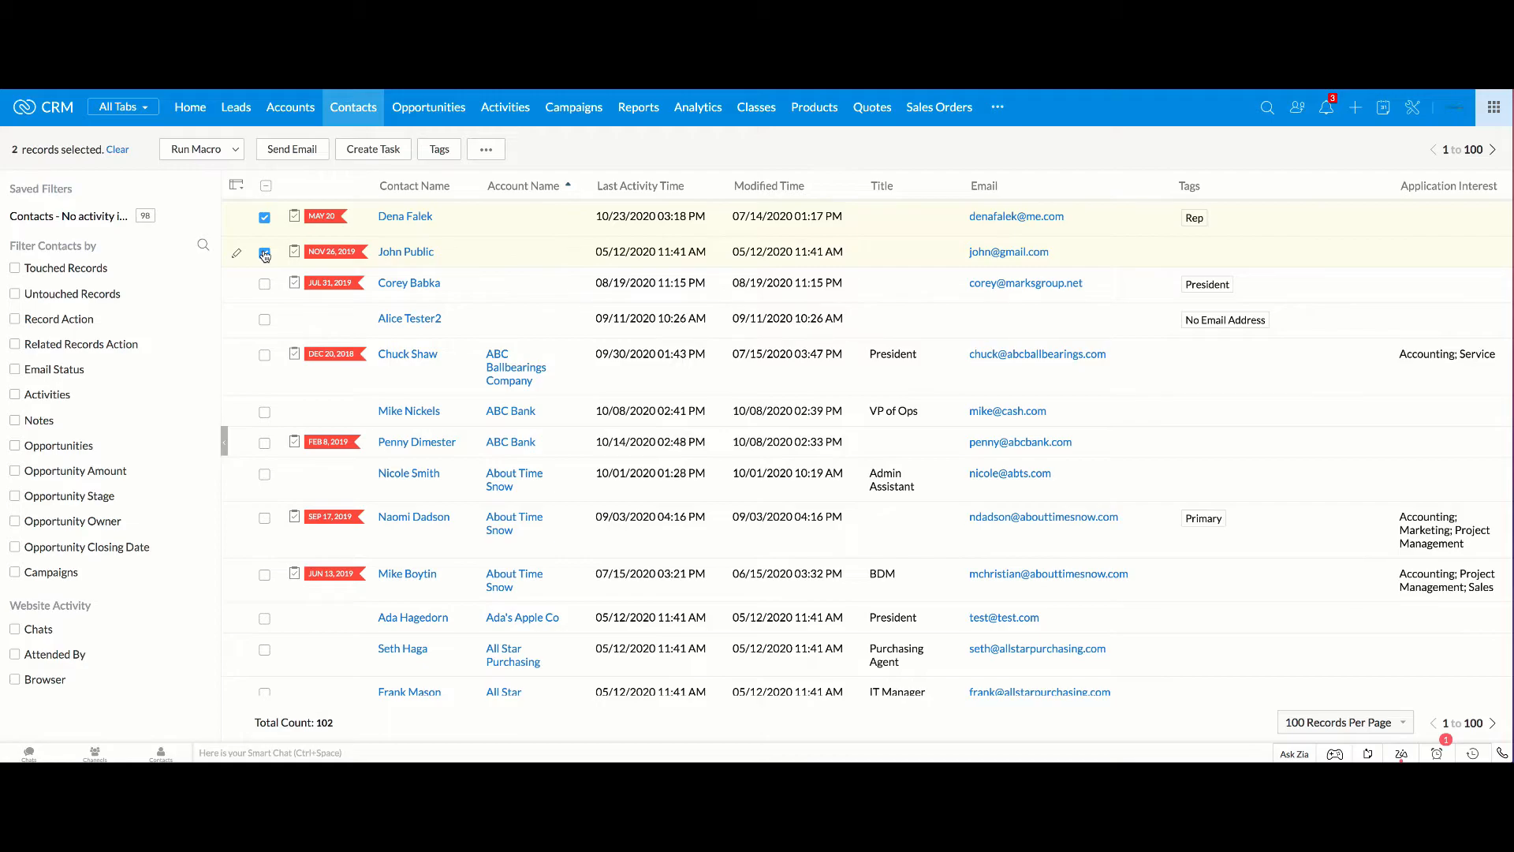
click(265, 284)
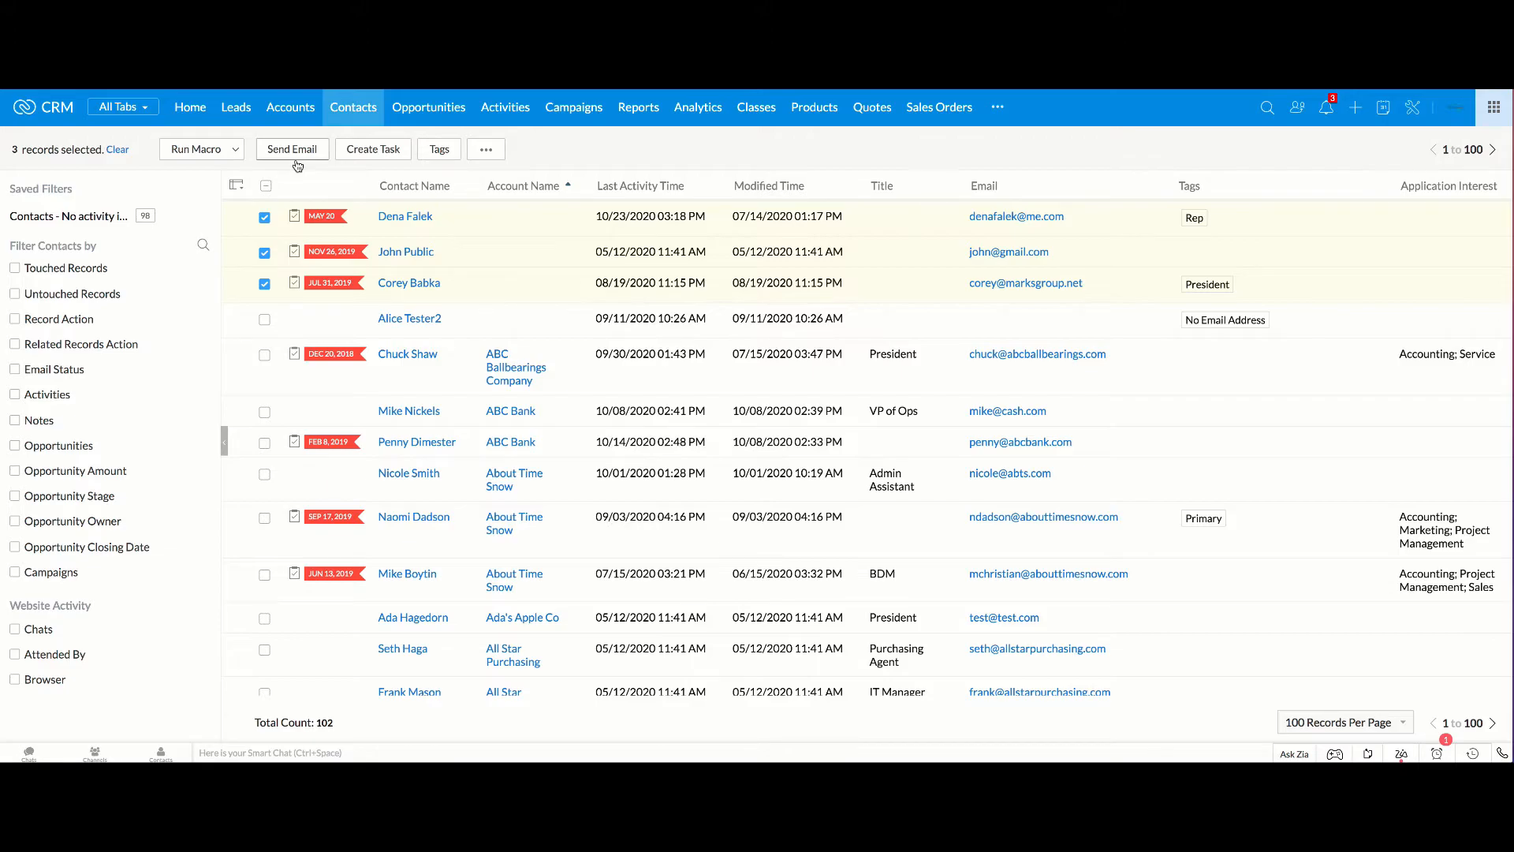
click(292, 149)
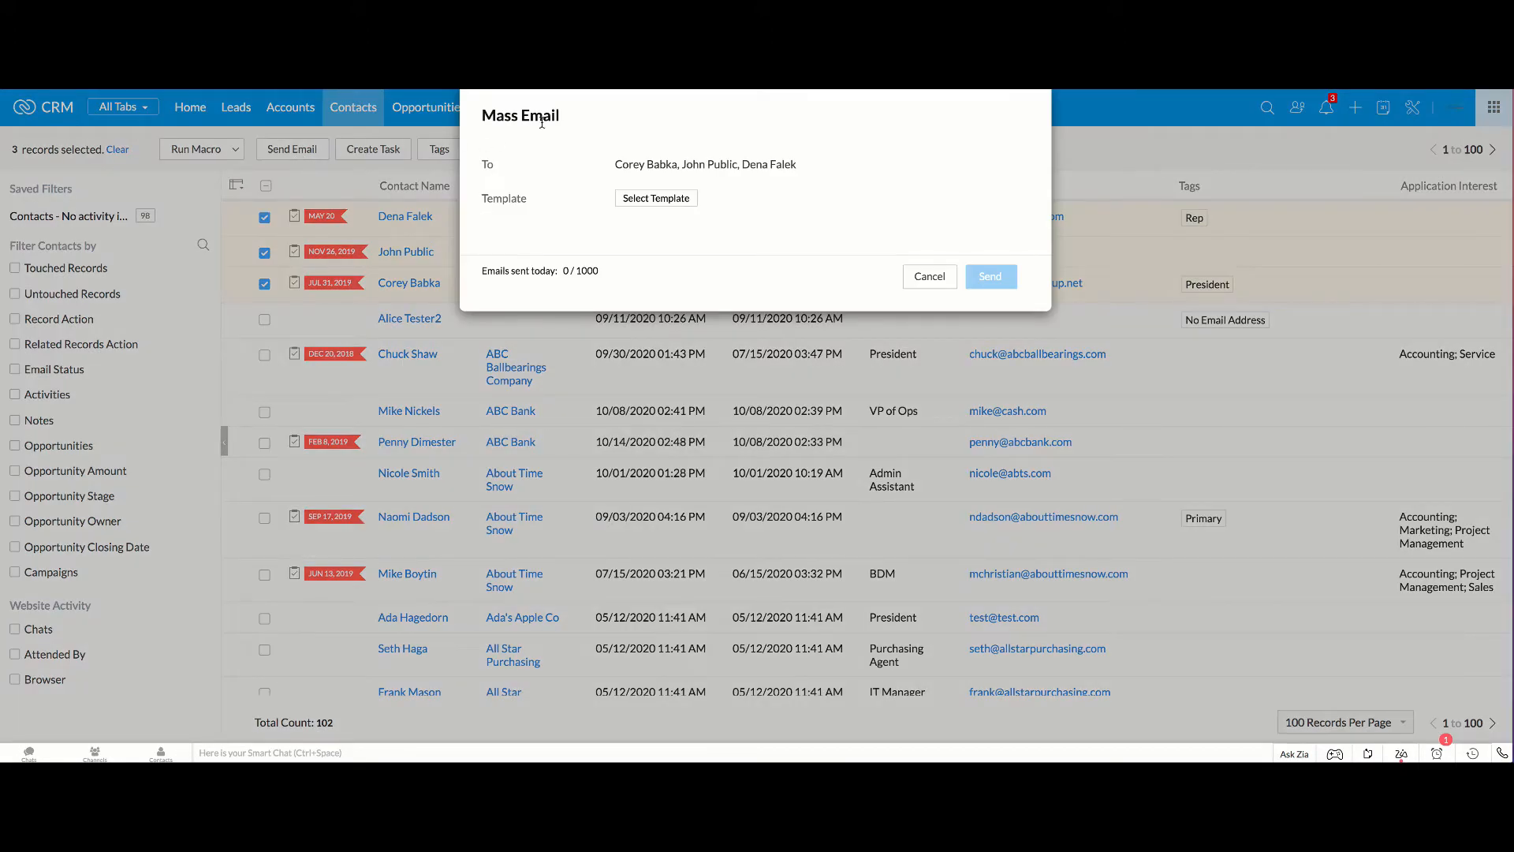
mouse_move(538, 124)
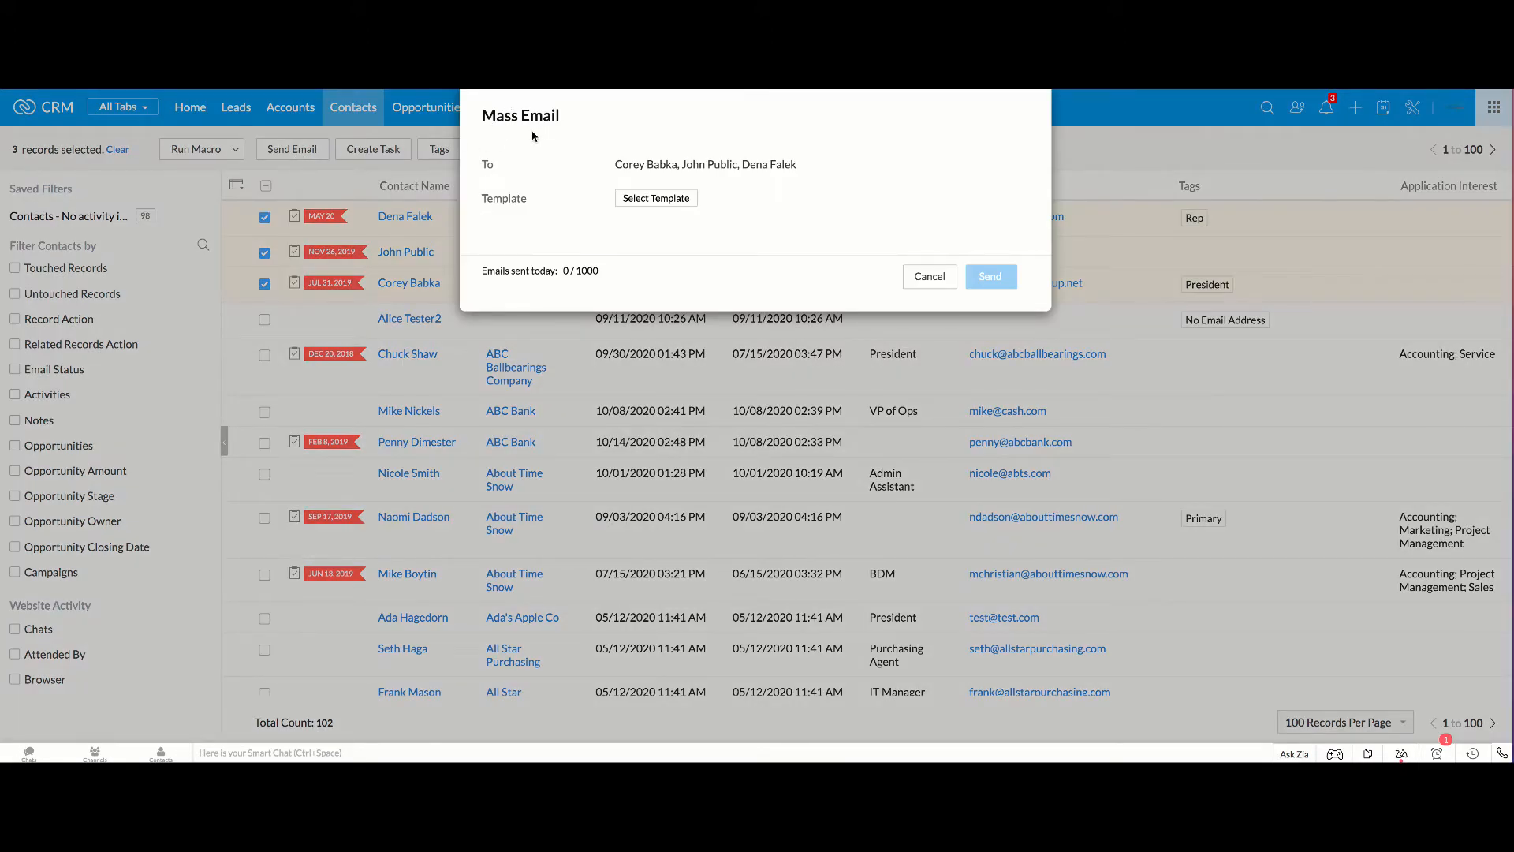
mouse_move(680, 210)
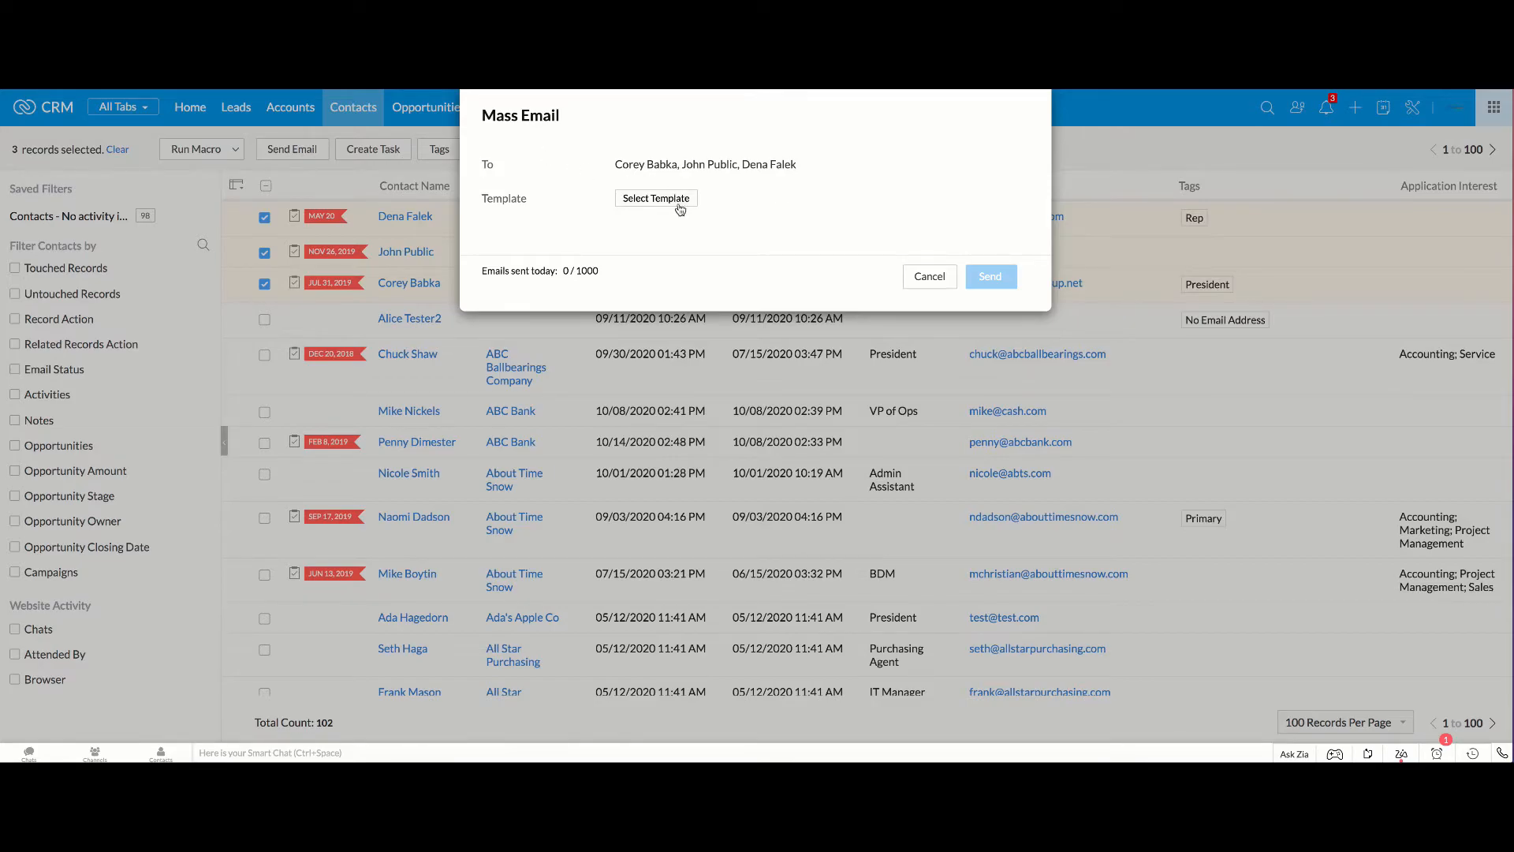
mouse_move(671, 205)
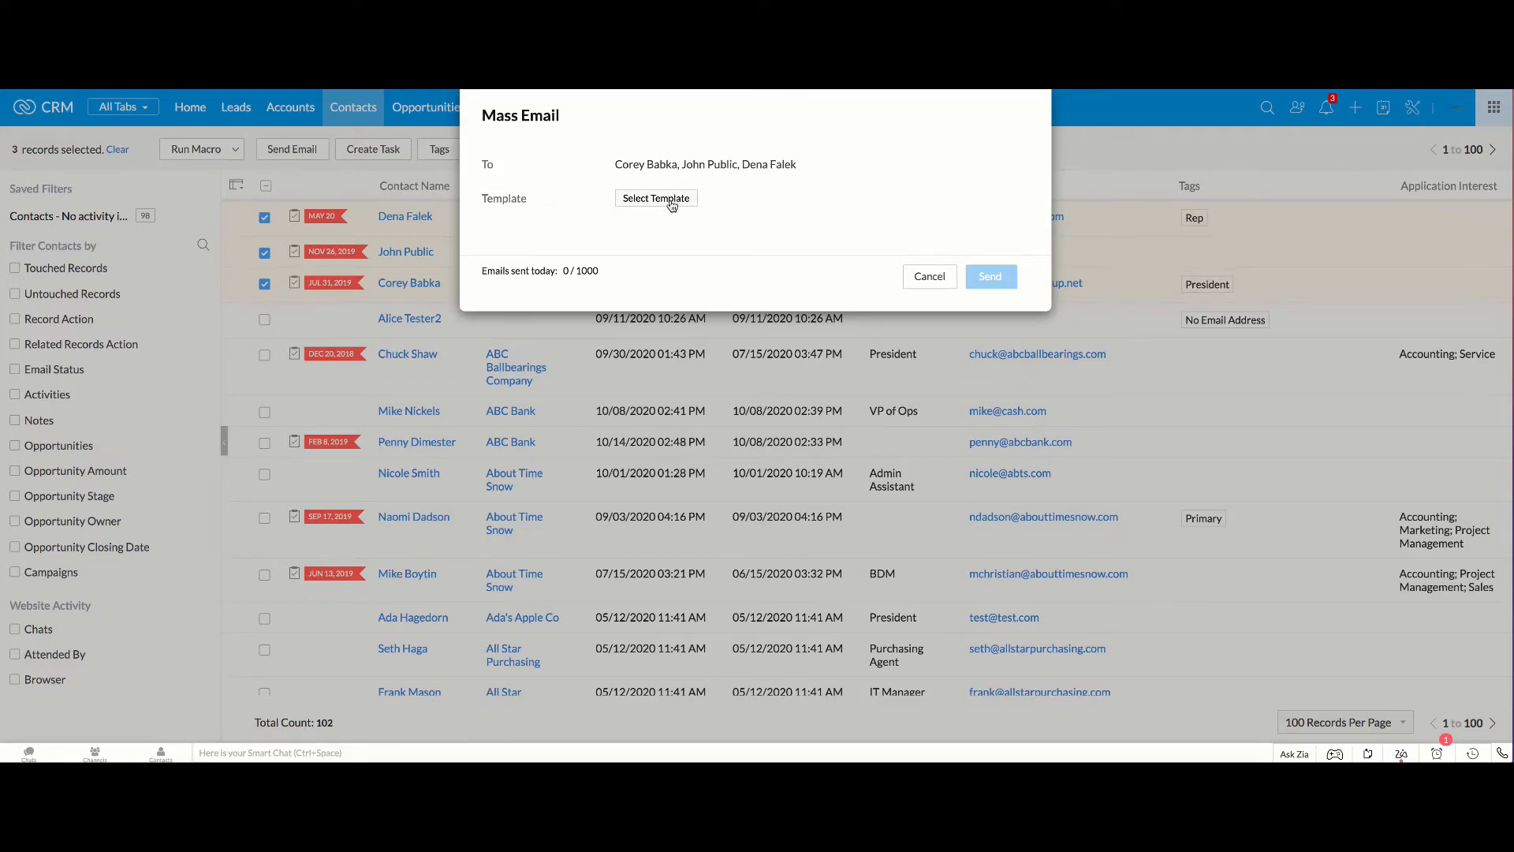
click(656, 198)
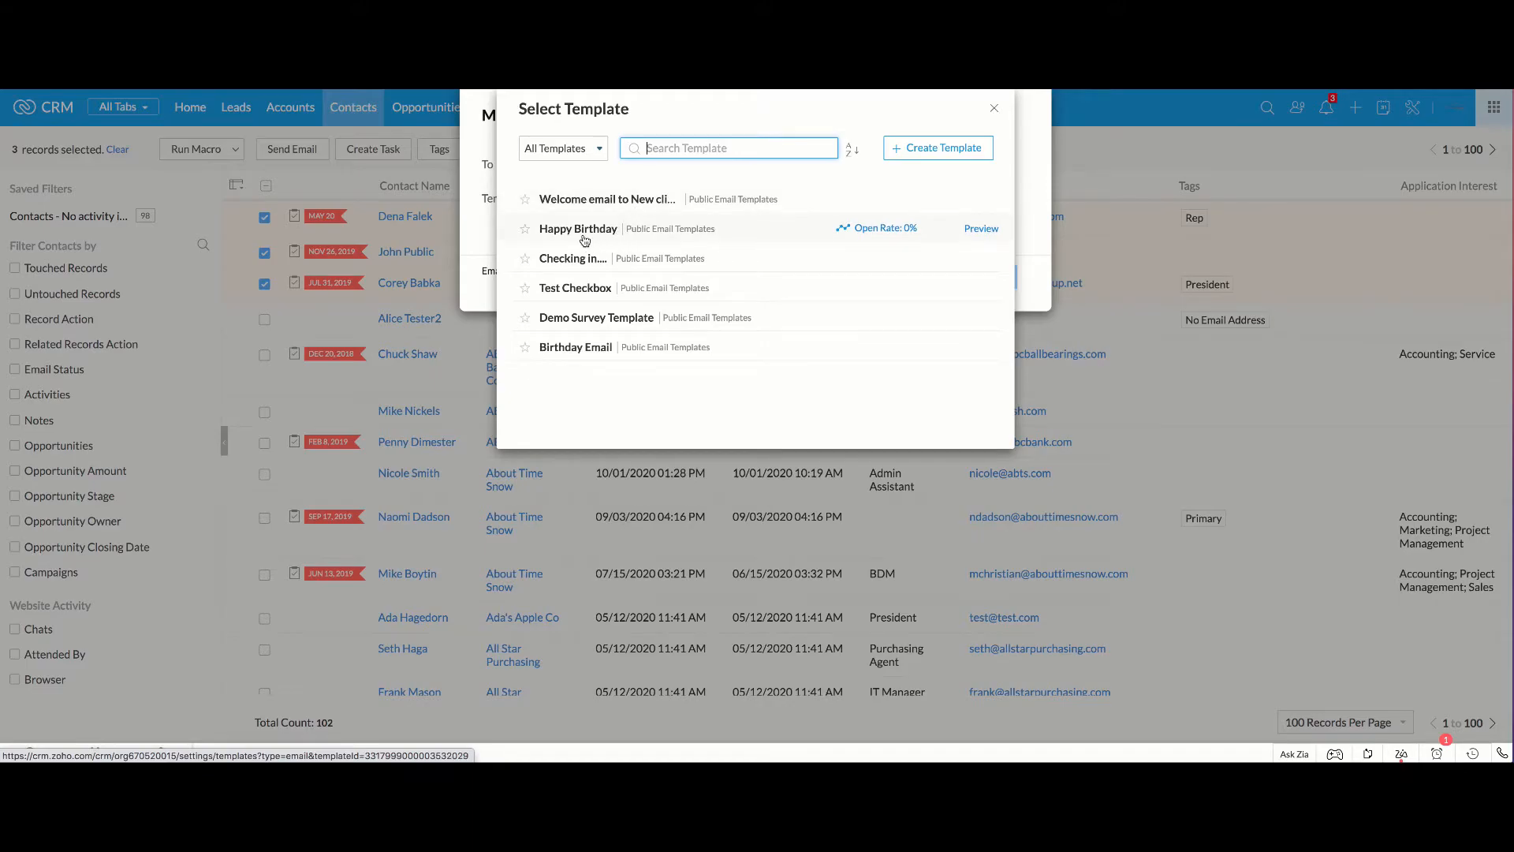
- Use the Happy Birthday template and set From to Test Organization Email
click(577, 229)
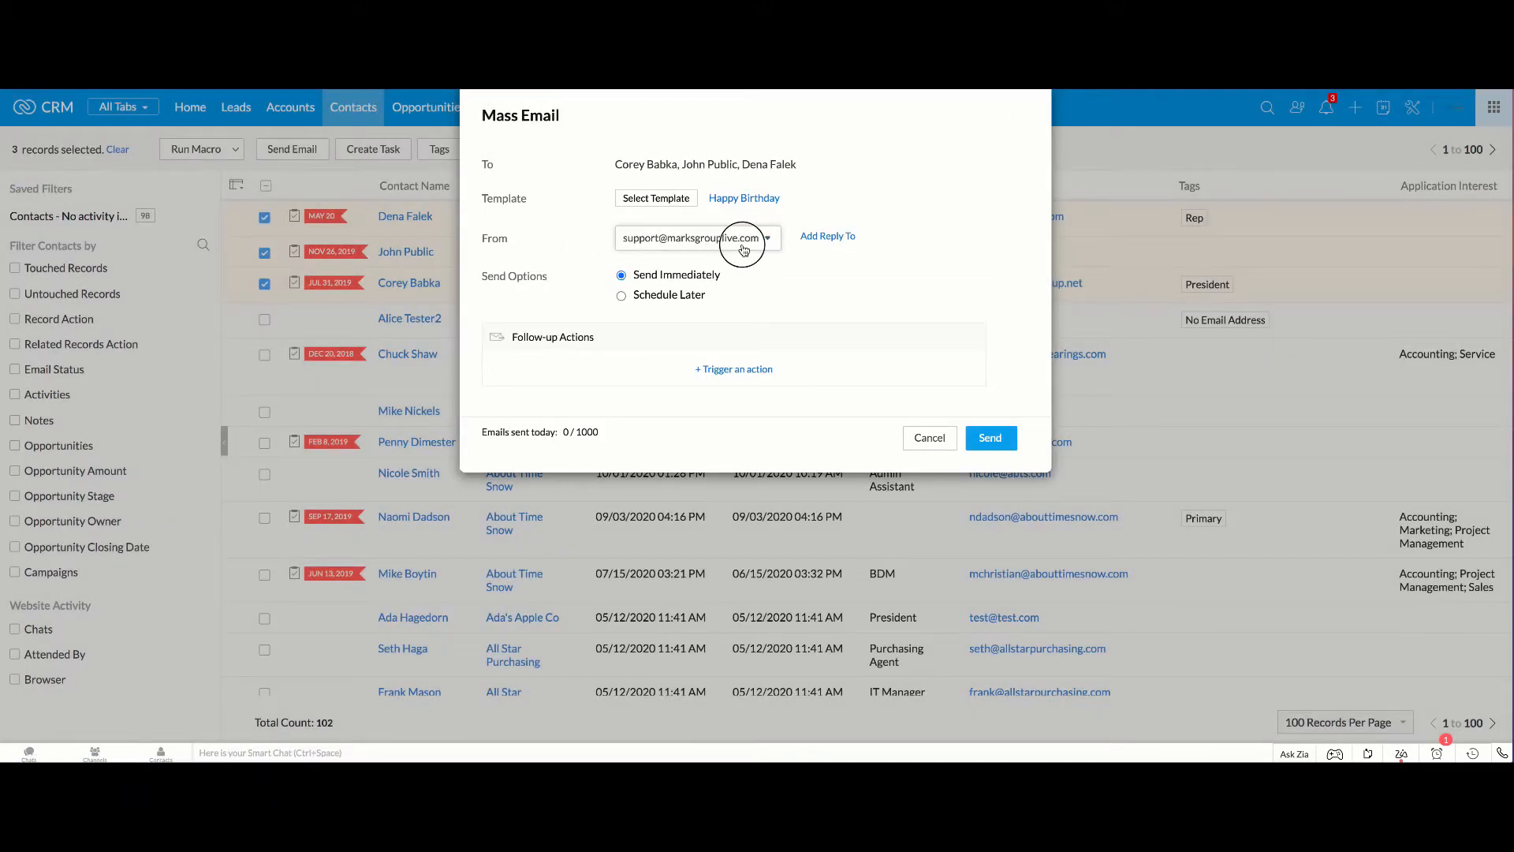
click(768, 237)
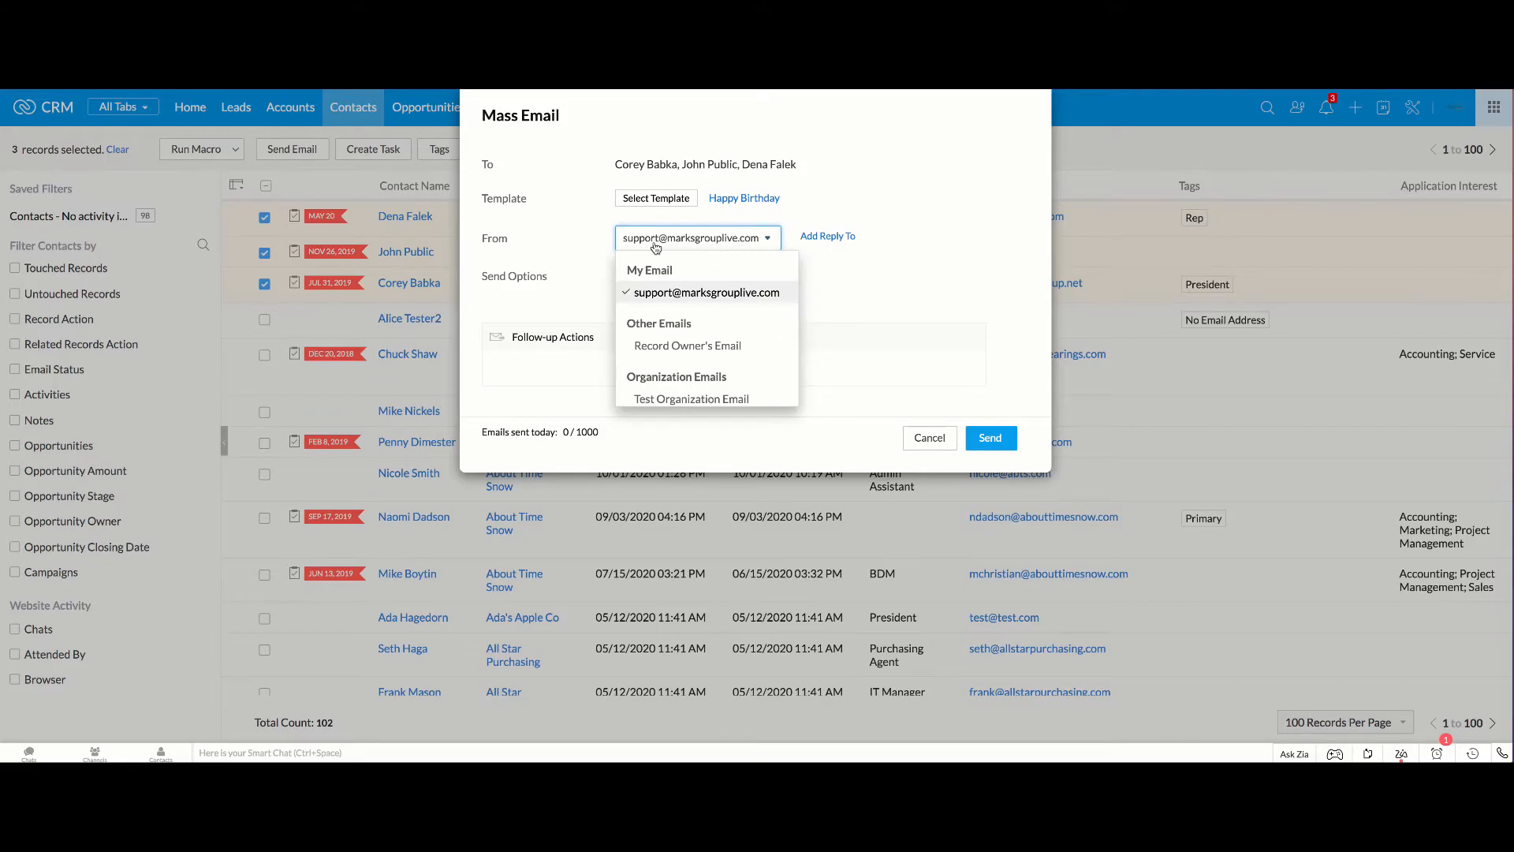
mouse_move(691, 399)
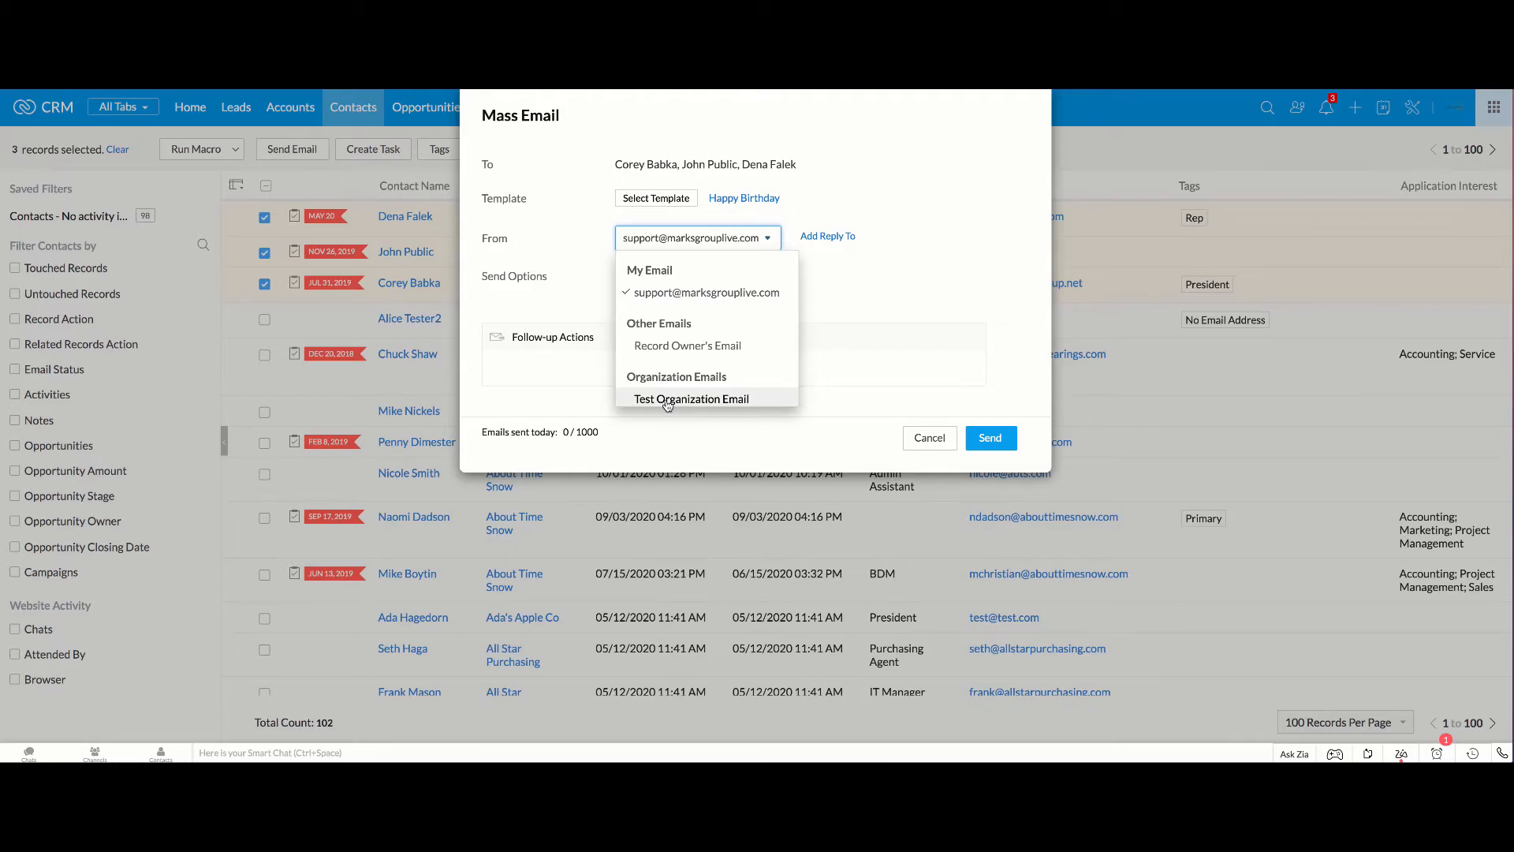
click(692, 398)
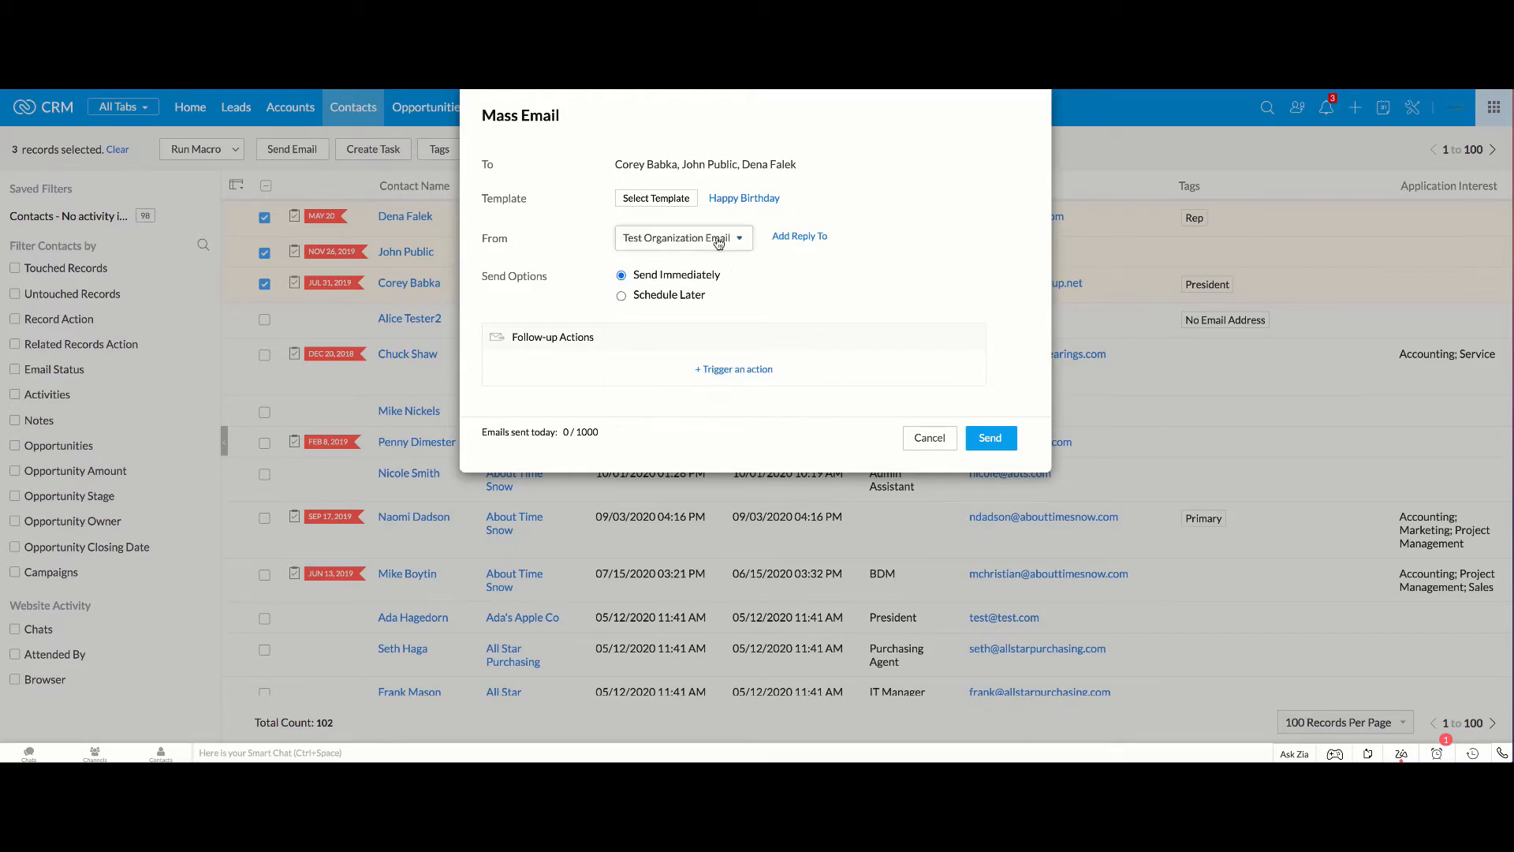
click(683, 237)
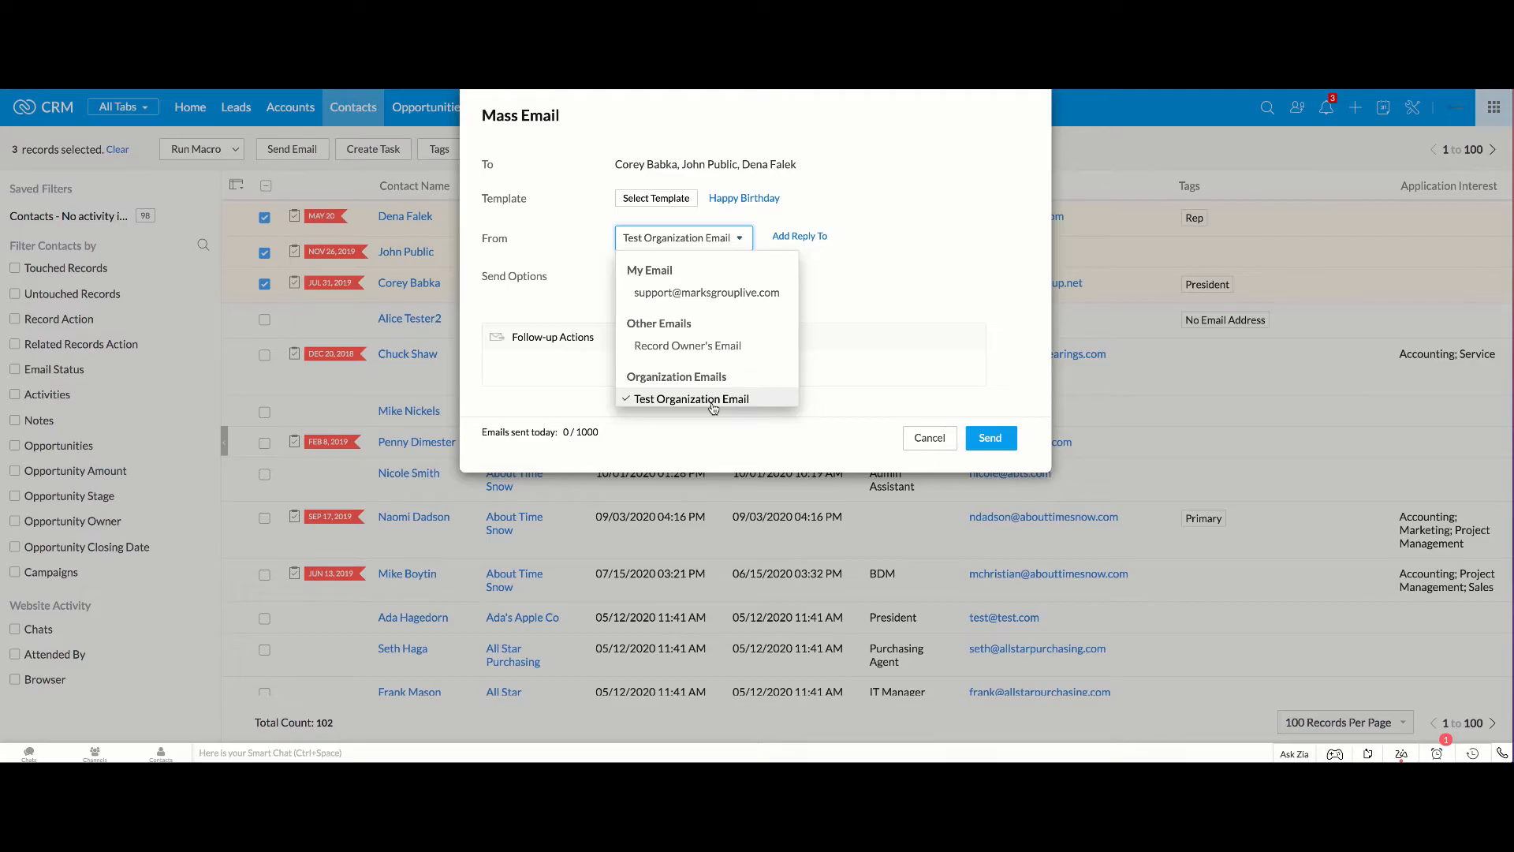
mouse_move(687, 345)
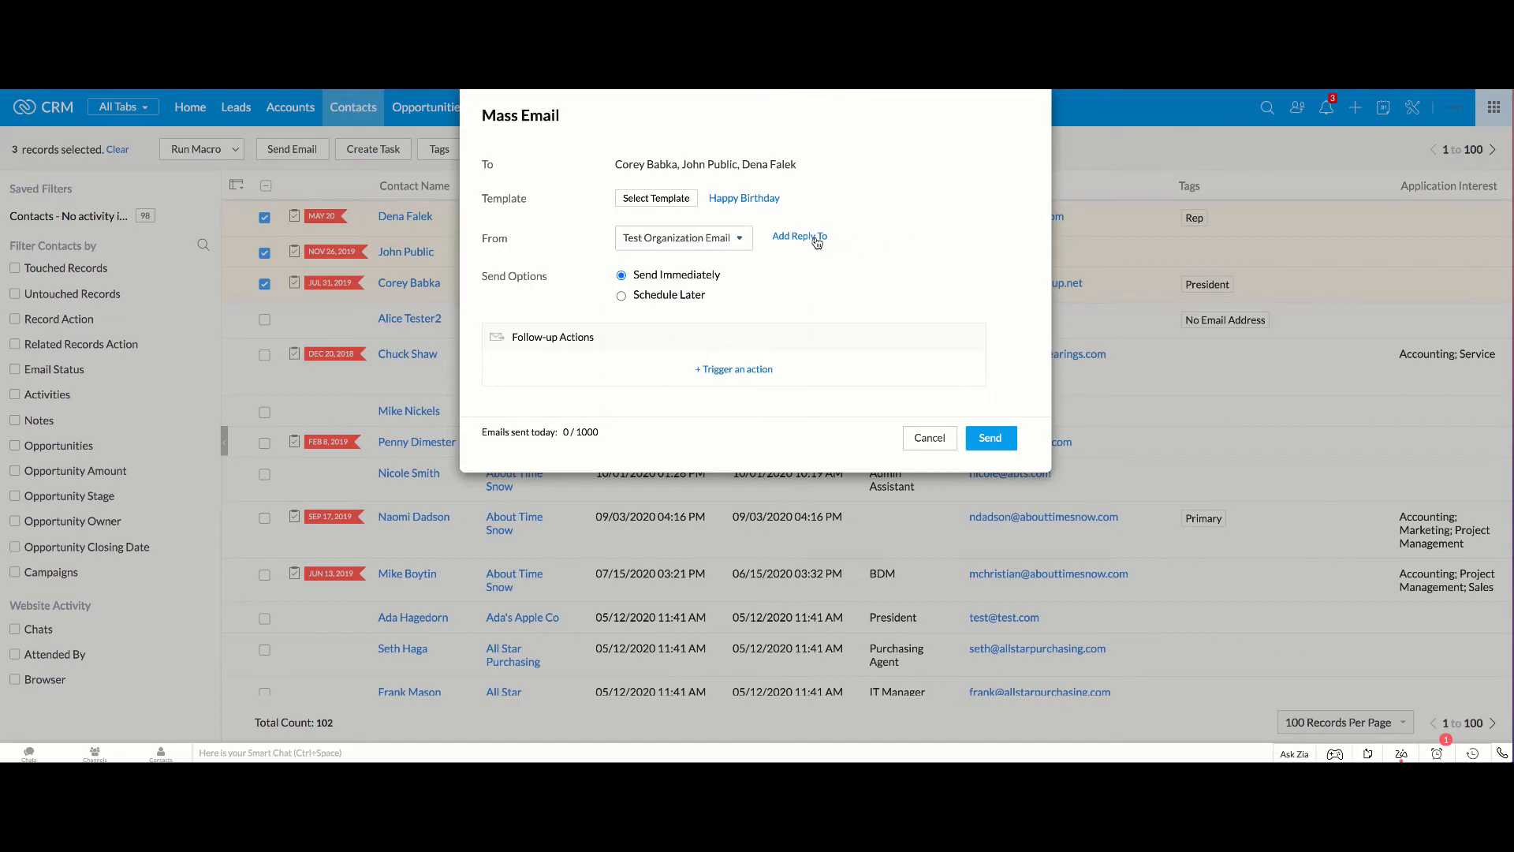
- Add a Reply To address set to Test Organization Email
click(799, 236)
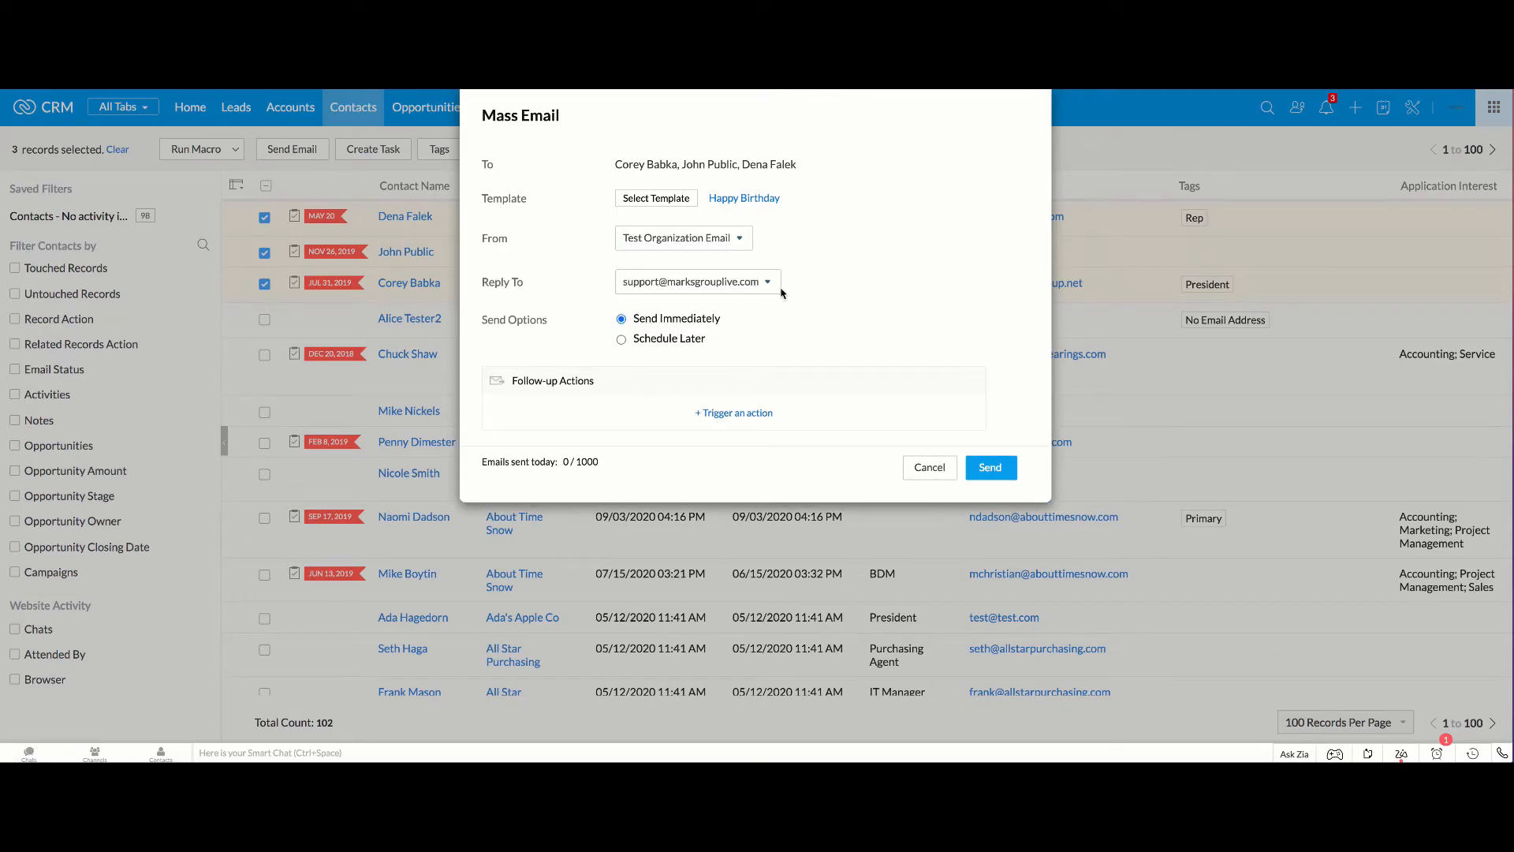
click(769, 280)
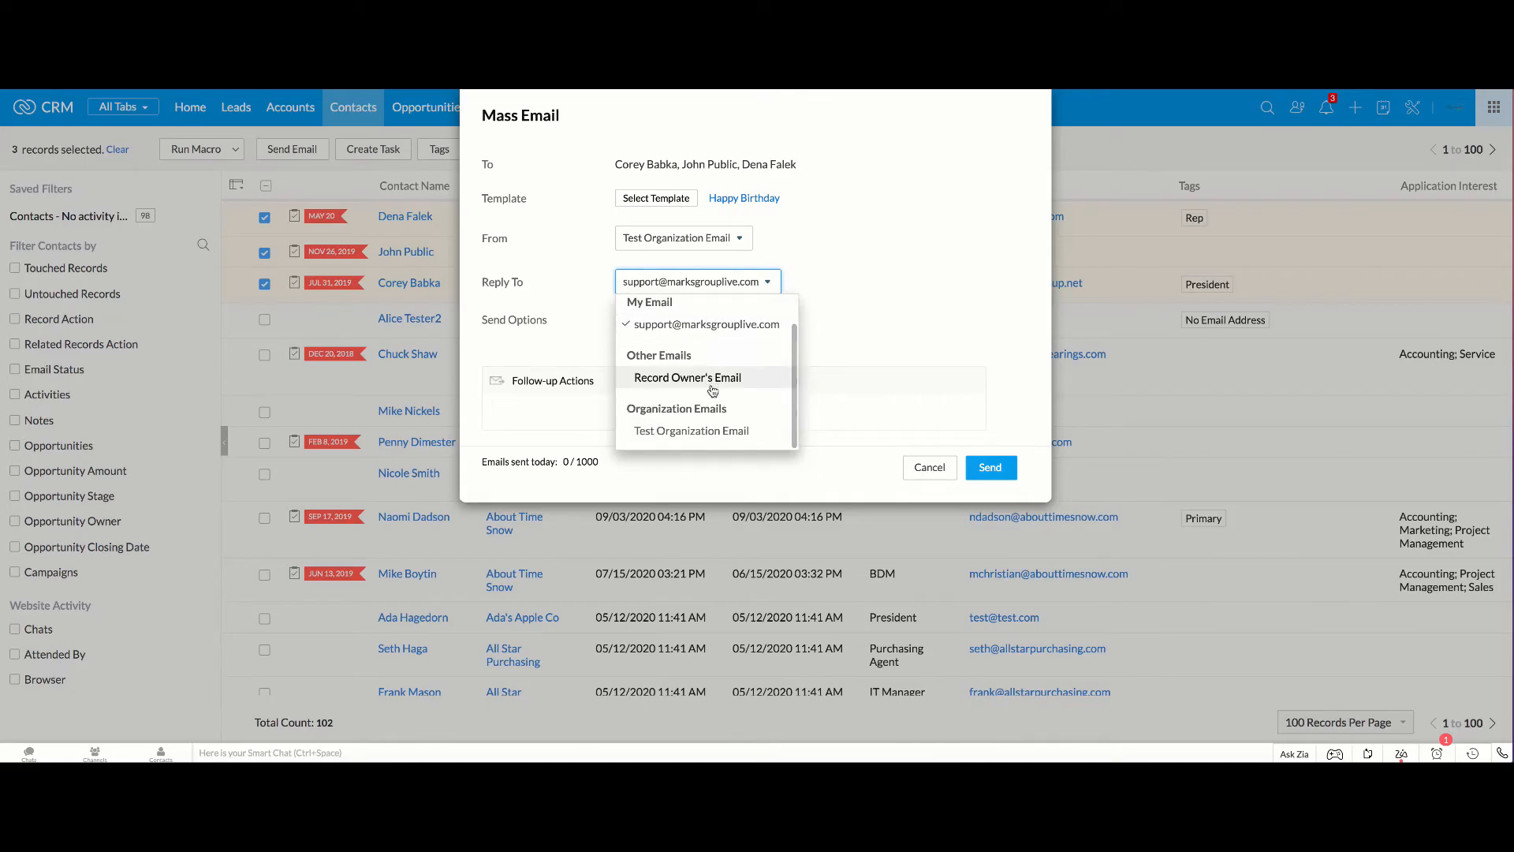
click(691, 431)
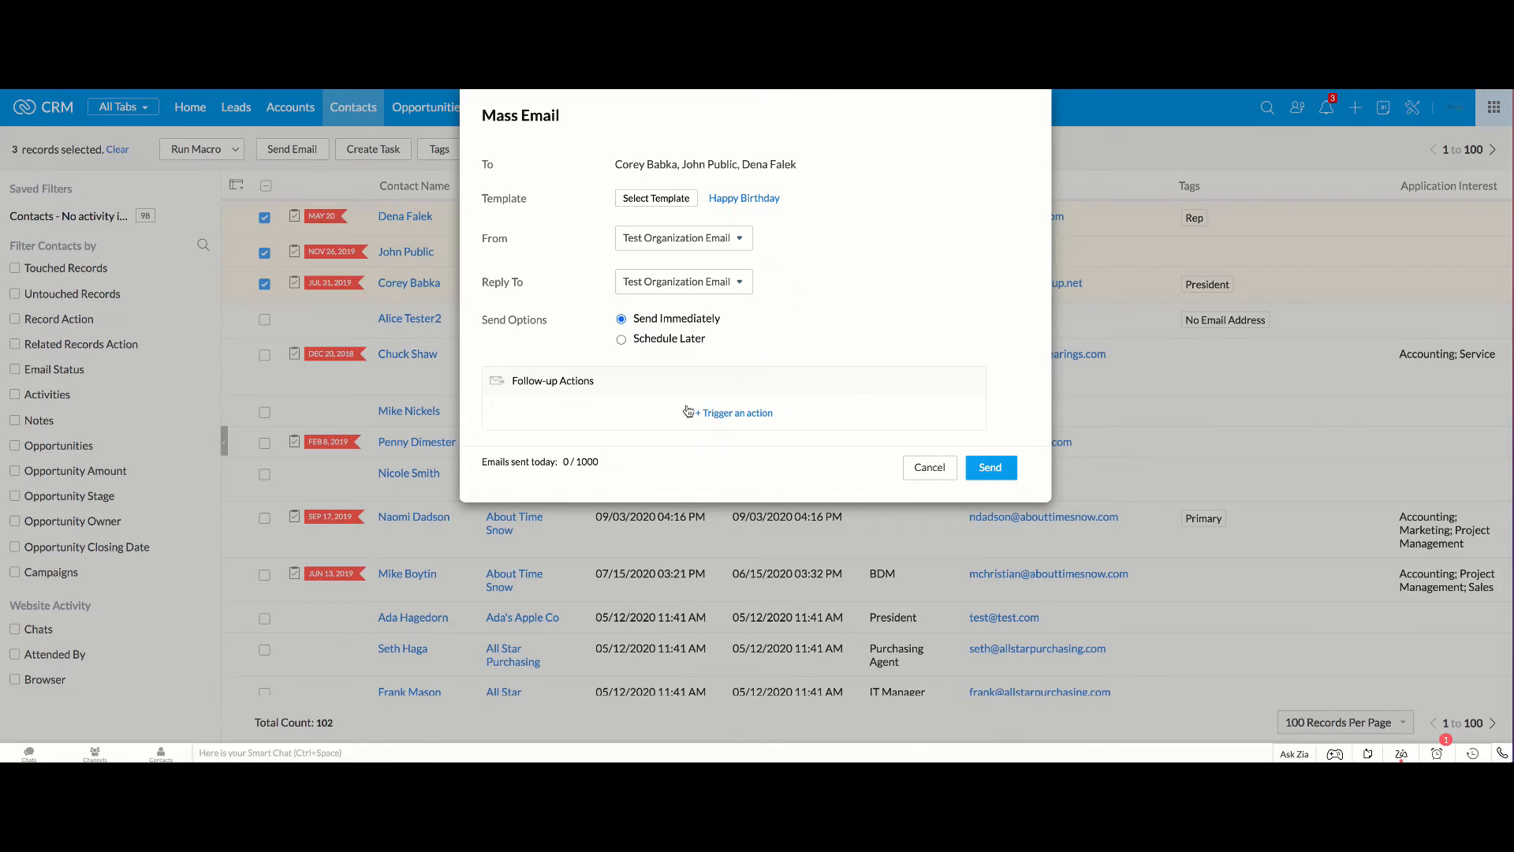
mouse_move(644, 303)
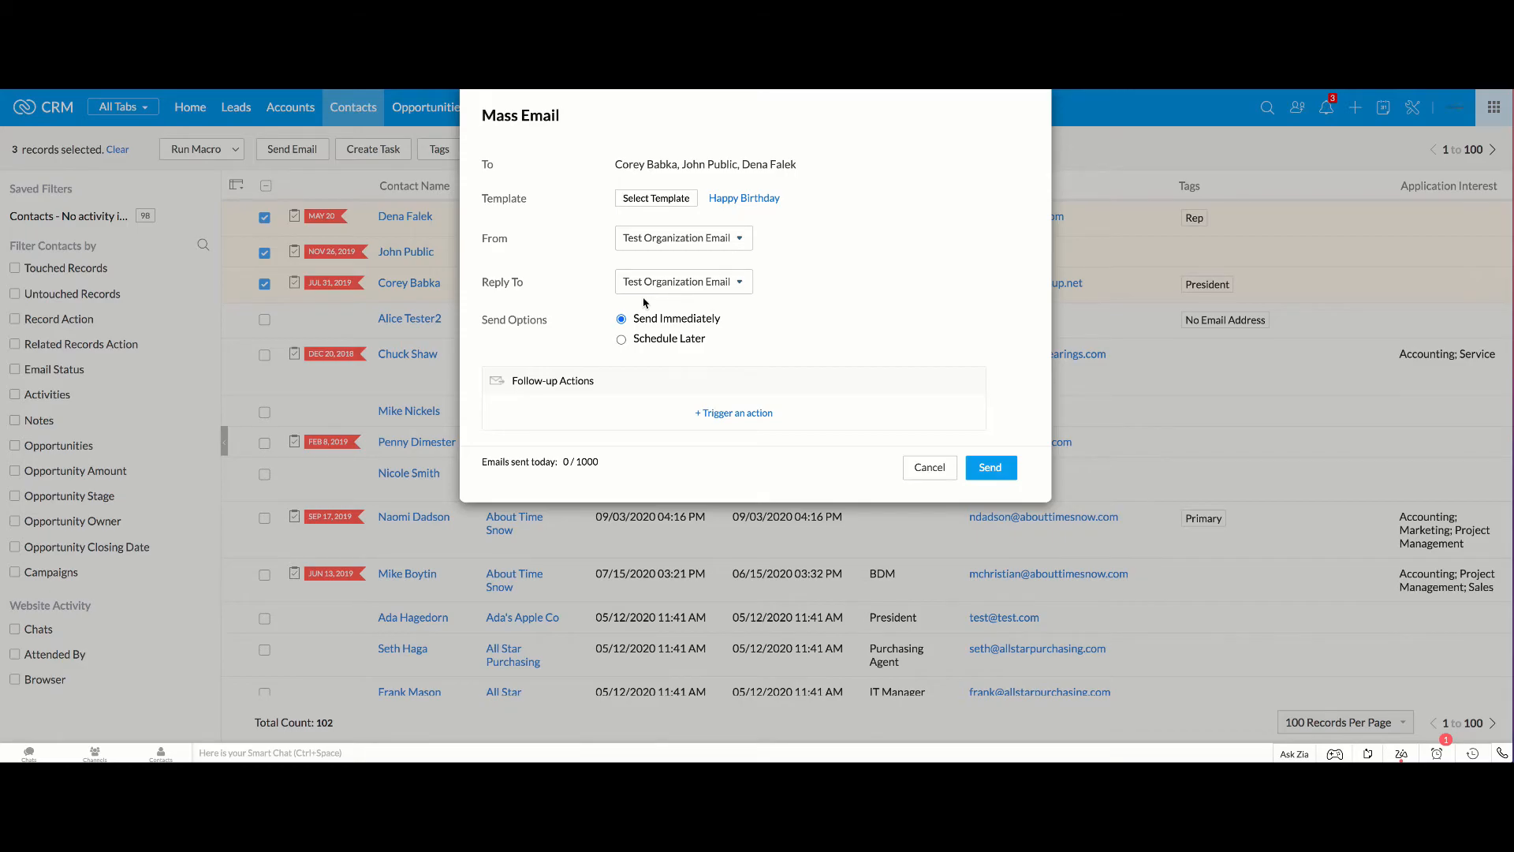
mouse_move(667, 332)
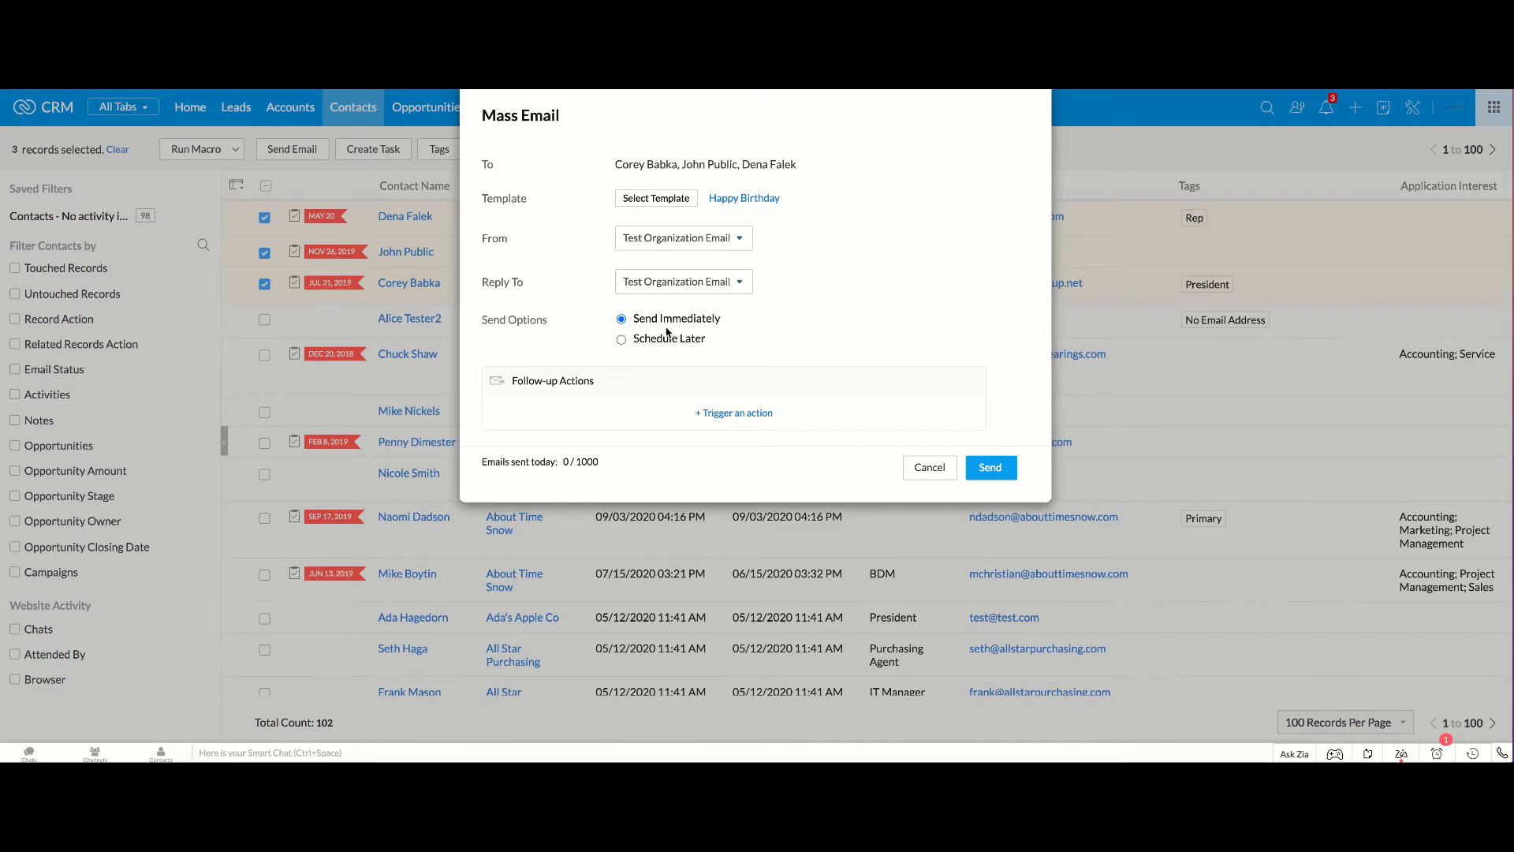
mouse_move(929, 473)
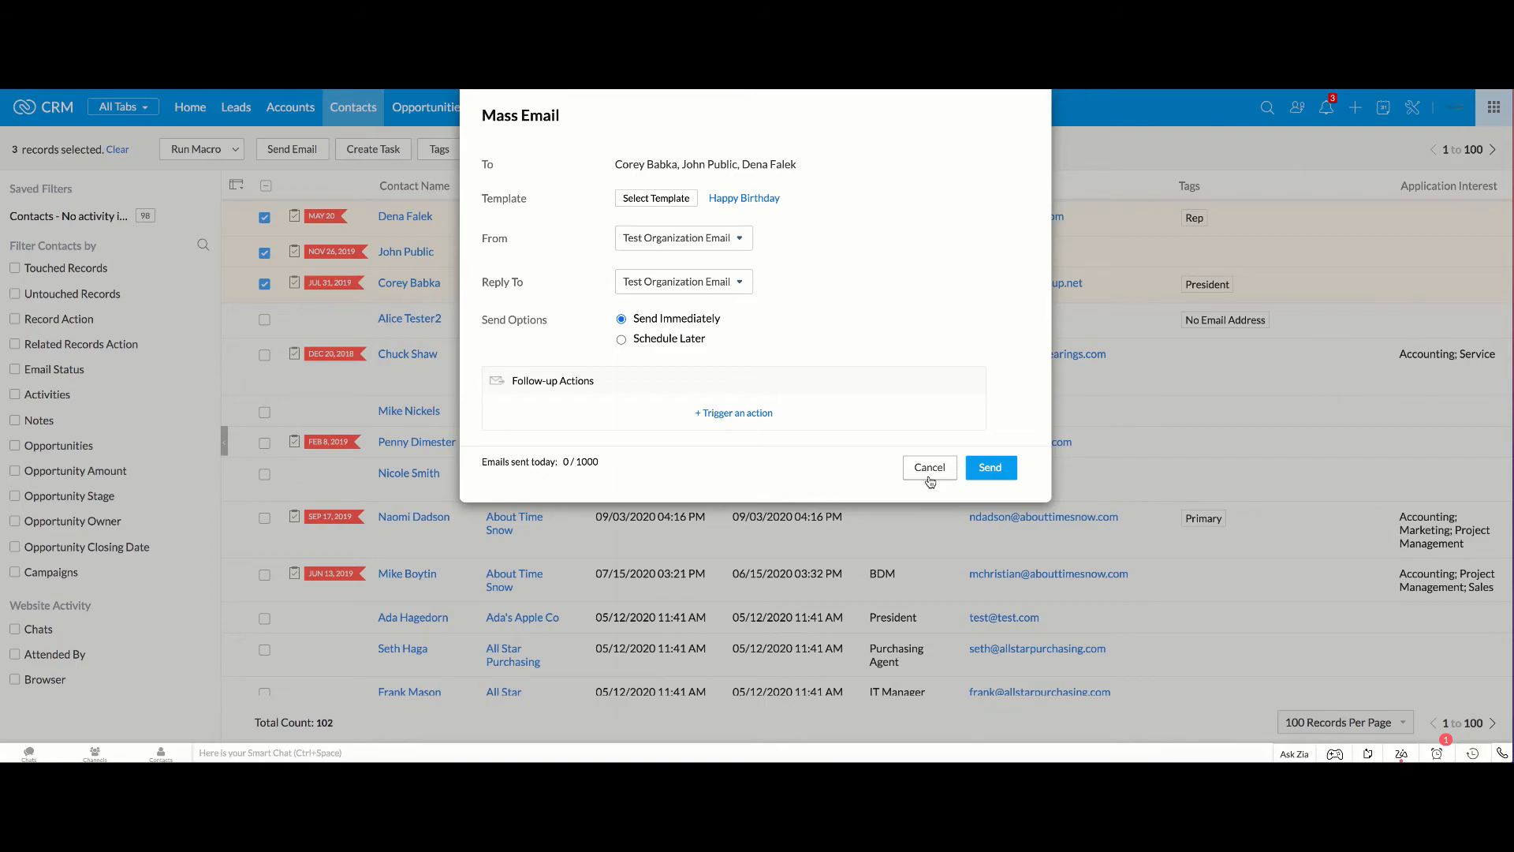
- Keep Test Organization Email as sender, then cancel the mass email unsent
click(683, 237)
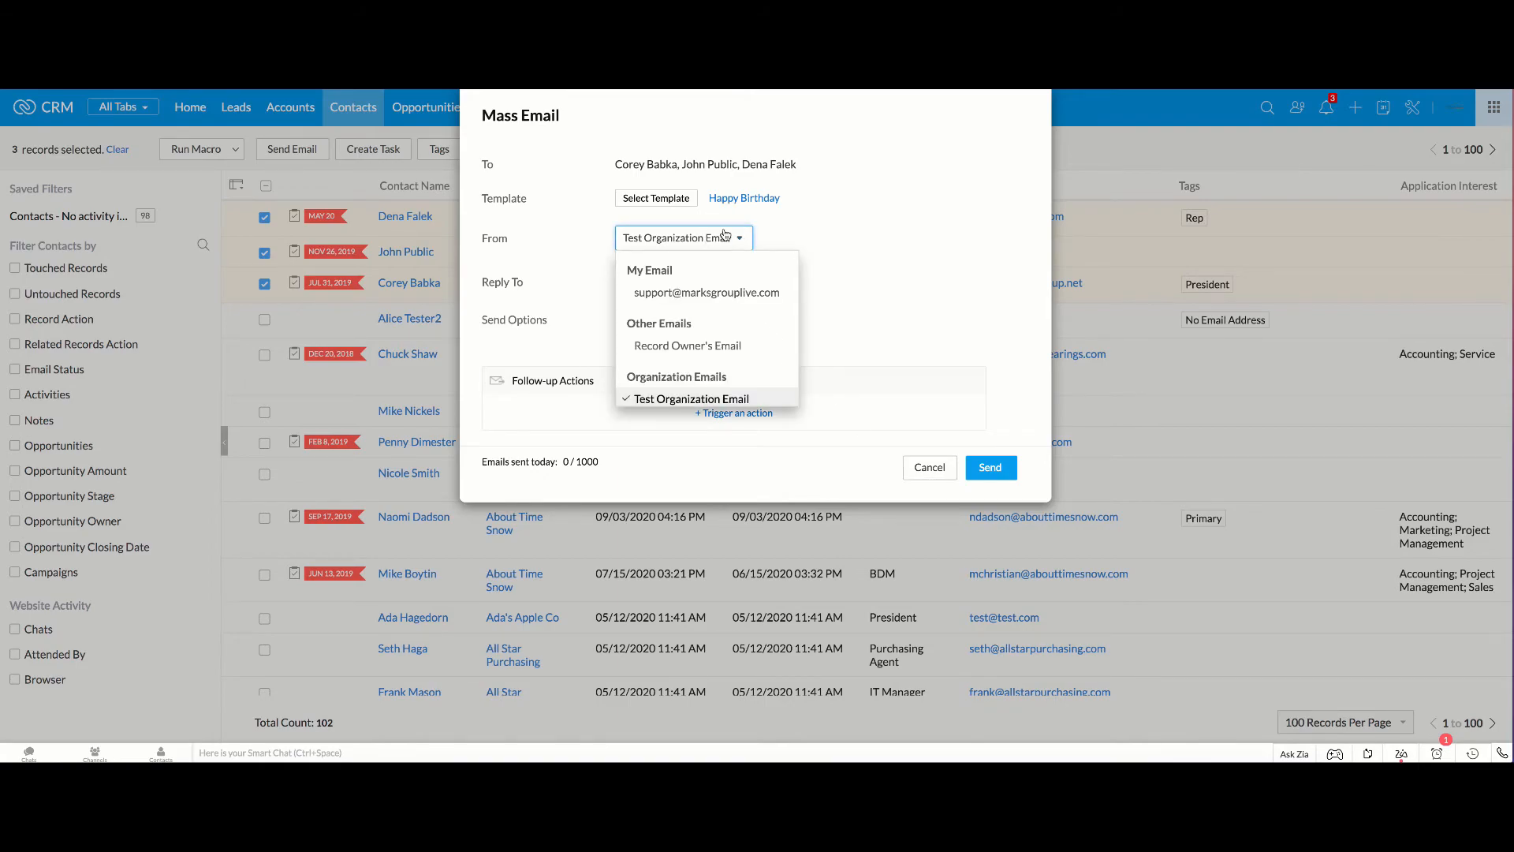
click(684, 281)
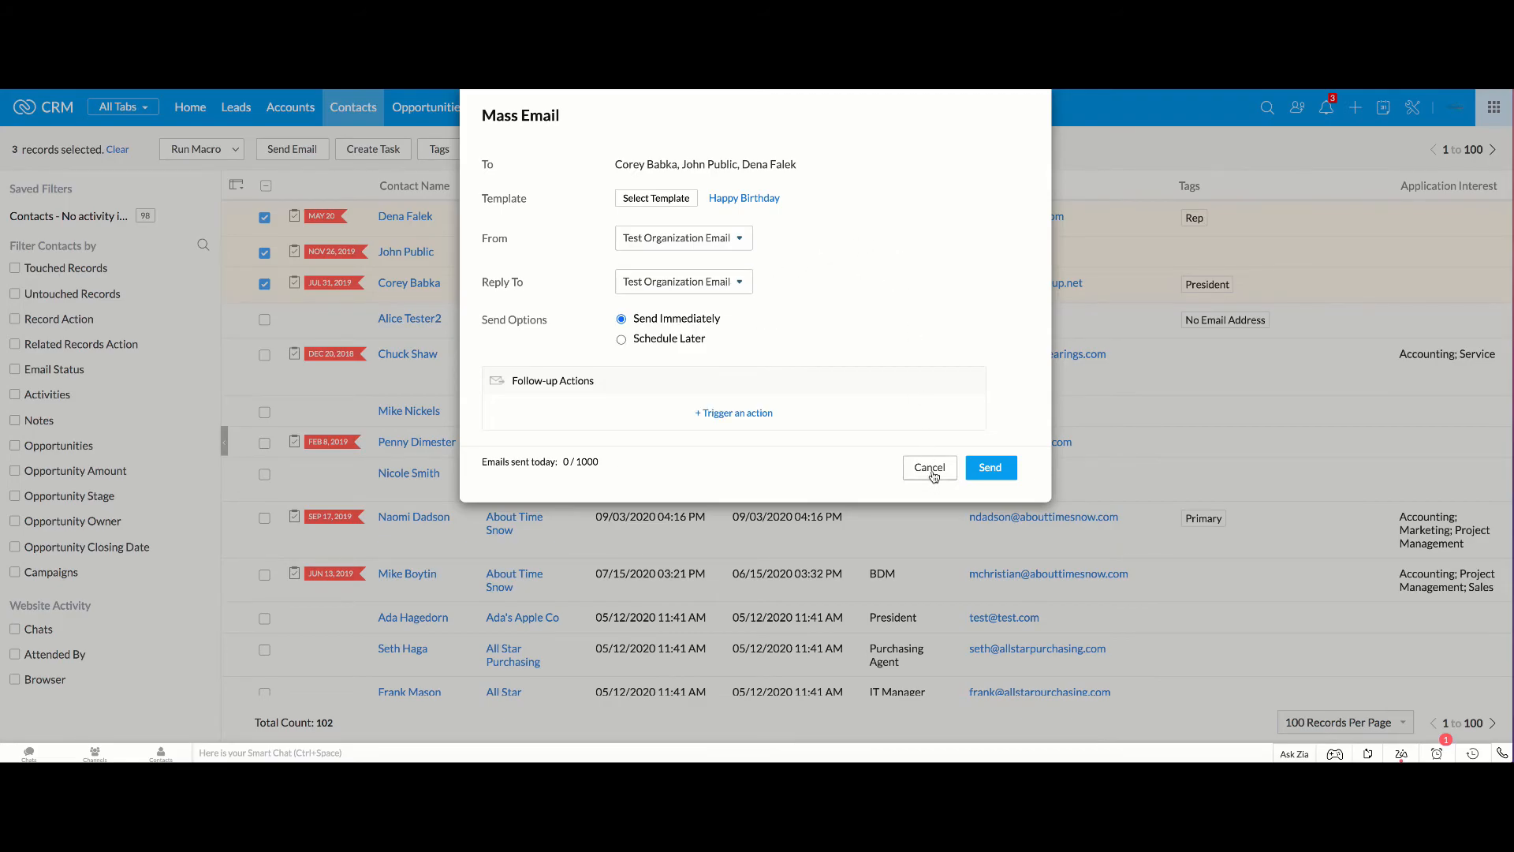
click(929, 468)
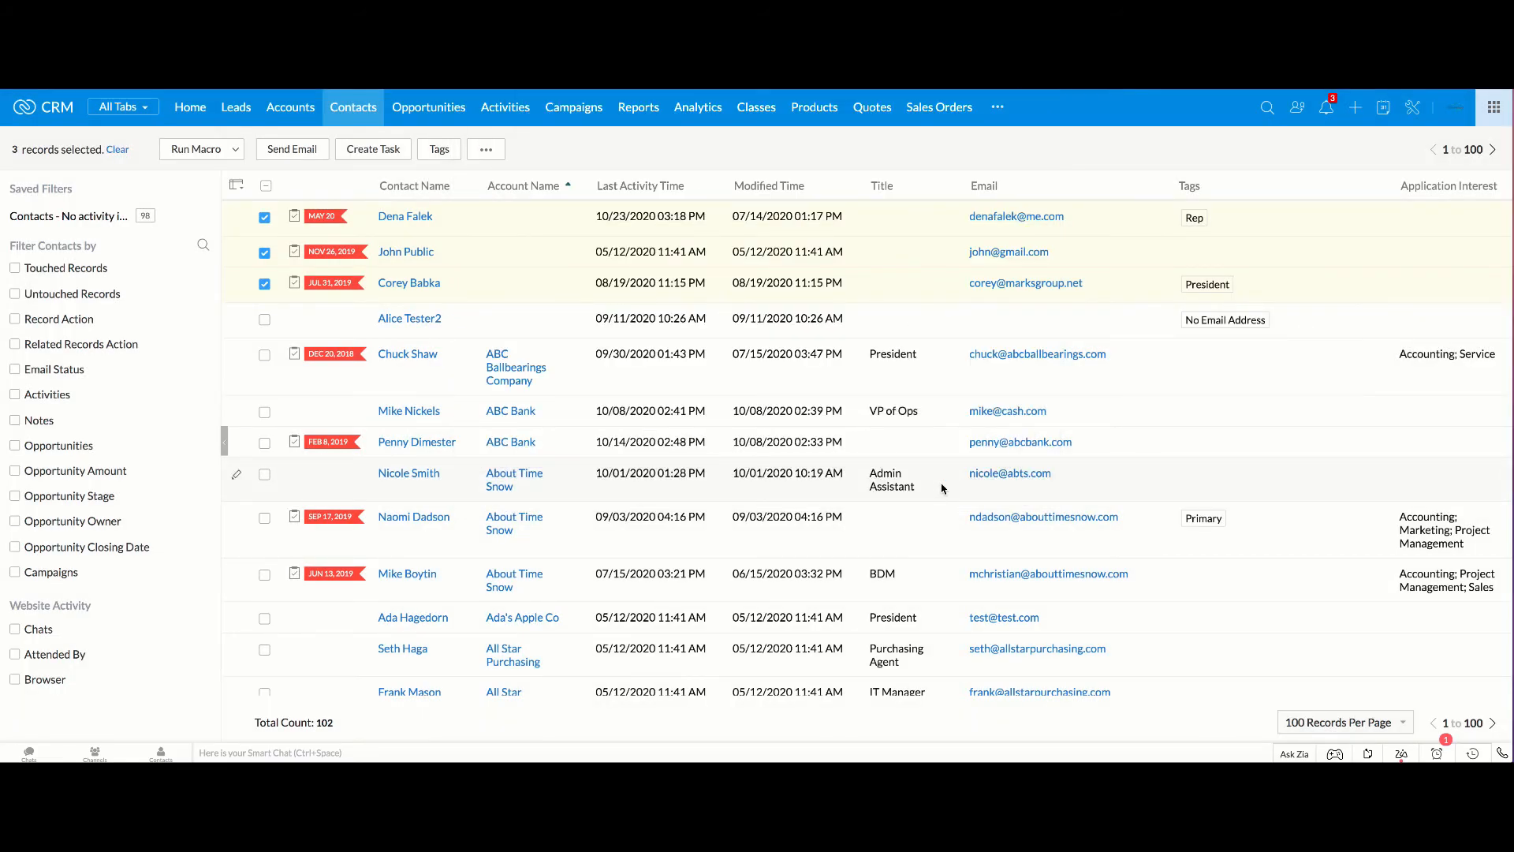